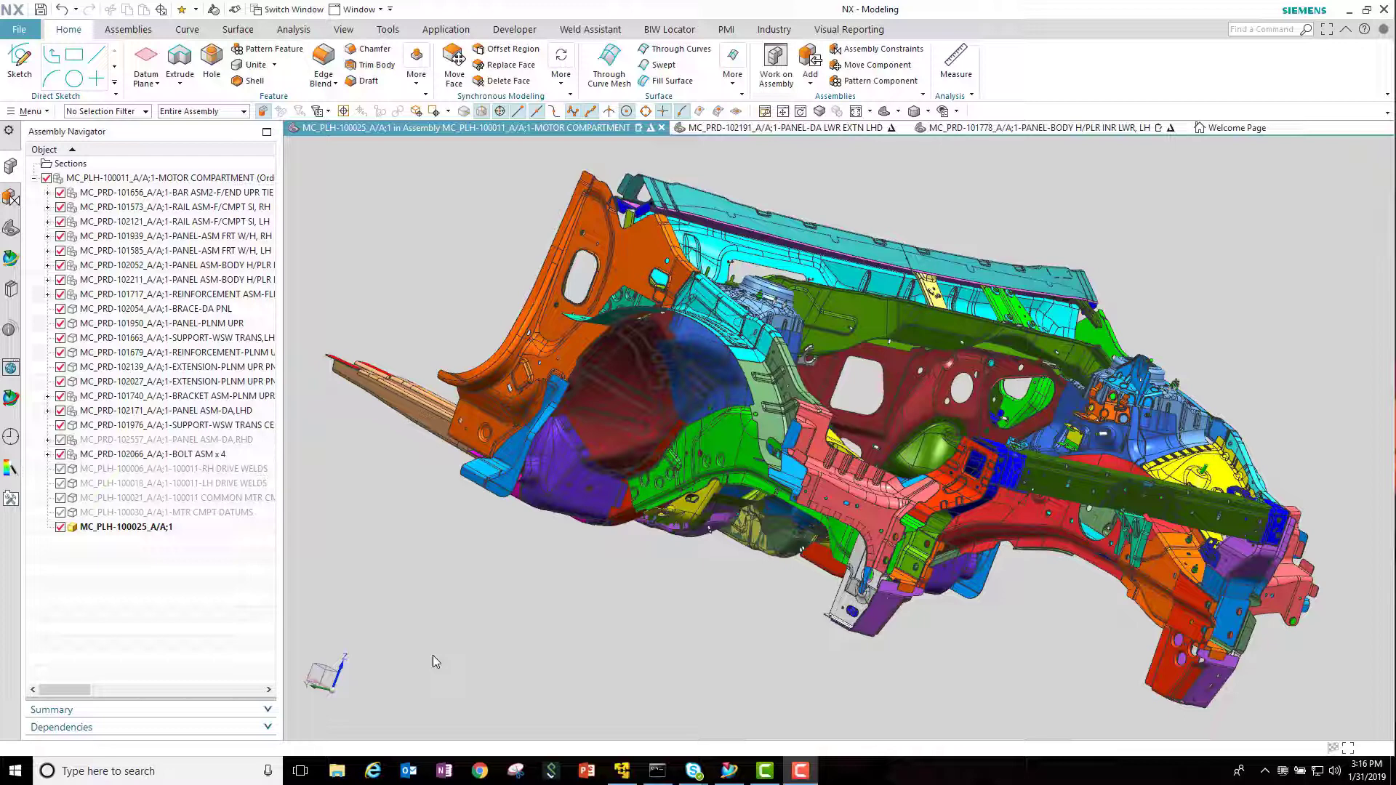
Switch the ribbon to the Weld Assistant tab.
{"action": "left_click", "coordinate": [589, 29]}
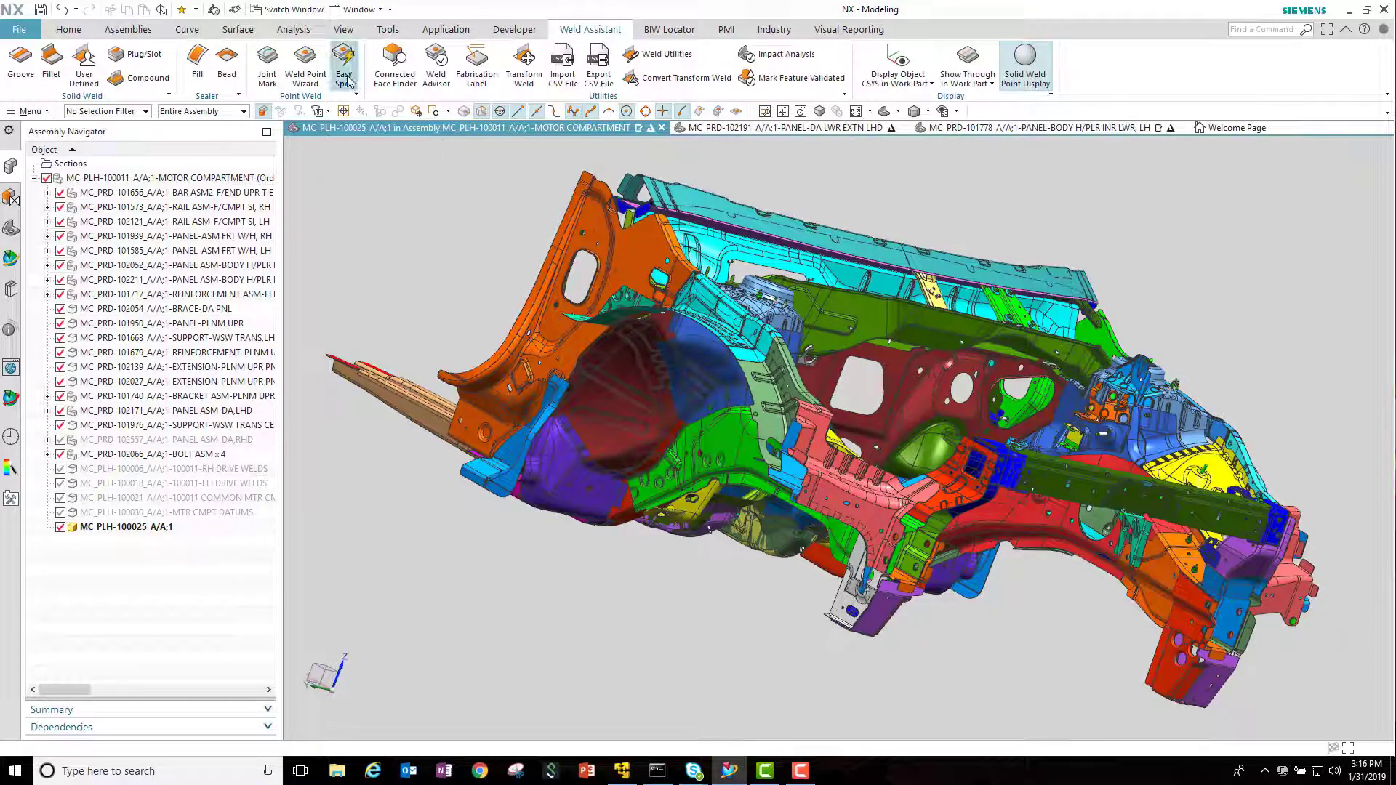
Start an Easy Spot weld of type Resistance Spot and pick the compartment panels to join.
{"action": "left_click", "coordinate": [344, 64]}
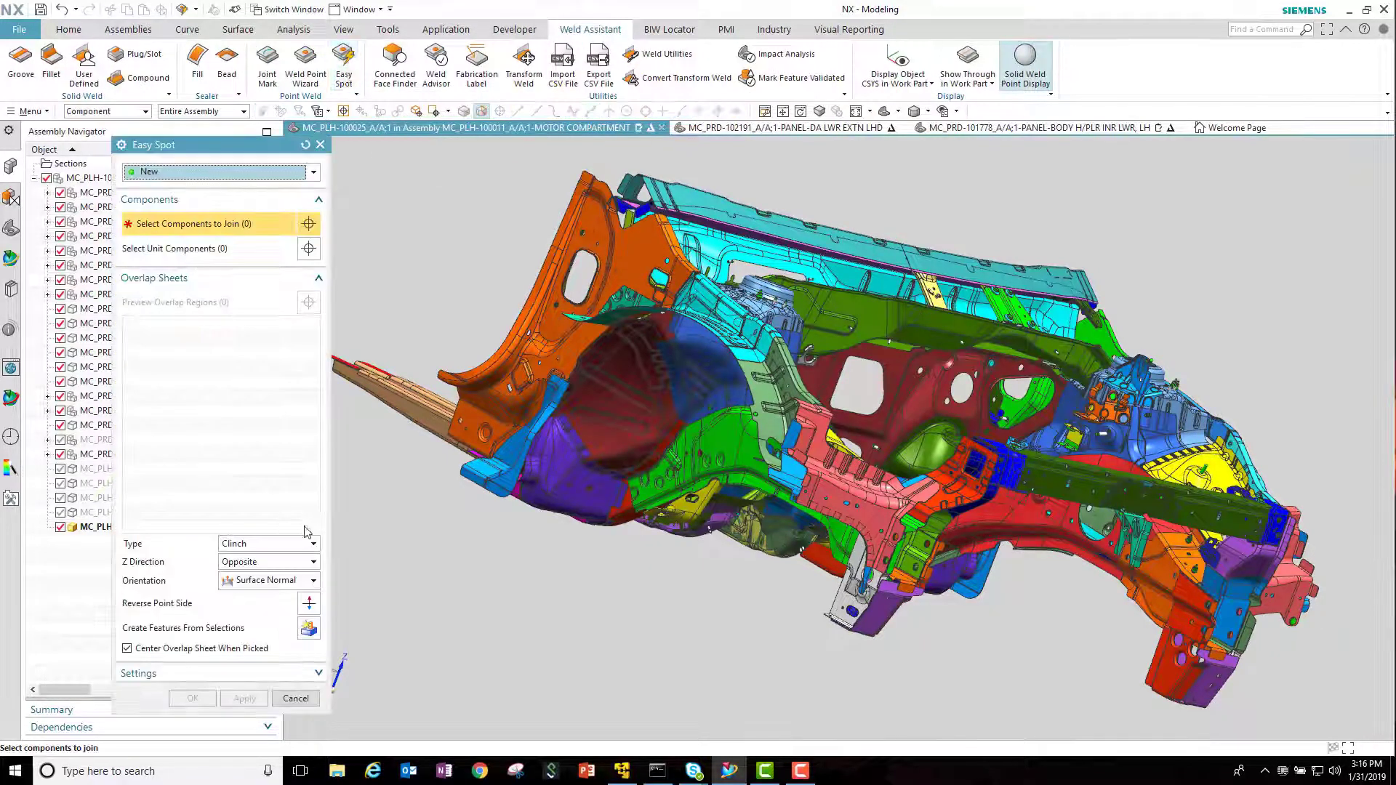
{"action": "left_click", "coordinate": [266, 543]}
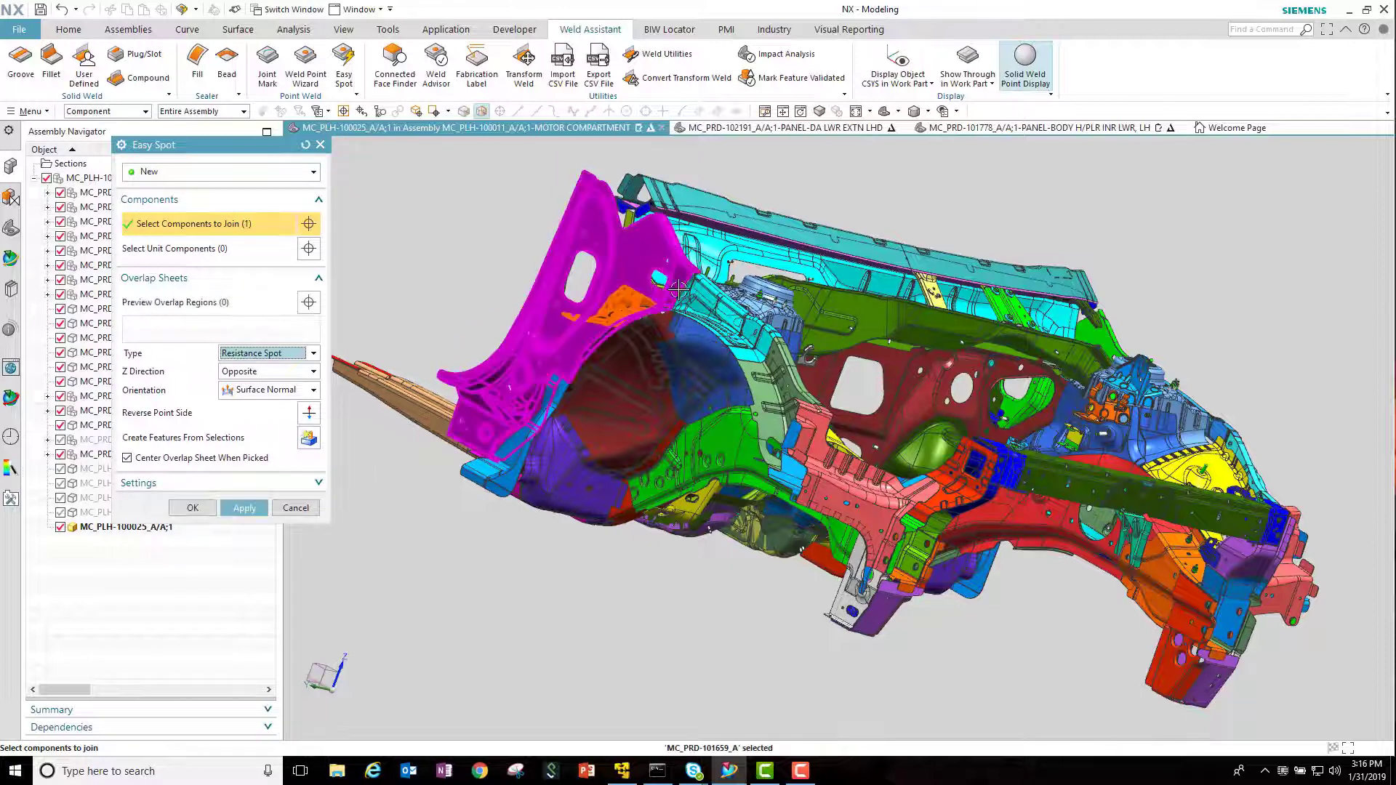
{"action": "left_click", "coordinate": [779, 414]}
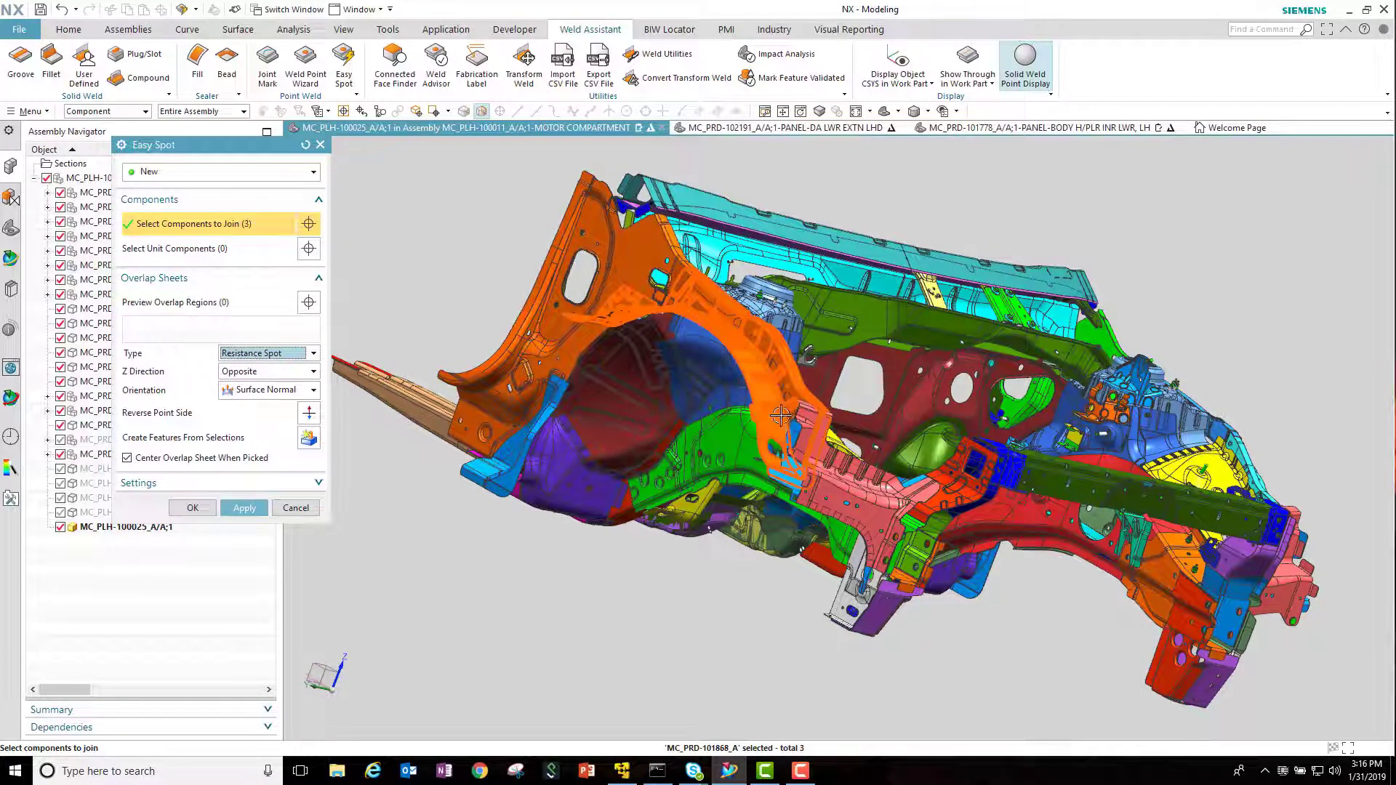
{"action": "left_click", "coordinate": [793, 436]}
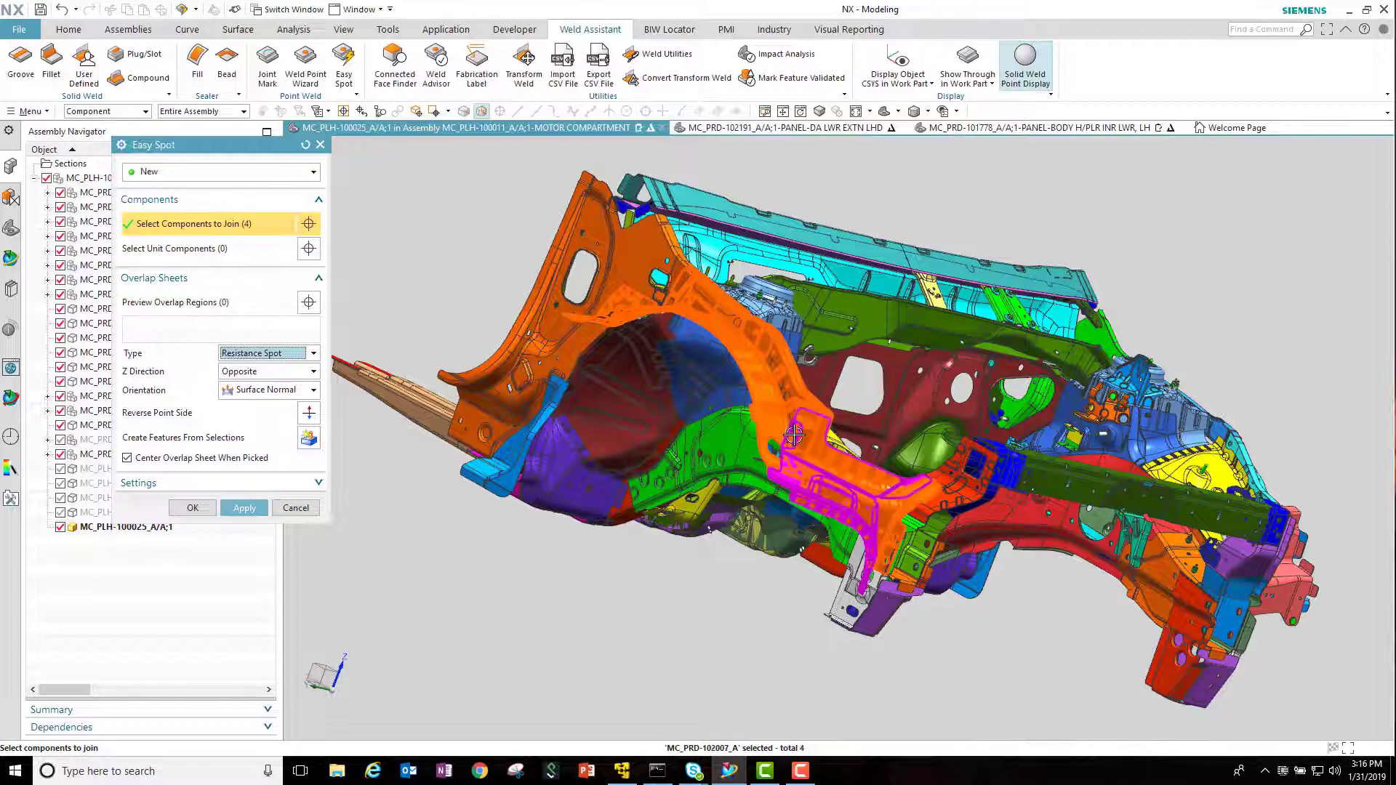
{"action": "left_click", "coordinate": [944, 485]}
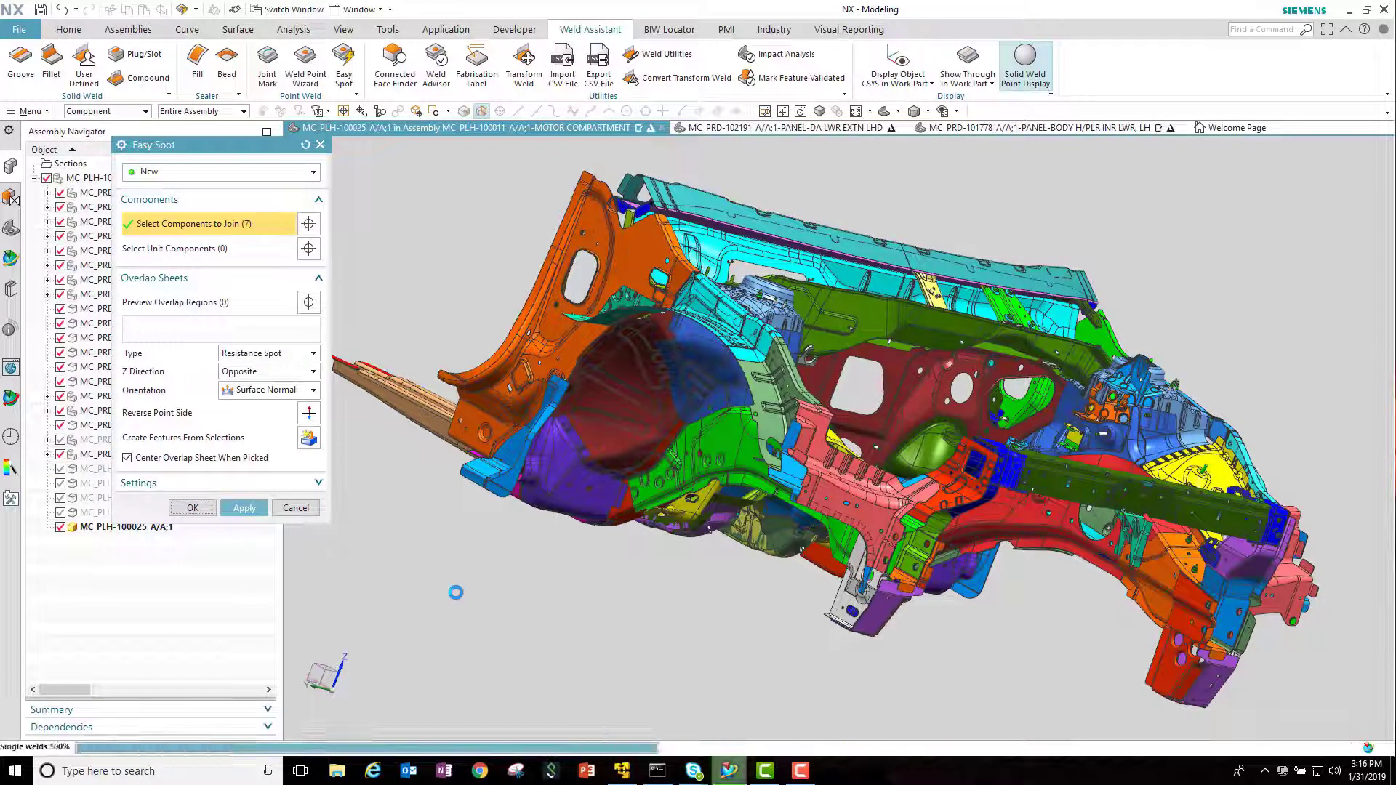
Confirm Easy Spot to generate the resistance spot welds (WLD216 onward).
{"action": "left_click", "coordinate": [243, 507]}
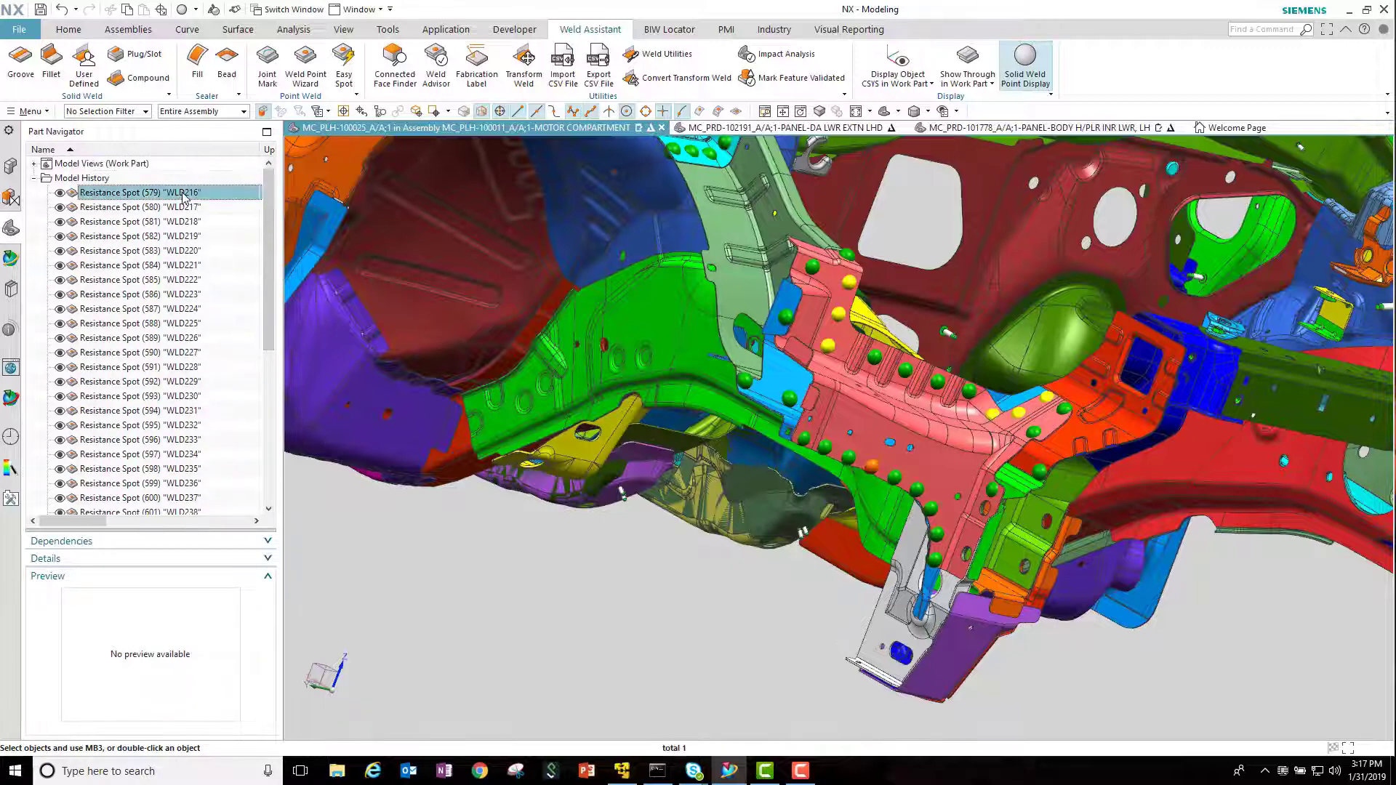
Review the properties of weld WLD216 and close them without changes.
{"action": "right_click", "coordinate": [160, 192]}
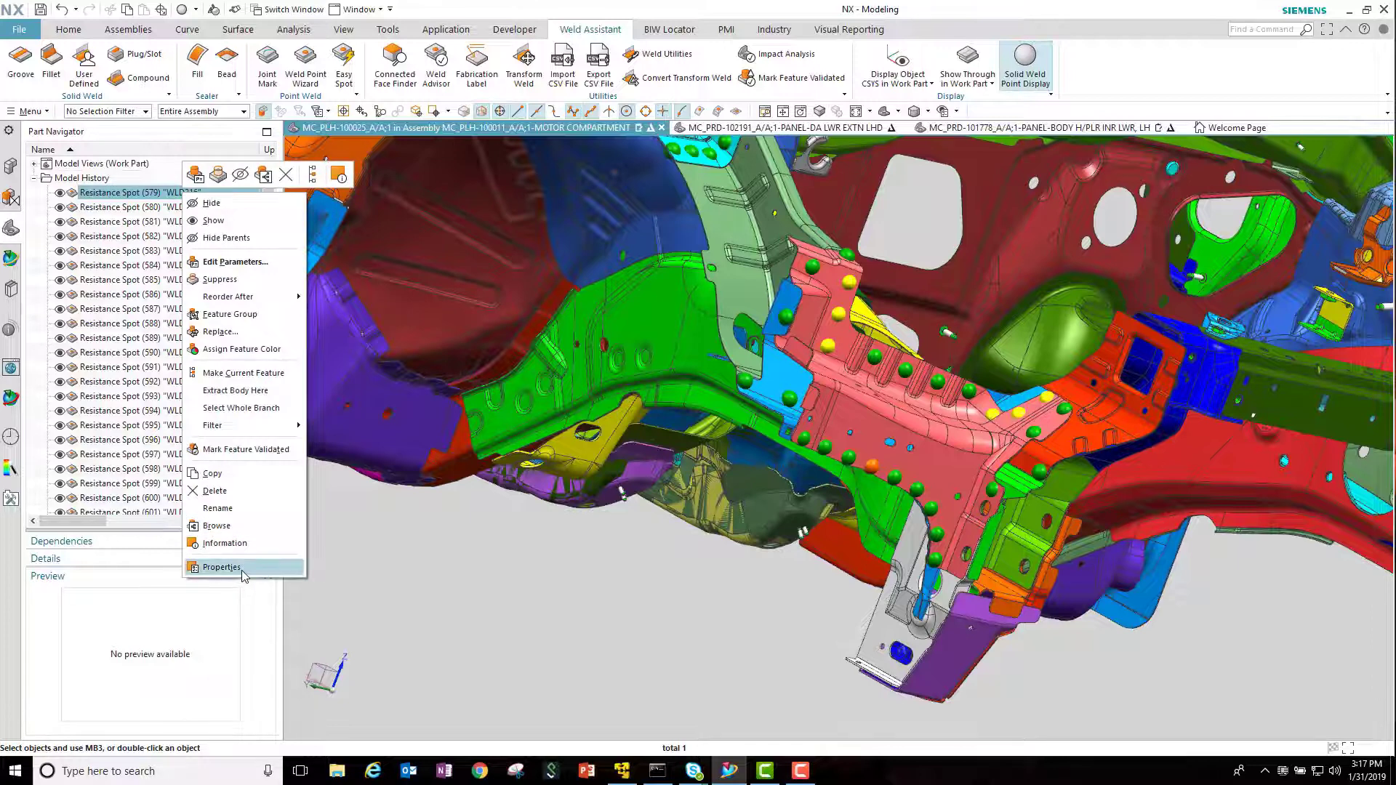
{"action": "left_click", "coordinate": [222, 567]}
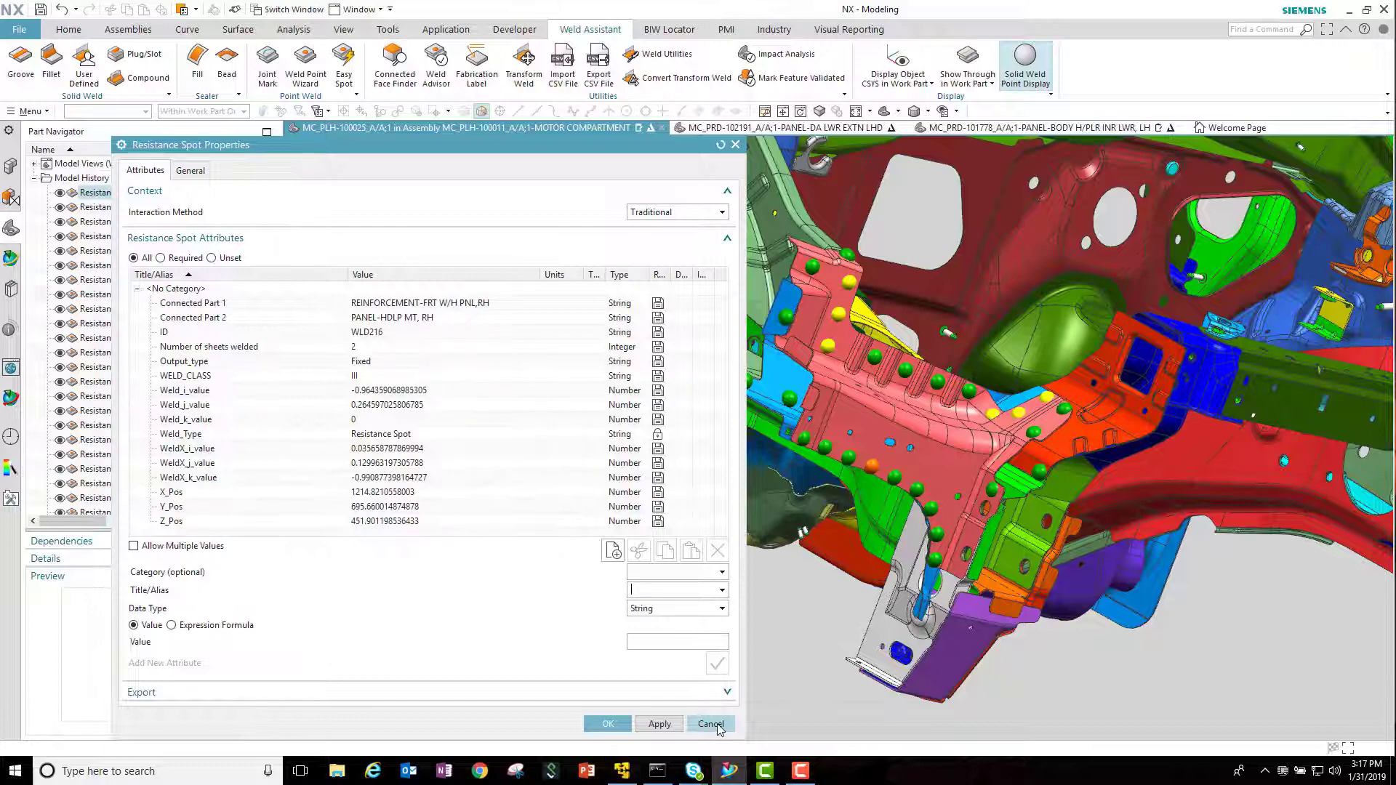
{"action": "left_click", "coordinate": [710, 724]}
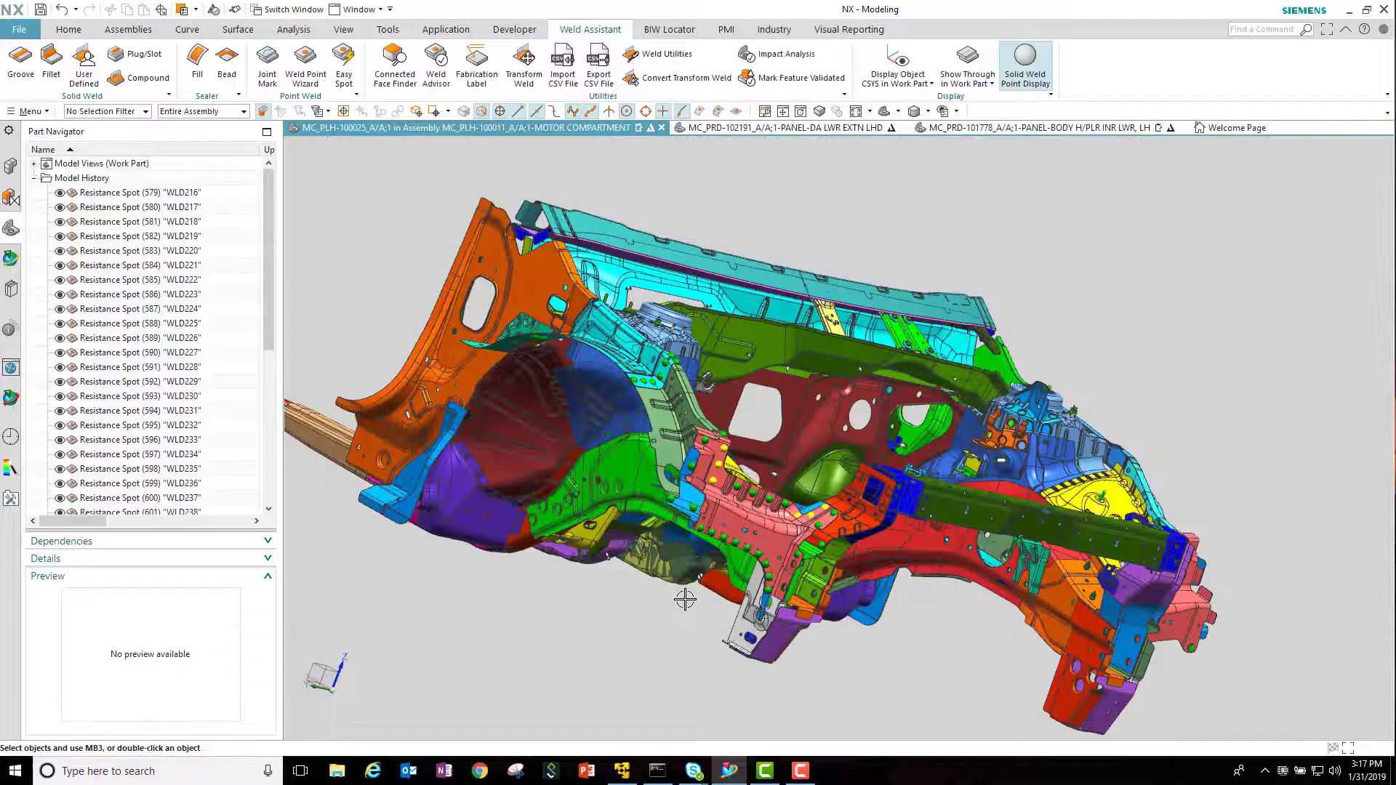
Rotate the assembly to its other side and start a new Easy Spot weld.
{"action": "left_click_drag", "start_coordinate": [686, 598], "coordinate": [893, 600]}
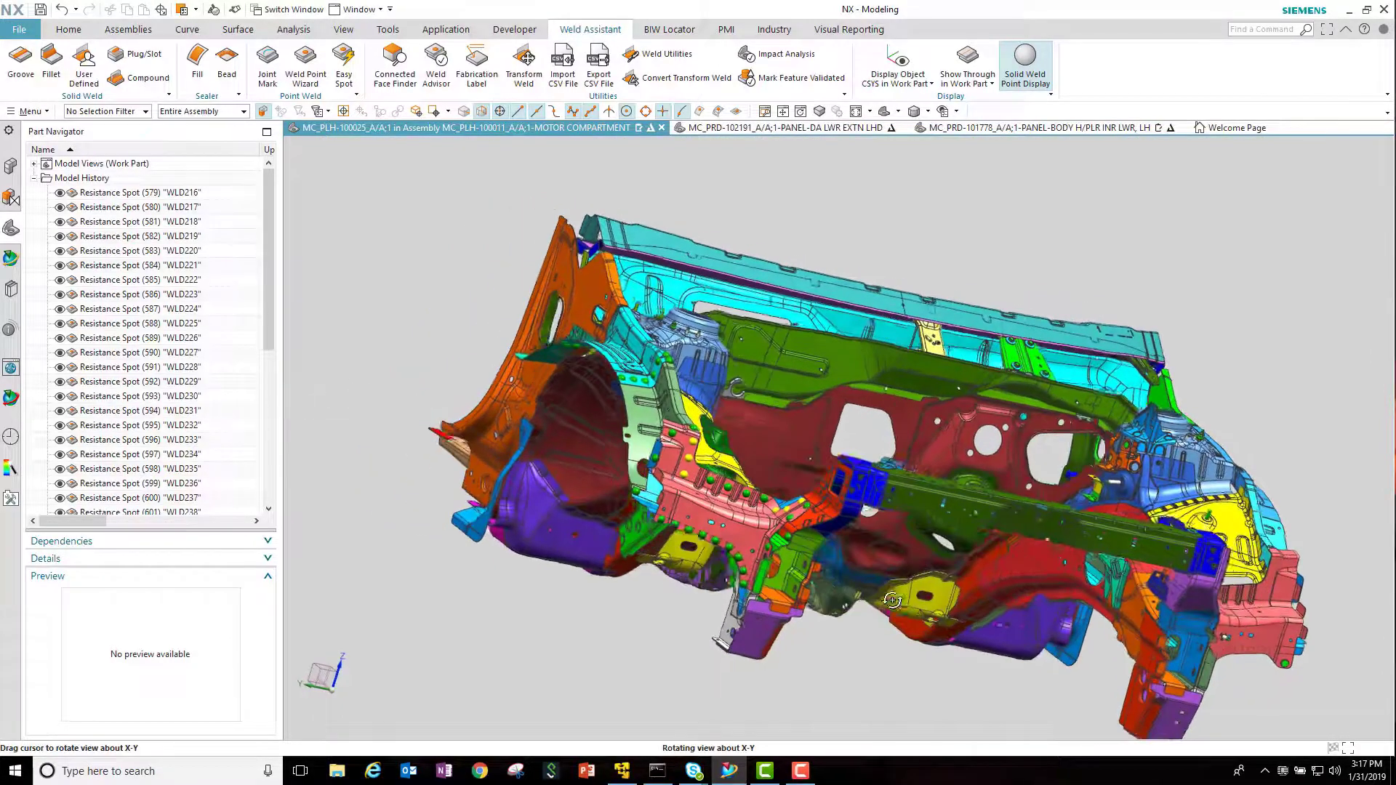
{"action": "left_click_drag", "start_coordinate": [893, 601], "coordinate": [729, 535]}
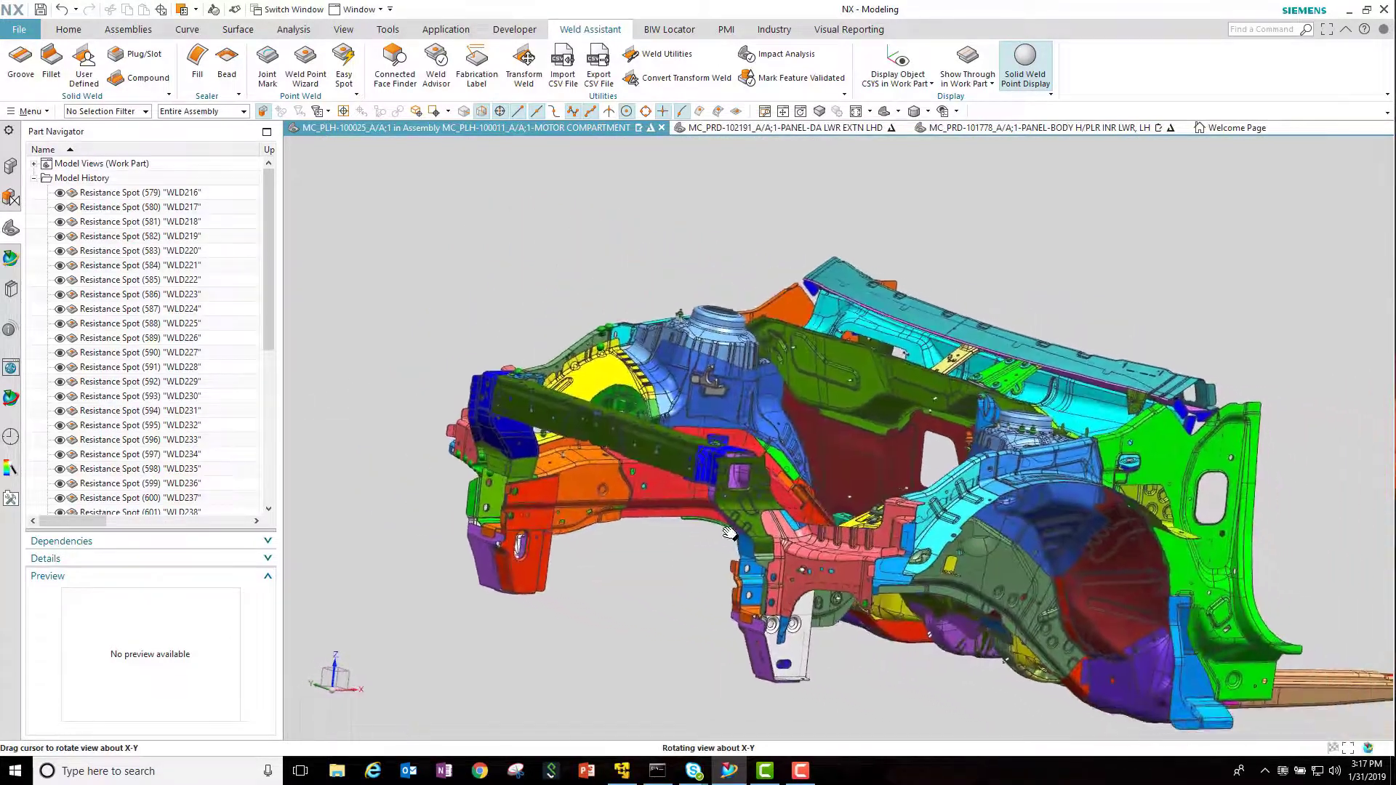
{"action": "left_click", "coordinate": [343, 64]}
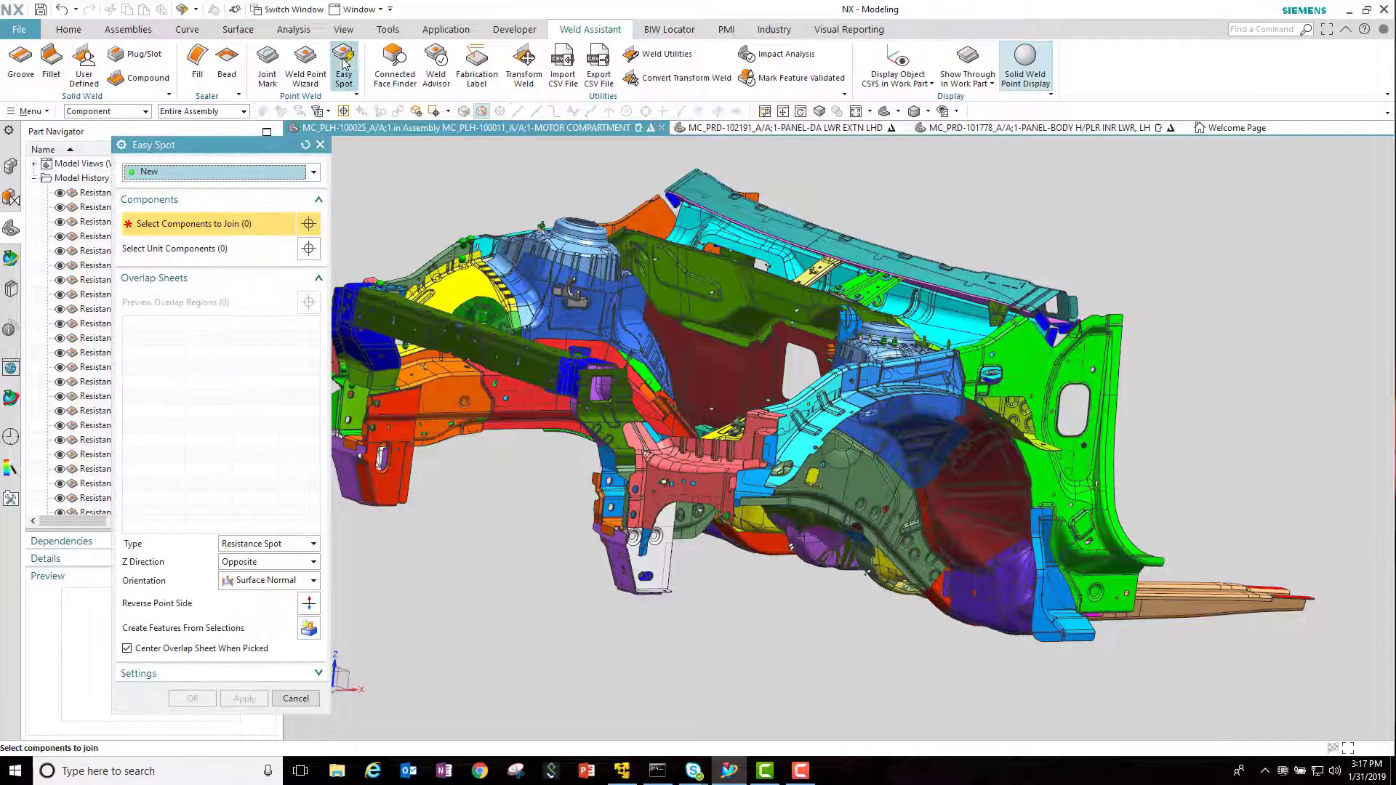
Select three panels to join for the new spot weld.
{"action": "left_click", "coordinate": [704, 448]}
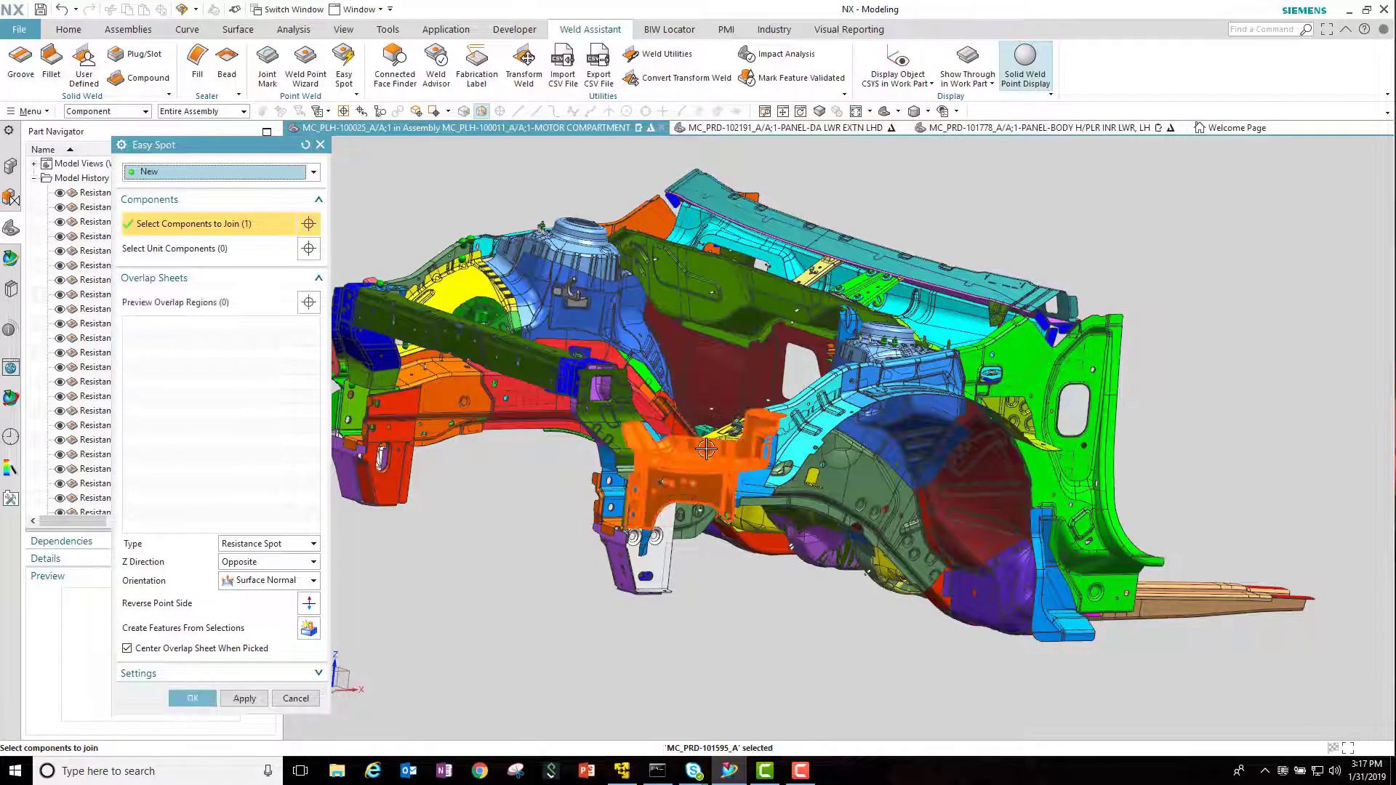
{"action": "left_click", "coordinate": [797, 437]}
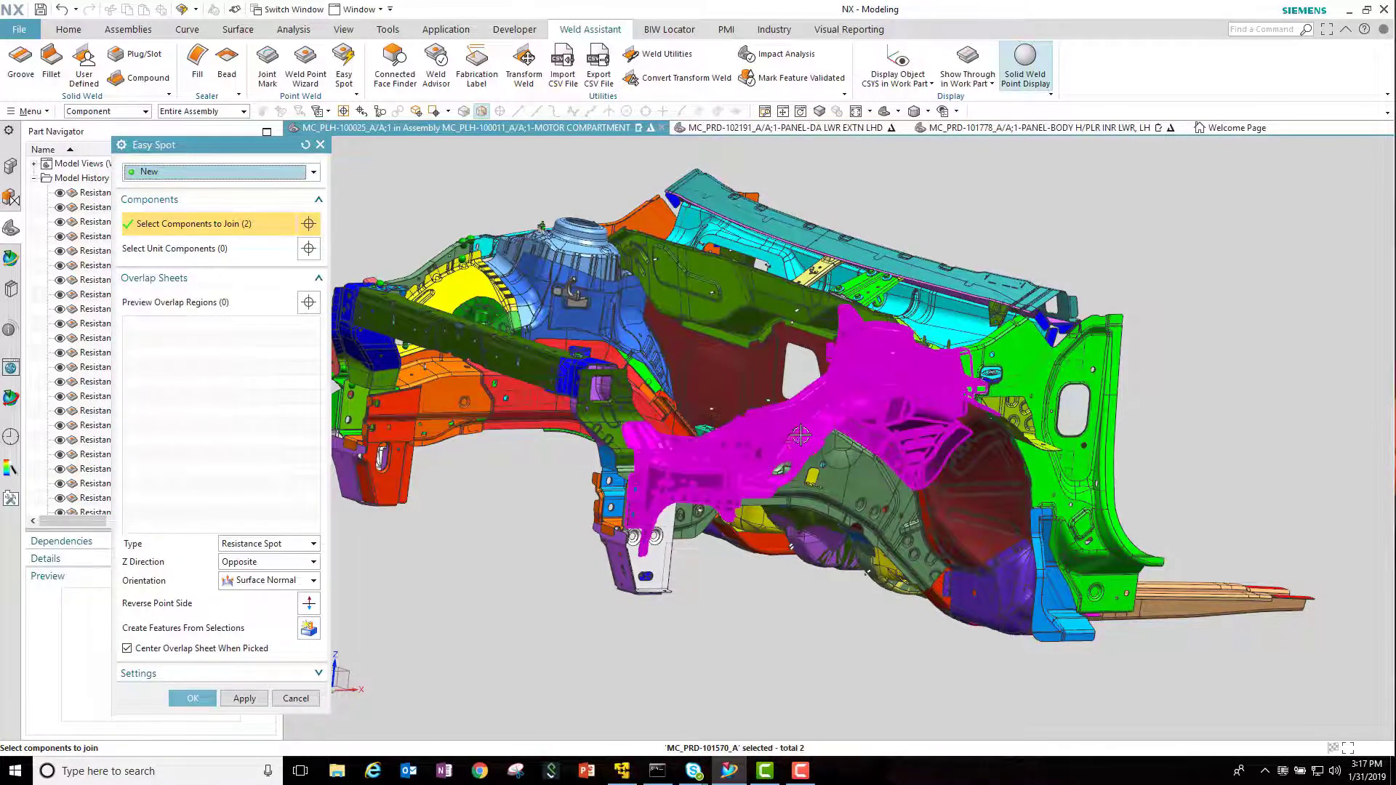
{"action": "left_click", "coordinate": [752, 485]}
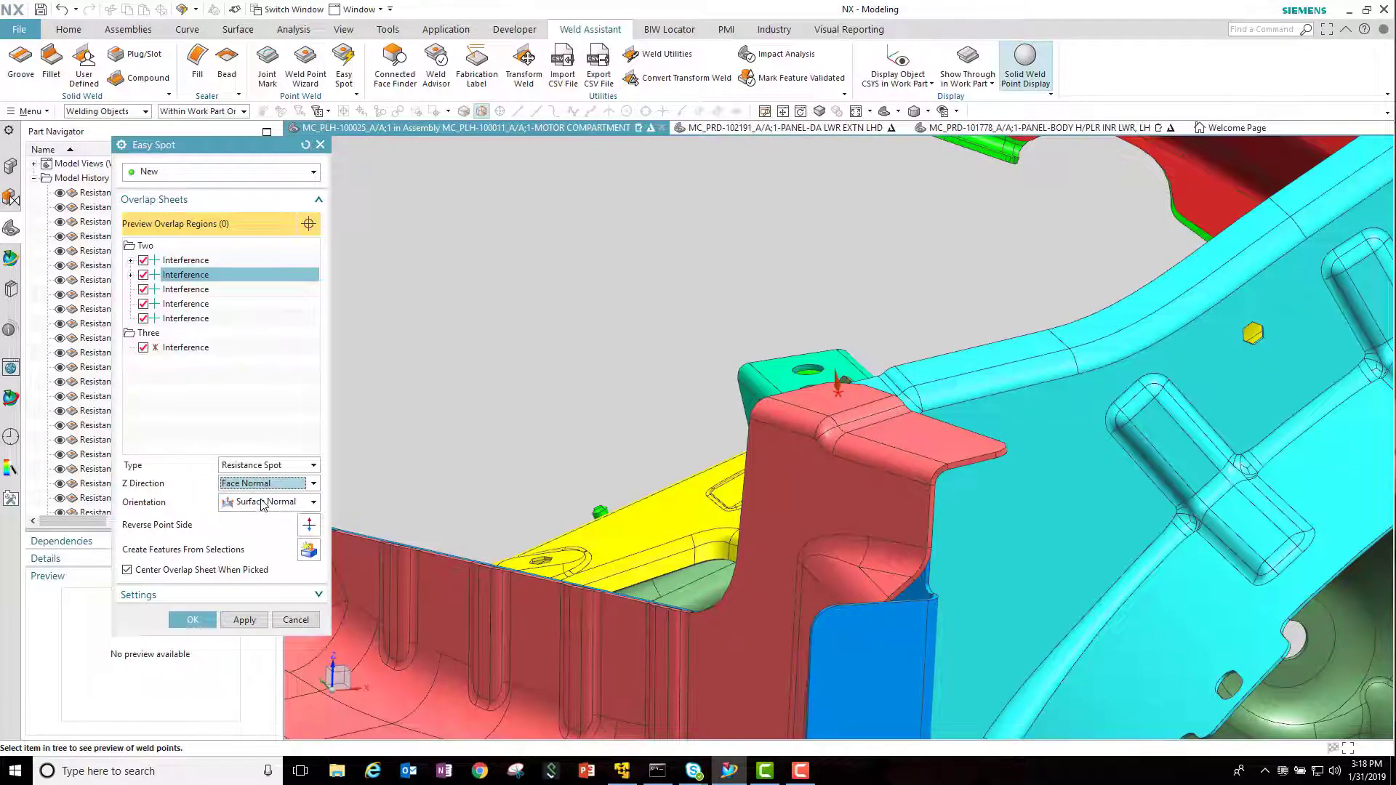
{"action": "mouse_move", "coordinate": [309, 549]}
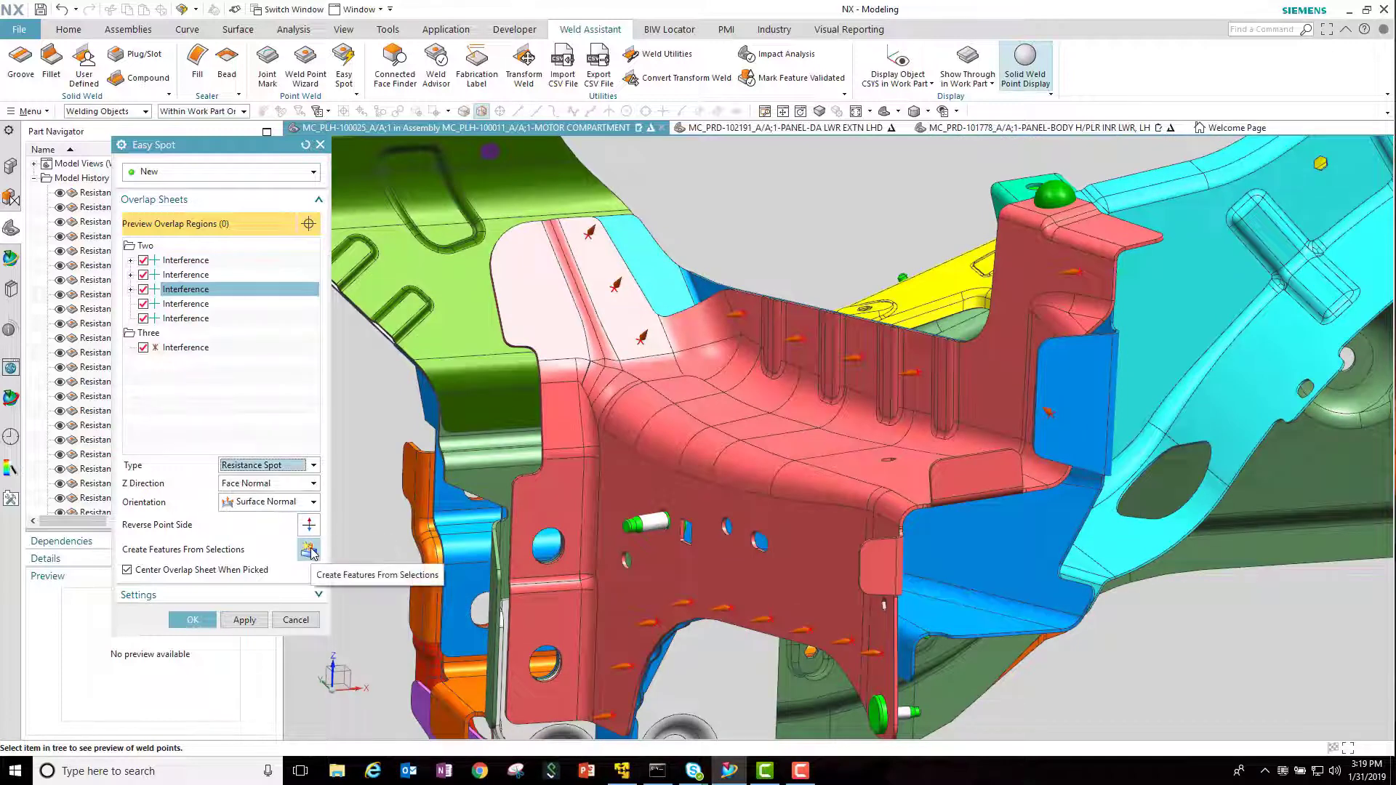
Preview and flip weld points on another overlap region, then switch the weld type to Clinch.
{"action": "left_click", "coordinate": [309, 550]}
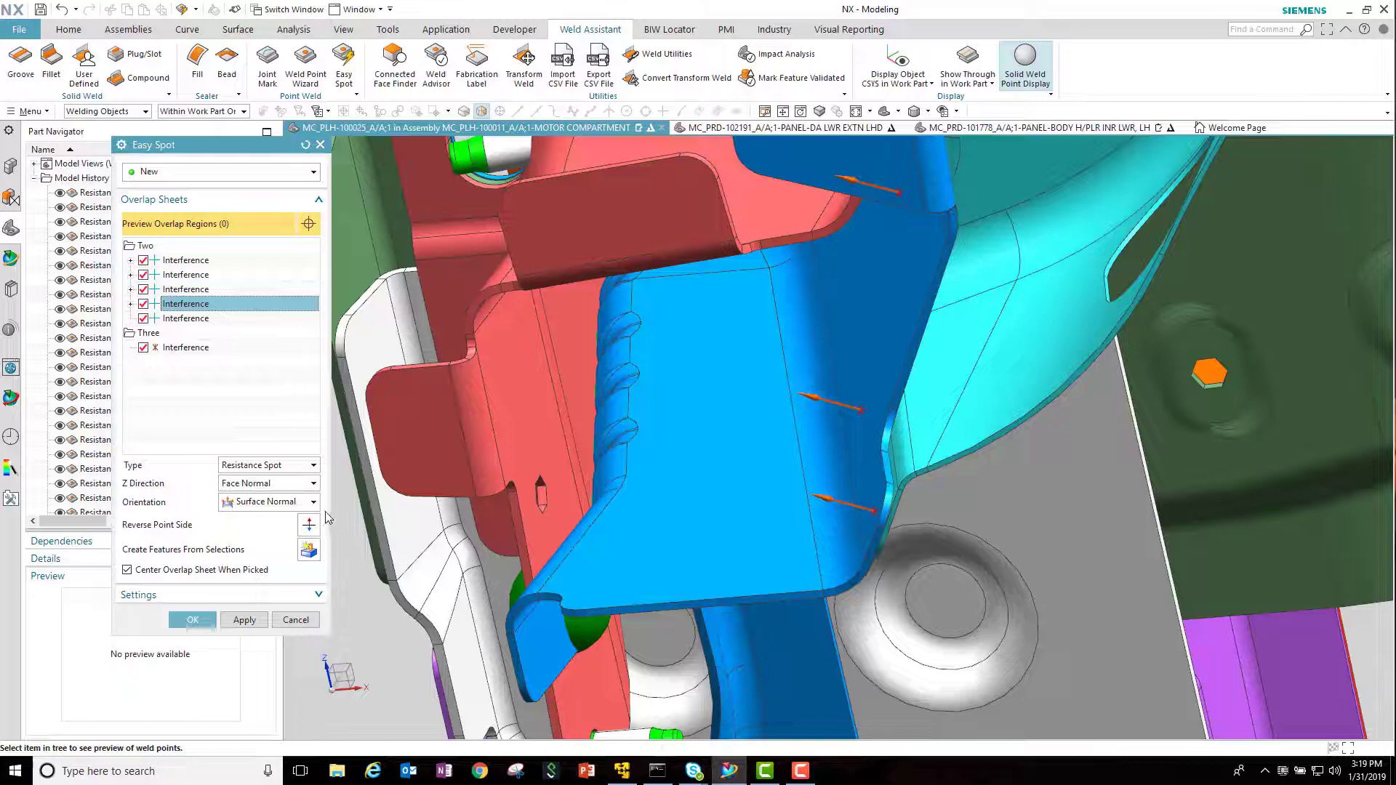
{"action": "mouse_move", "coordinate": [309, 524]}
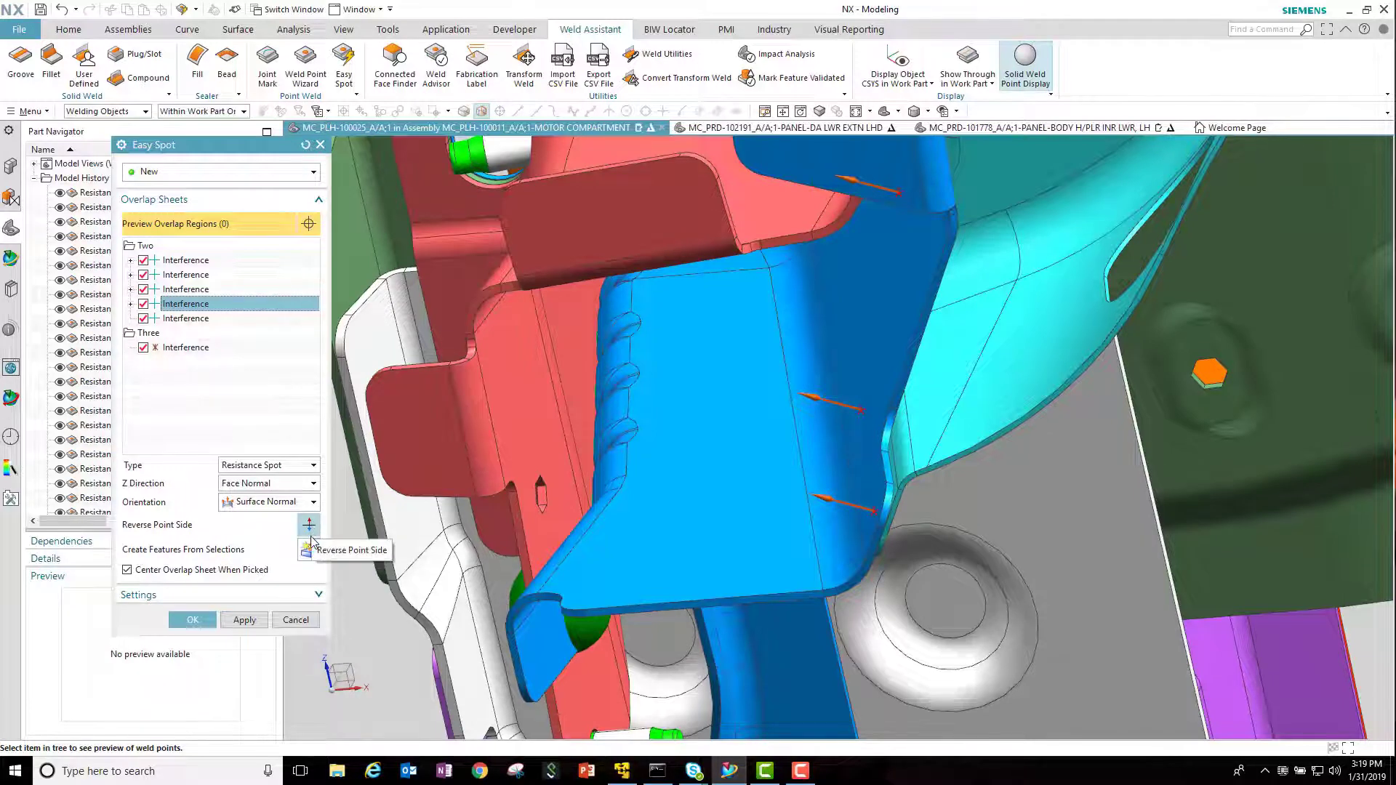
{"action": "left_click", "coordinate": [309, 524]}
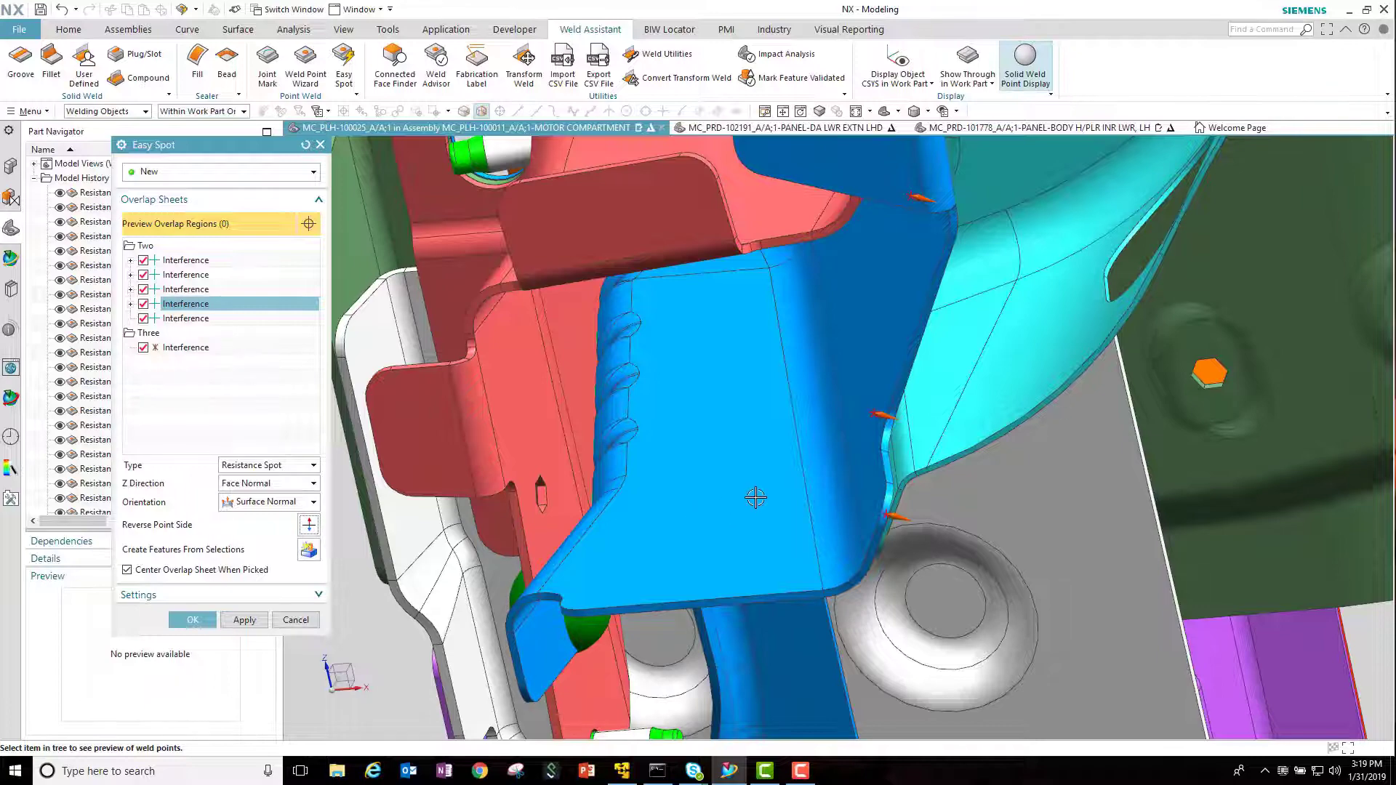
{"action": "left_click_drag", "start_coordinate": [754, 498], "coordinate": [721, 483]}
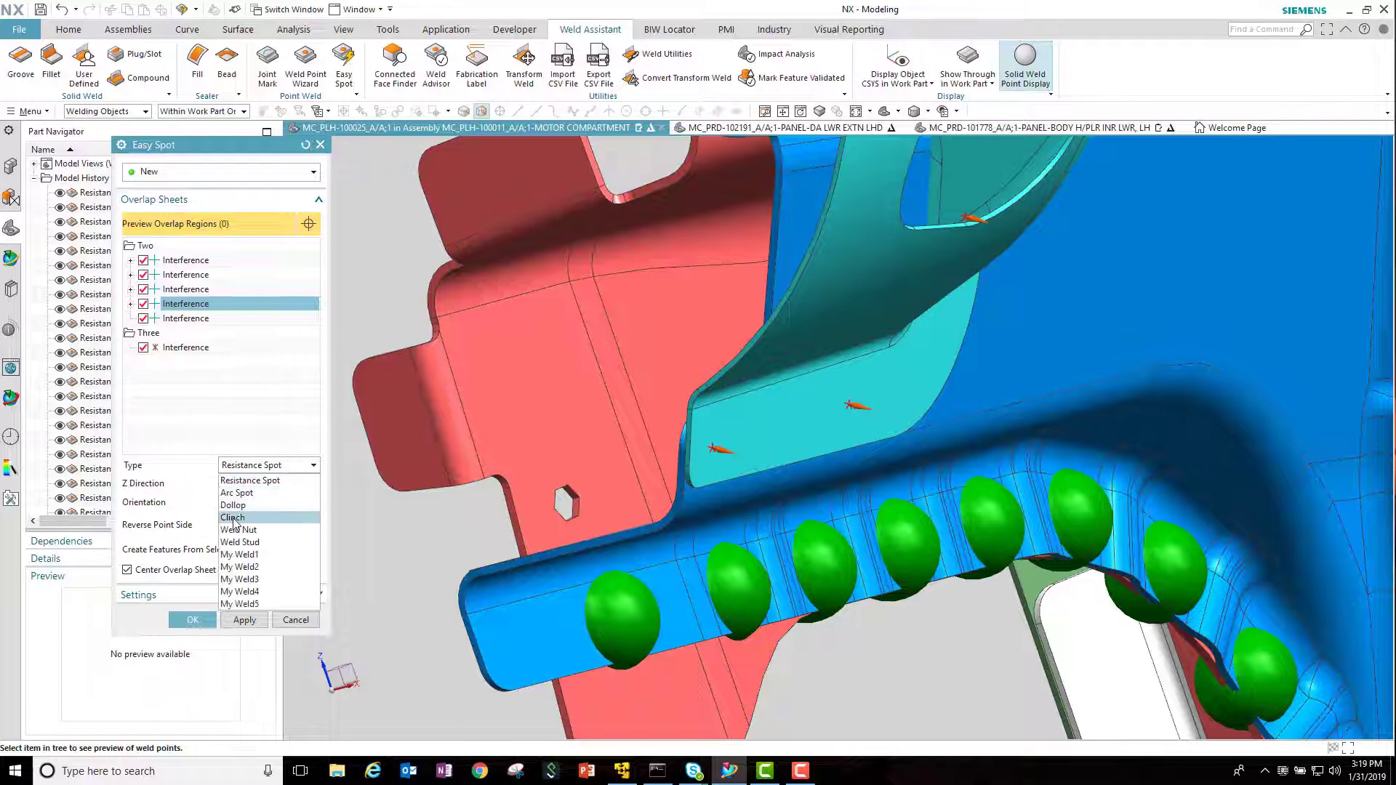
{"action": "left_click", "coordinate": [233, 517]}
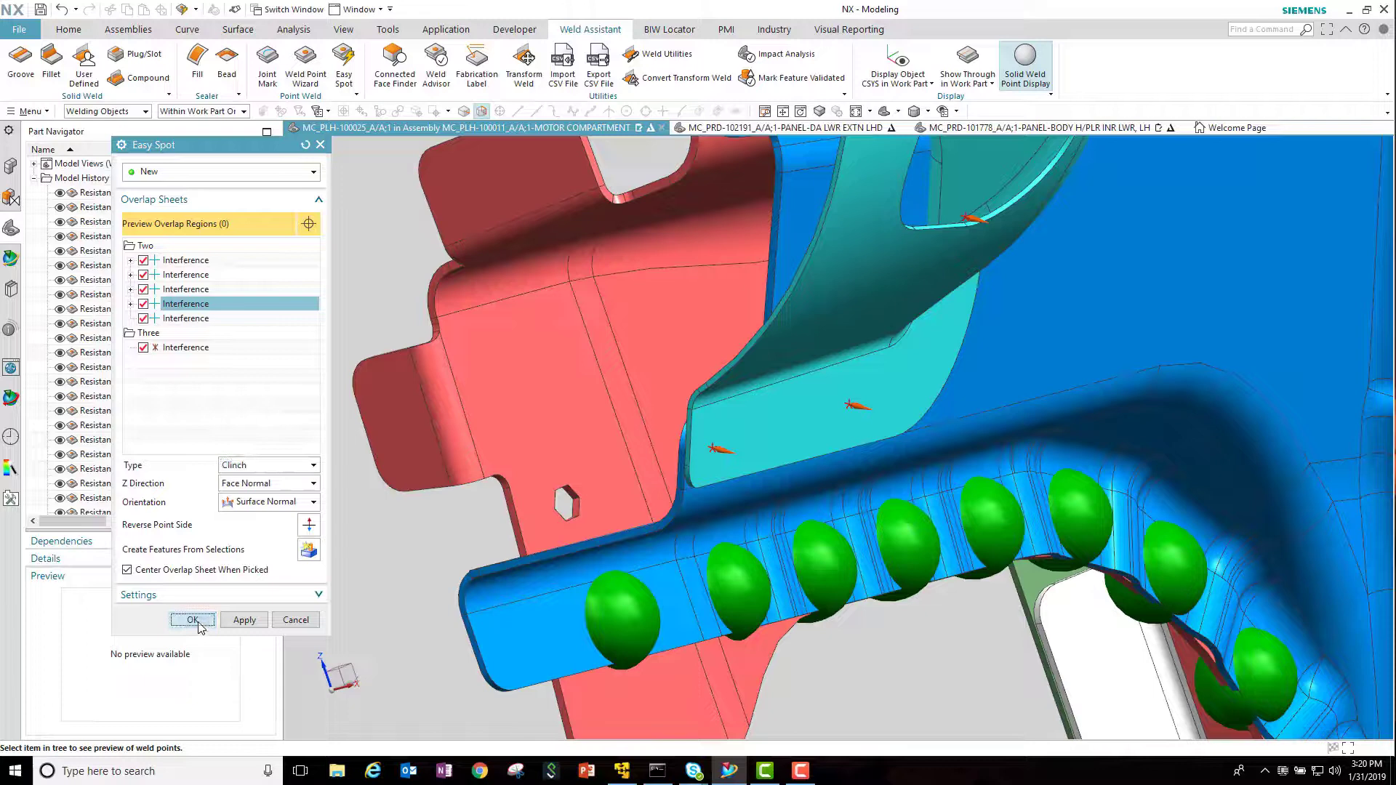
Create the clinch weld points and fit the whole assembly in view.
{"action": "left_click", "coordinate": [192, 619]}
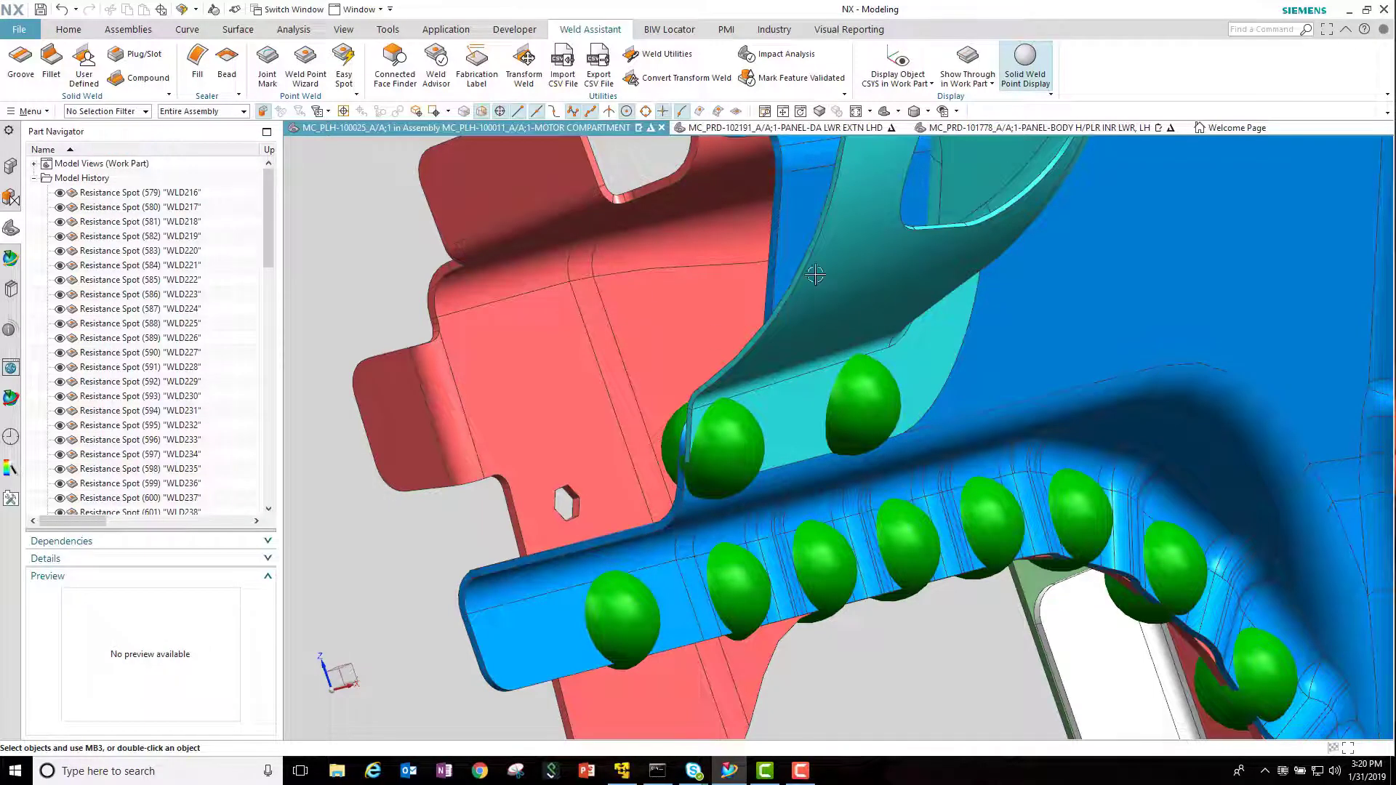
{"action": "mouse_move", "coordinate": [1031, 73]}
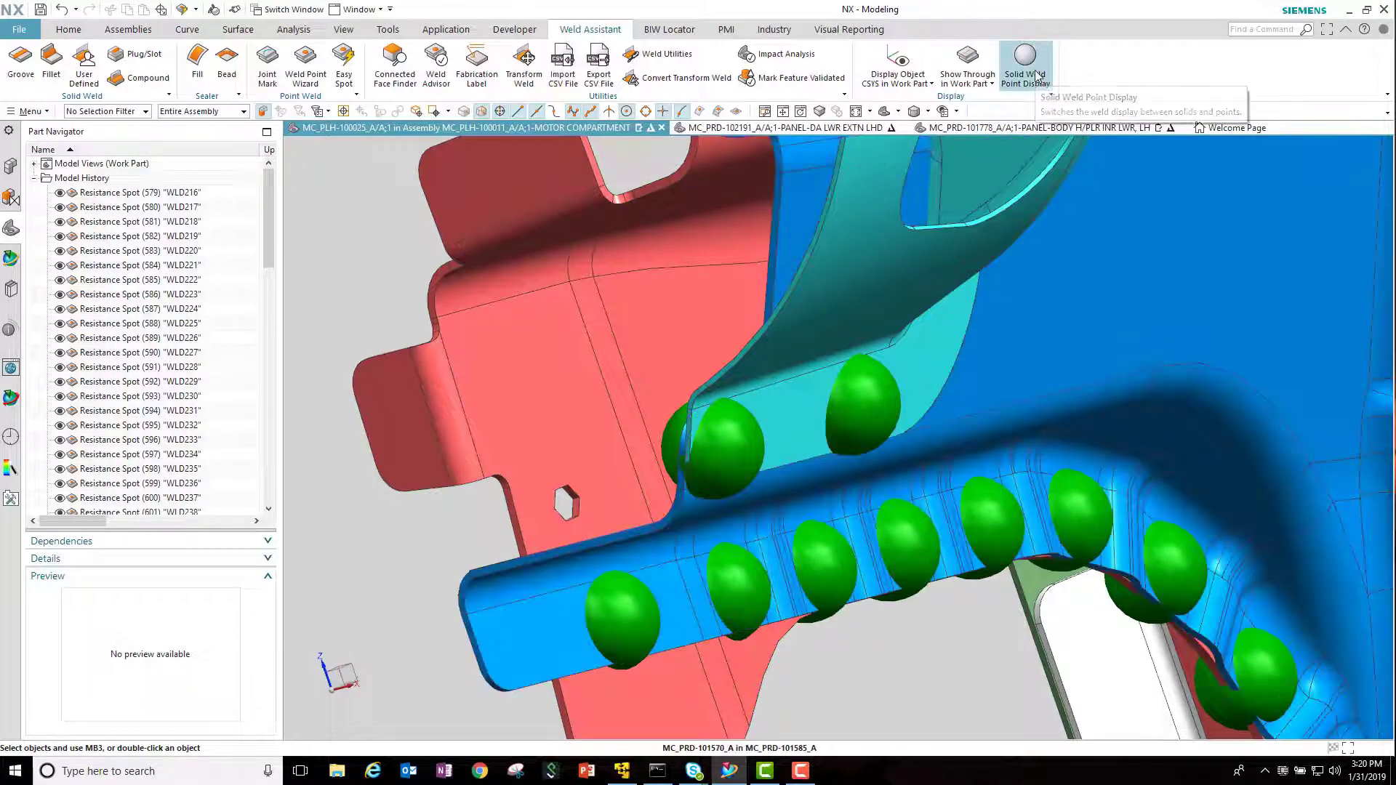
{"action": "left_click", "coordinate": [1025, 65]}
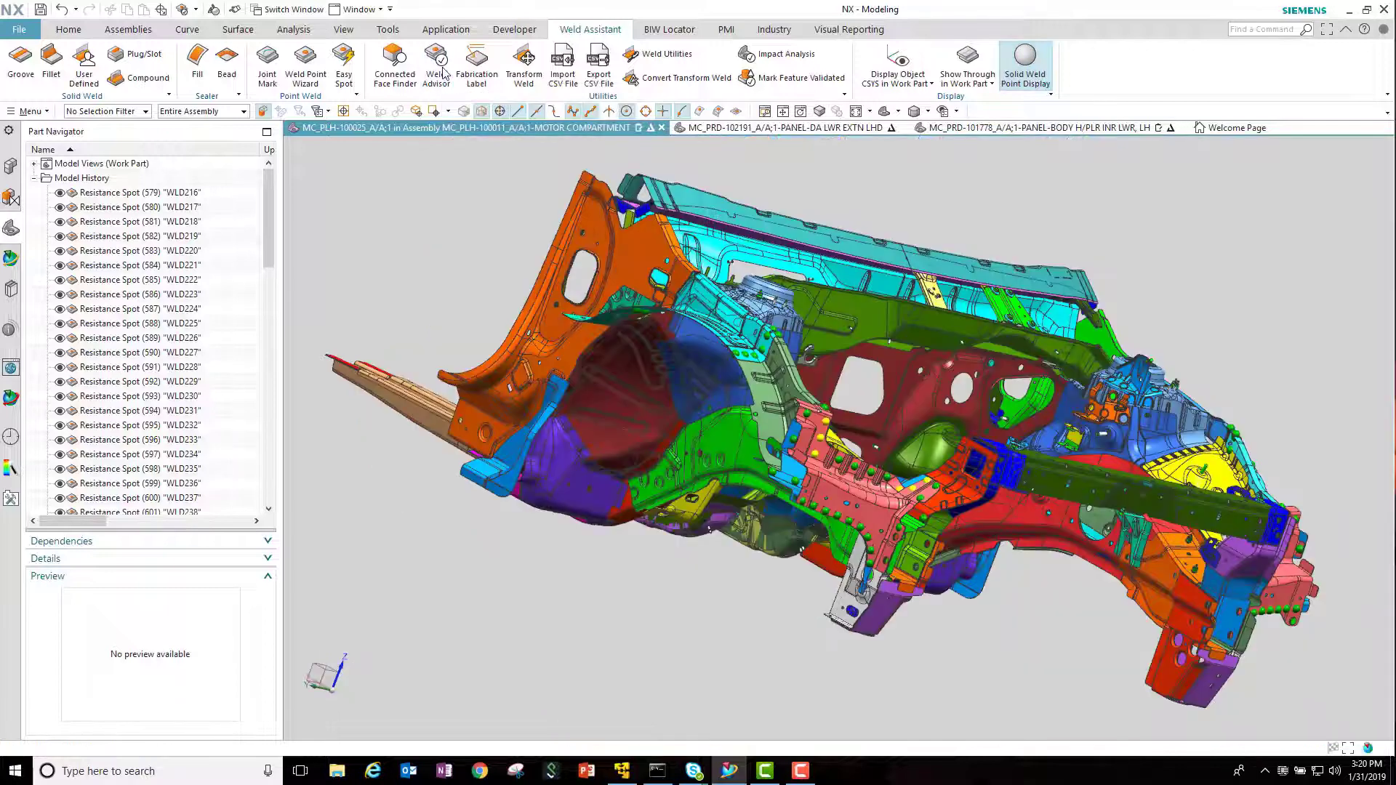
Open Weld Advisor and keep its weld type set to Resistance Spot.
{"action": "left_click", "coordinate": [436, 64]}
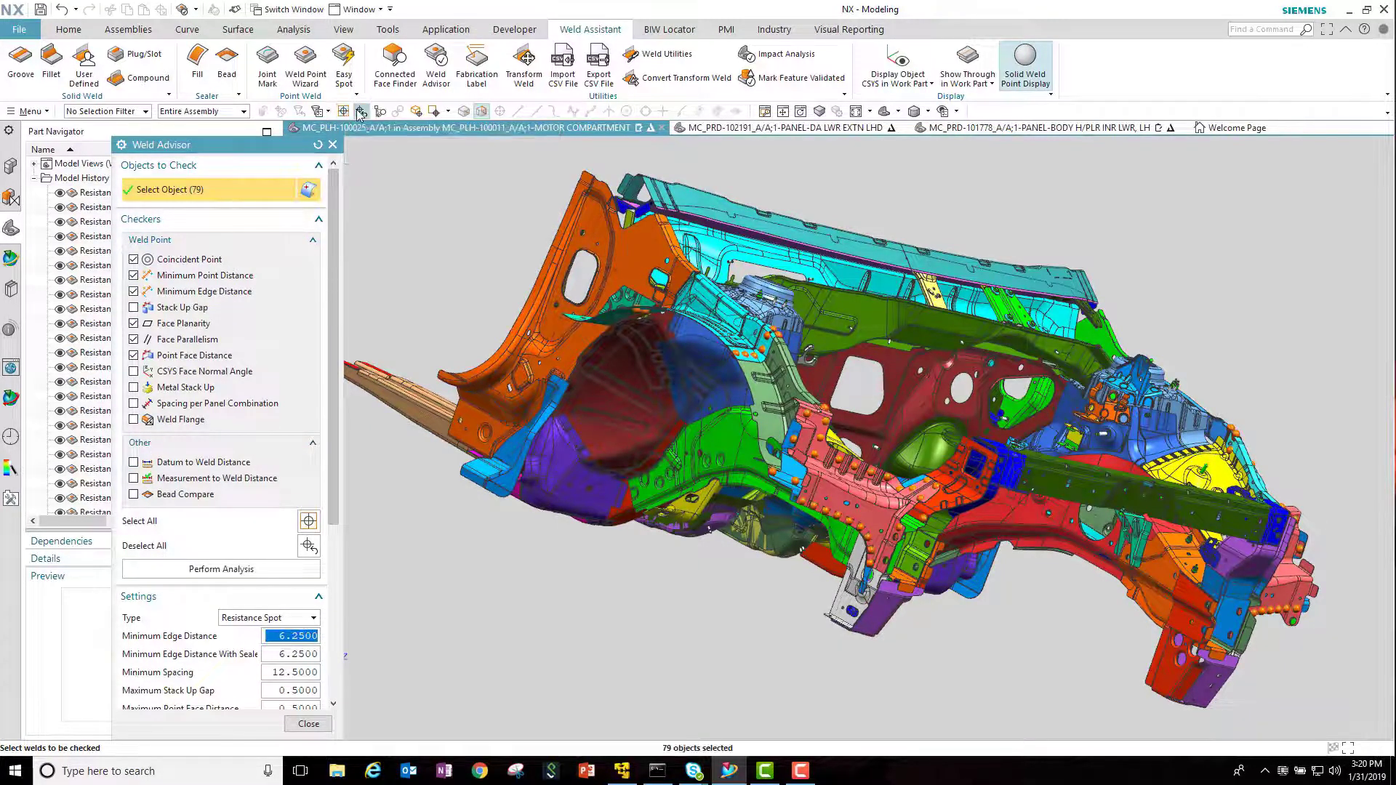
{"action": "scroll", "scroll_direction": "down", "scroll_amount": 3}
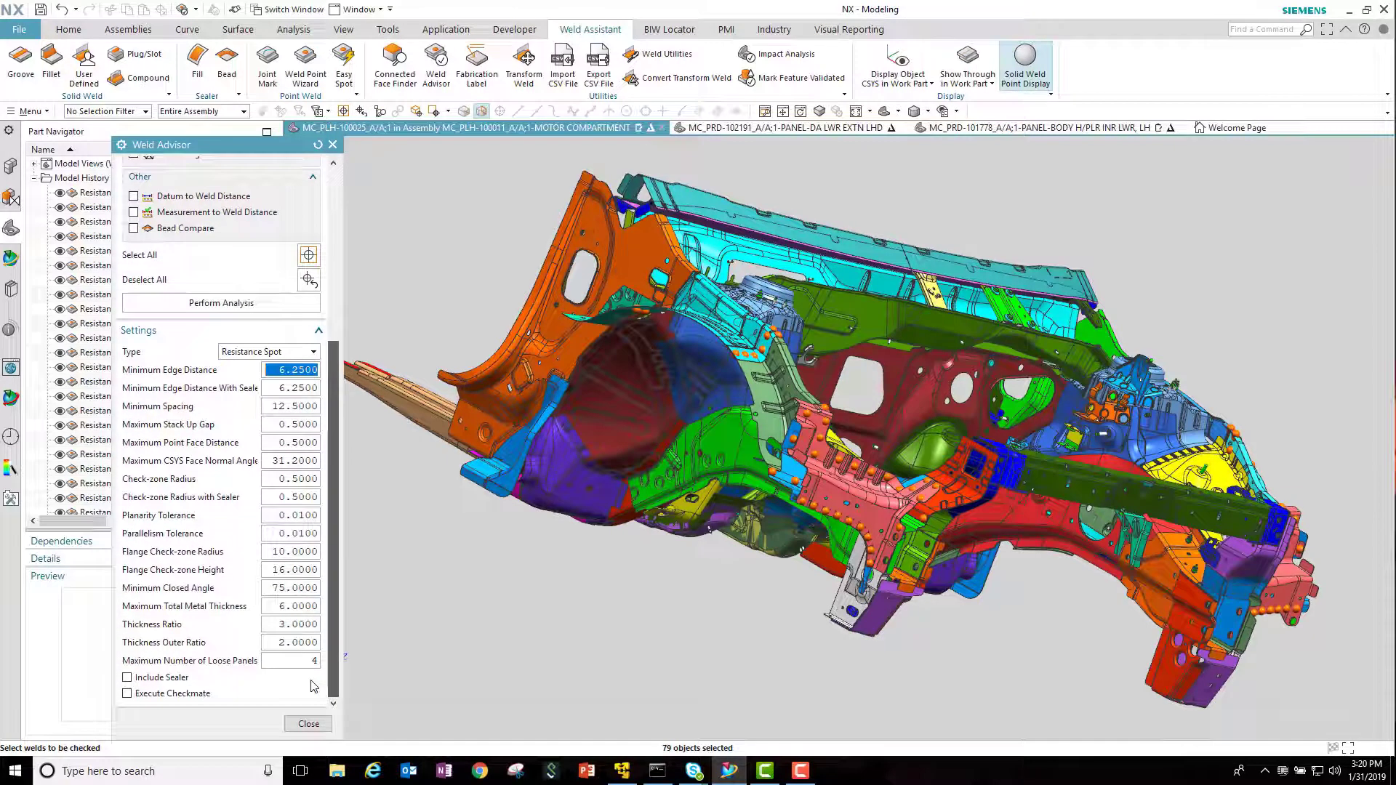
{"action": "left_click", "coordinate": [313, 350]}
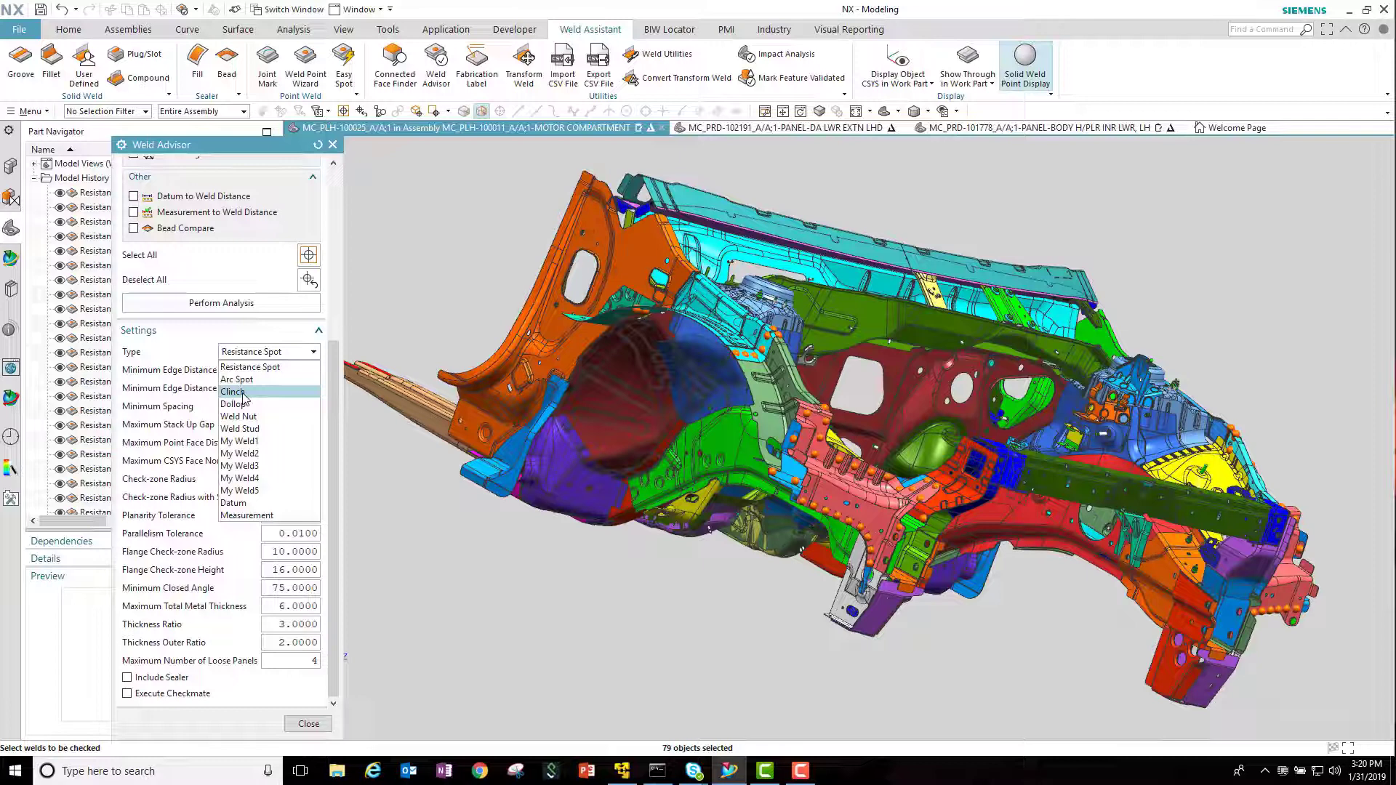
{"action": "left_click", "coordinate": [252, 350]}
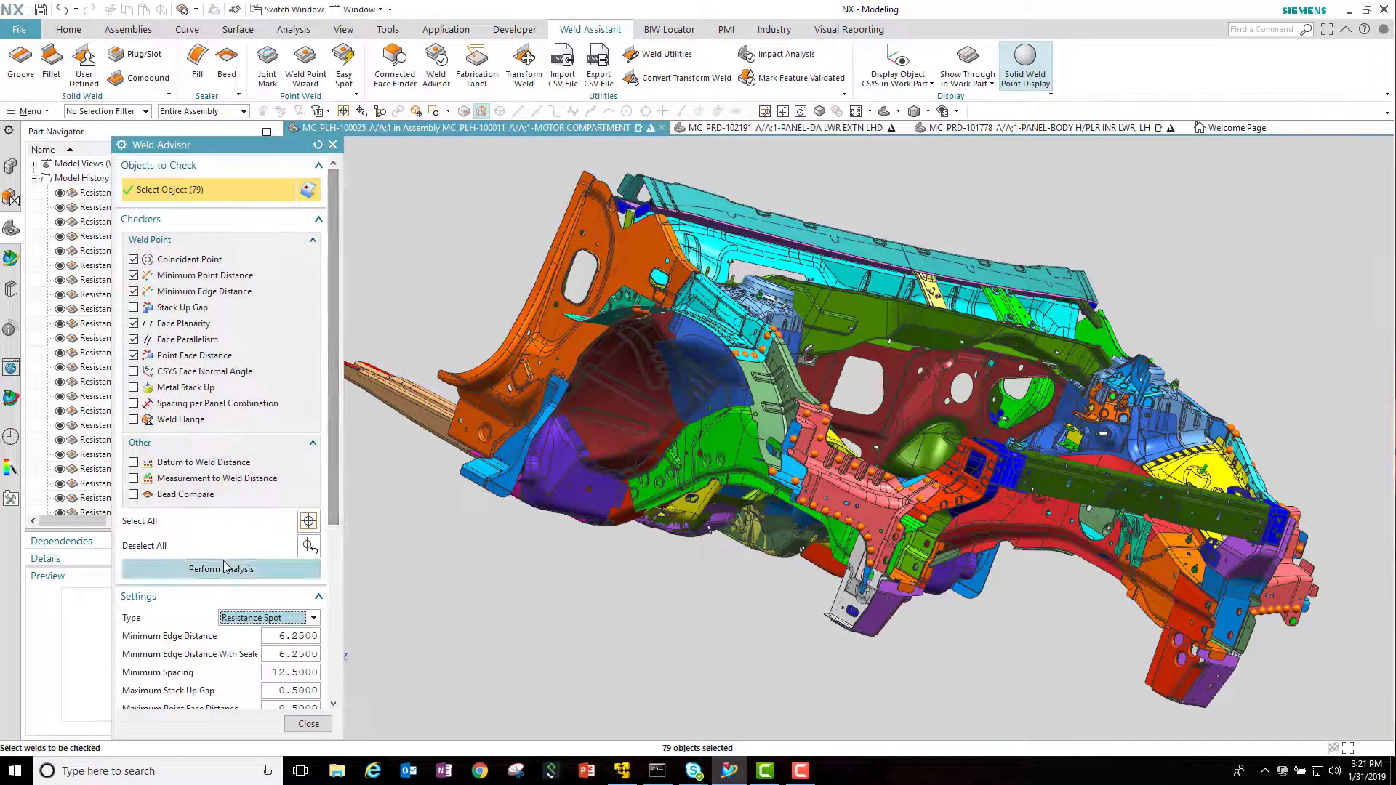
Run the weld analysis and show only the failed welds.
{"action": "left_click", "coordinate": [219, 568]}
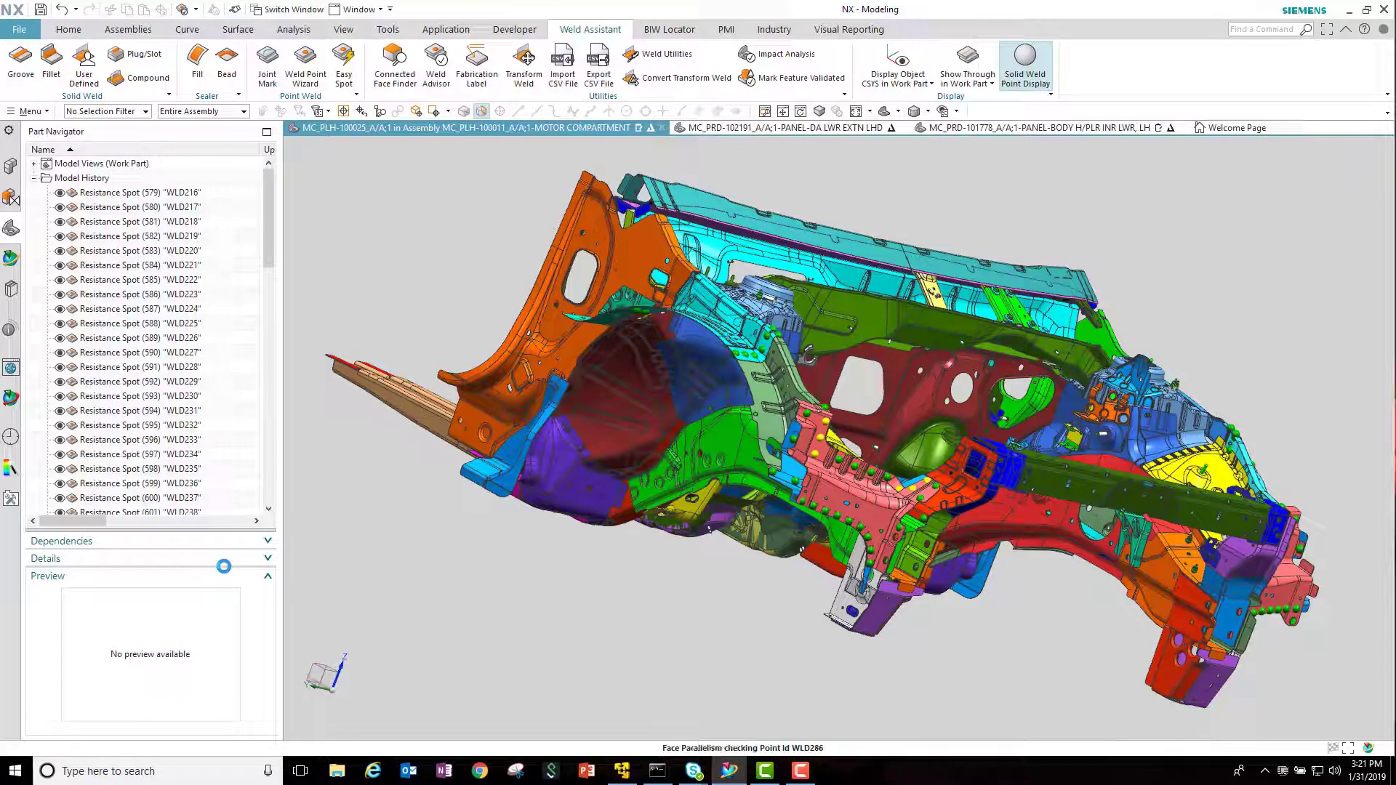
{"action": "left_click", "coordinate": [436, 65]}
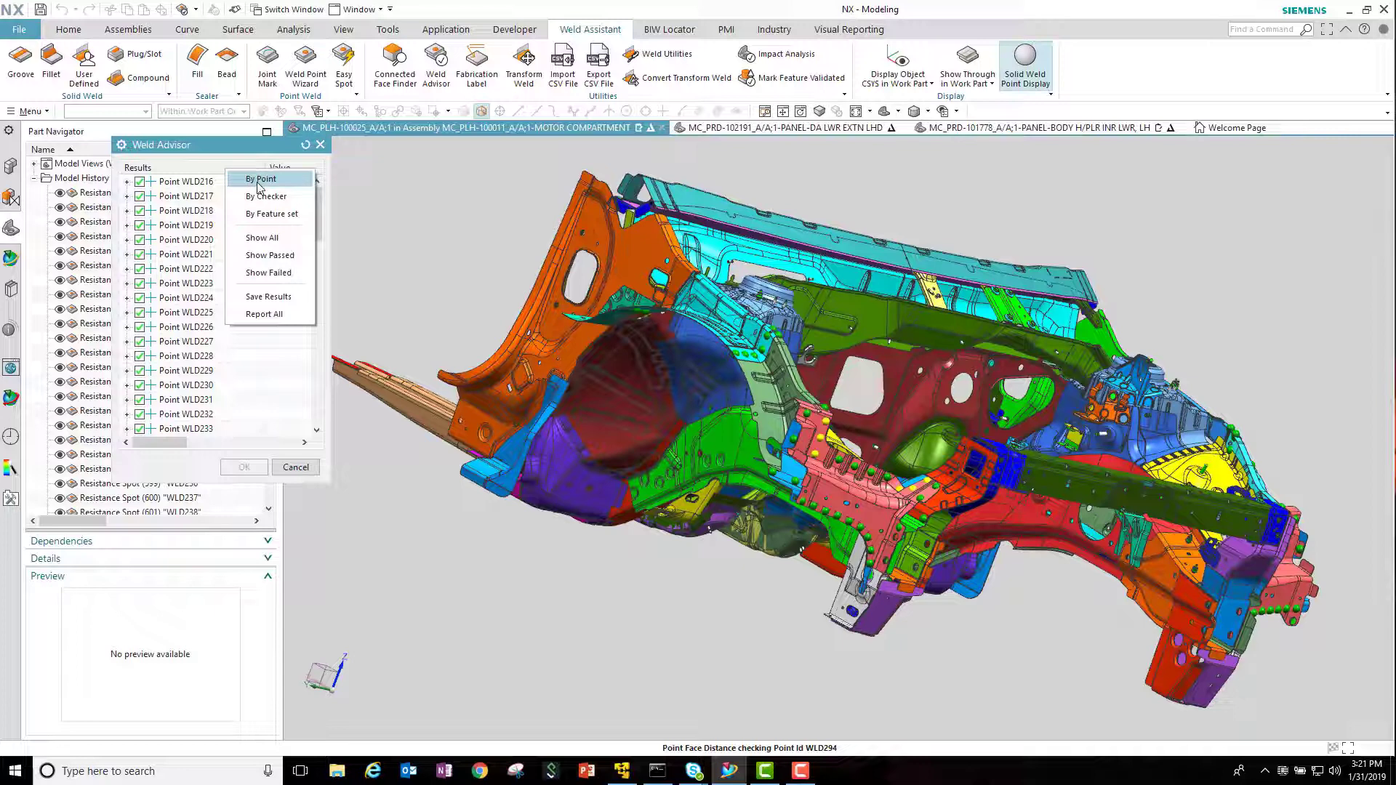
{"action": "mouse_move", "coordinate": [269, 273]}
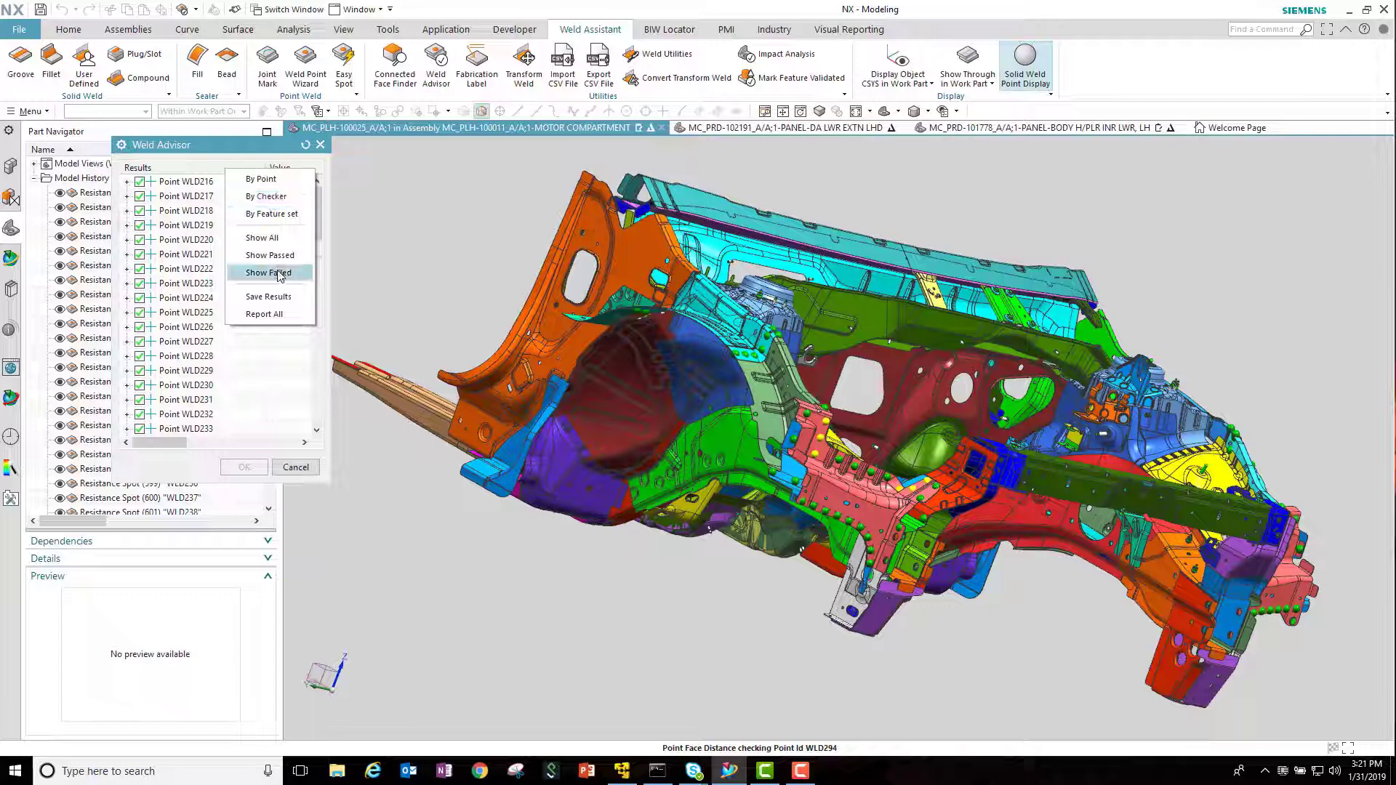
{"action": "left_click", "coordinate": [269, 273]}
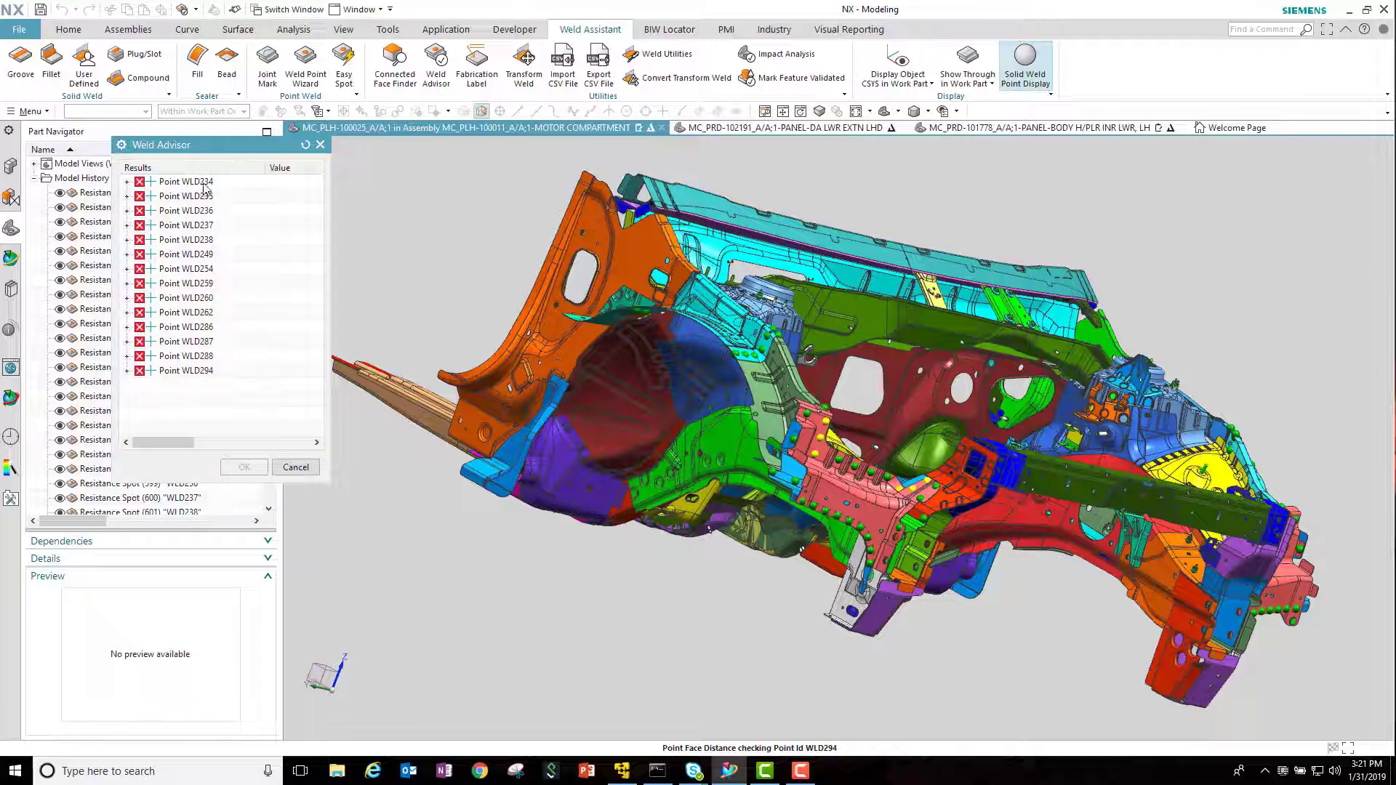
Center weld WLD234 and view its Face Planarity summary.
{"action": "left_click", "coordinate": [184, 182]}
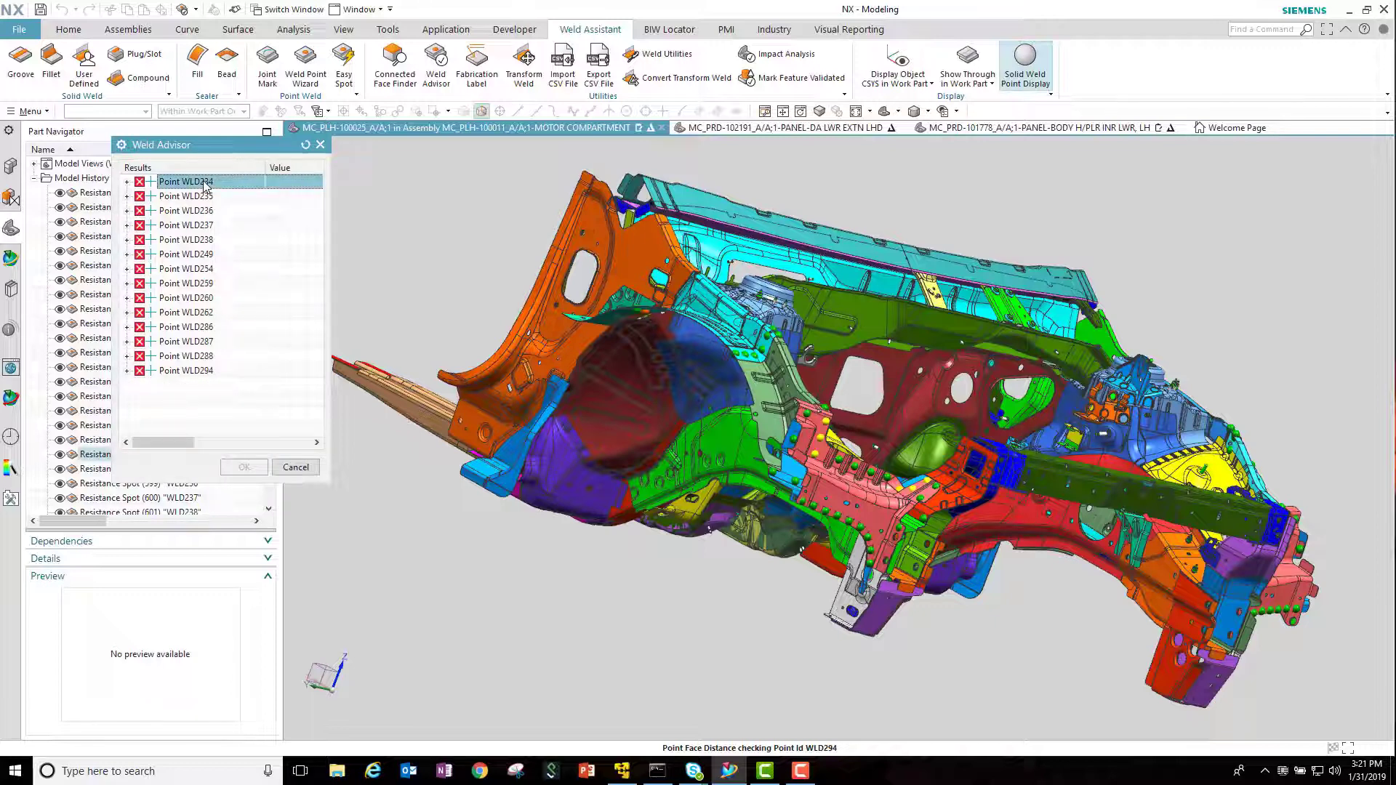
{"action": "right_click", "coordinate": [185, 182]}
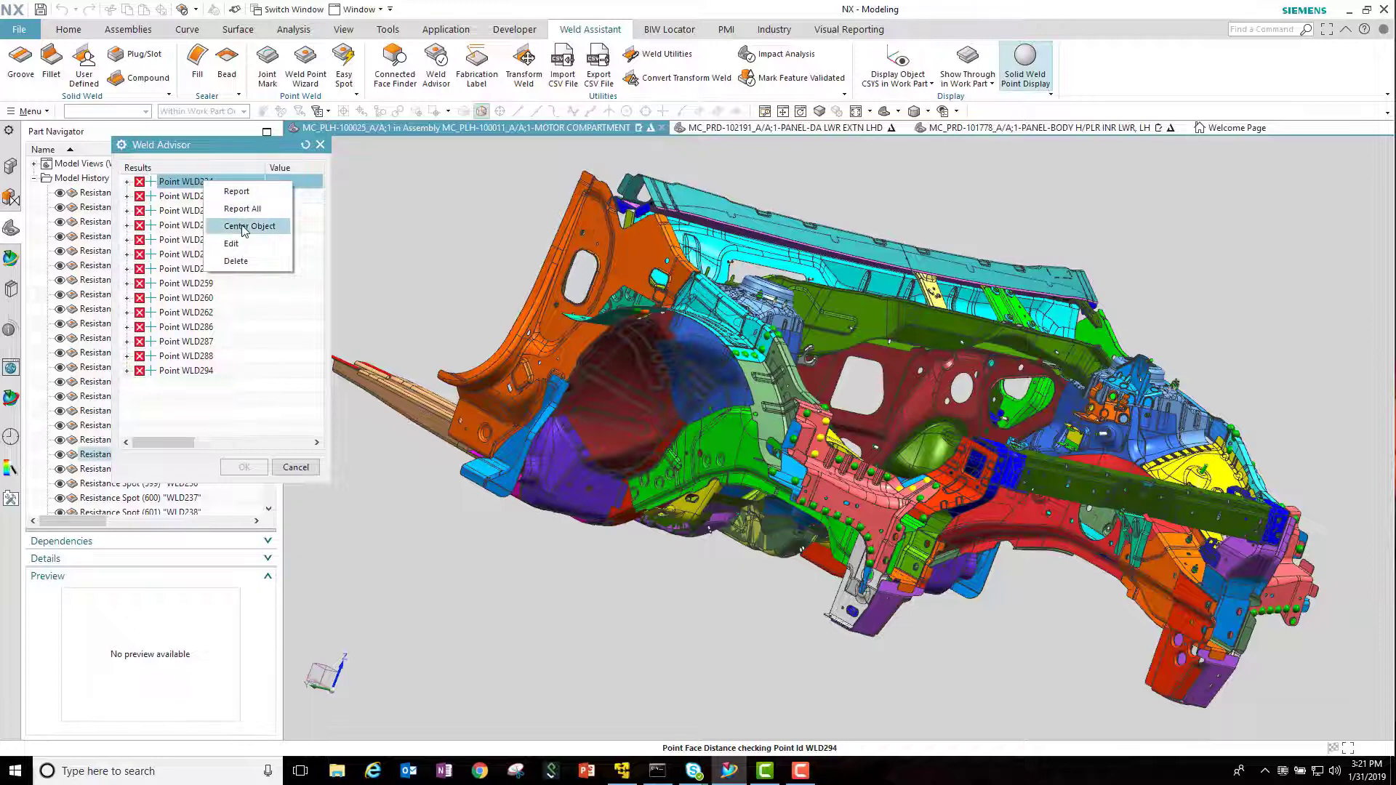
{"action": "left_click", "coordinate": [249, 226]}
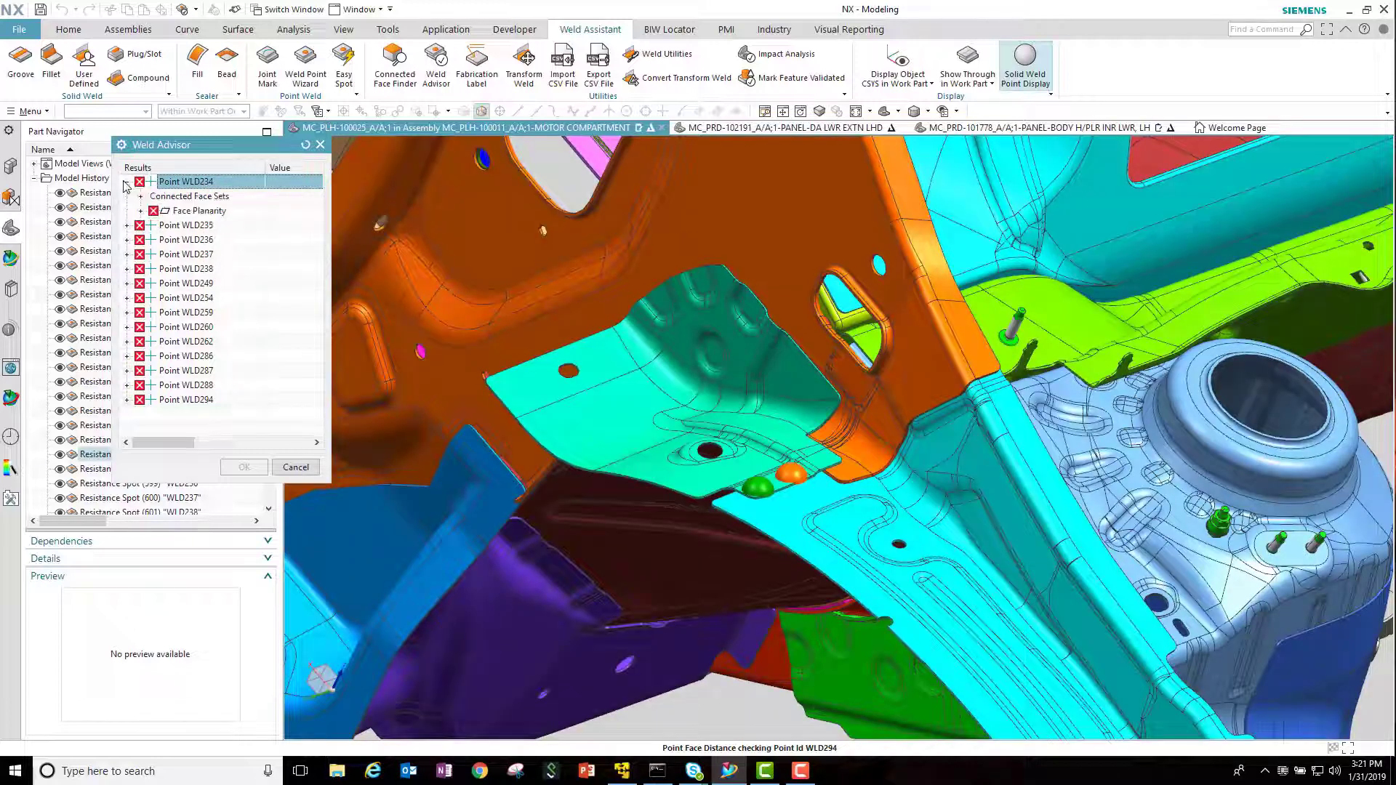
{"action": "left_click", "coordinate": [155, 210]}
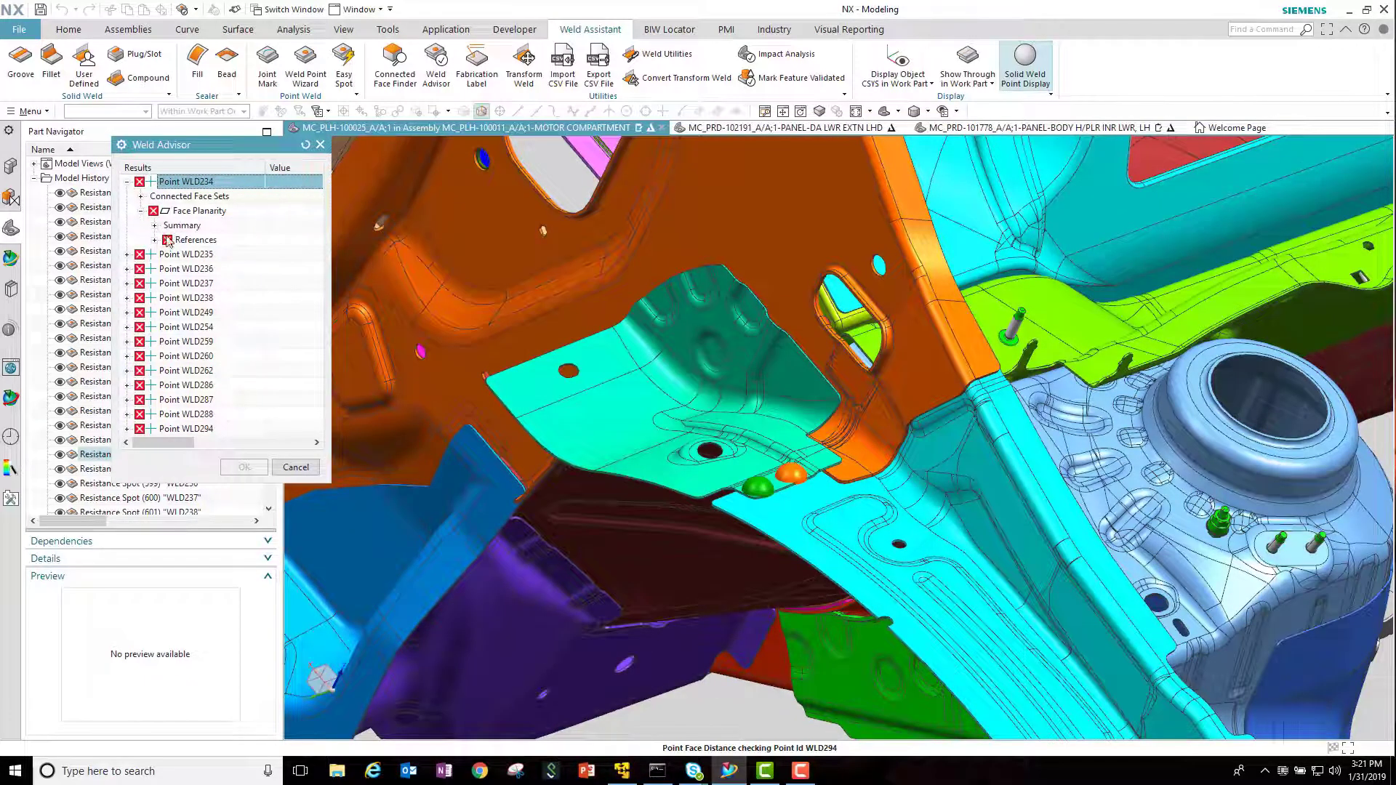
{"action": "left_click", "coordinate": [155, 225]}
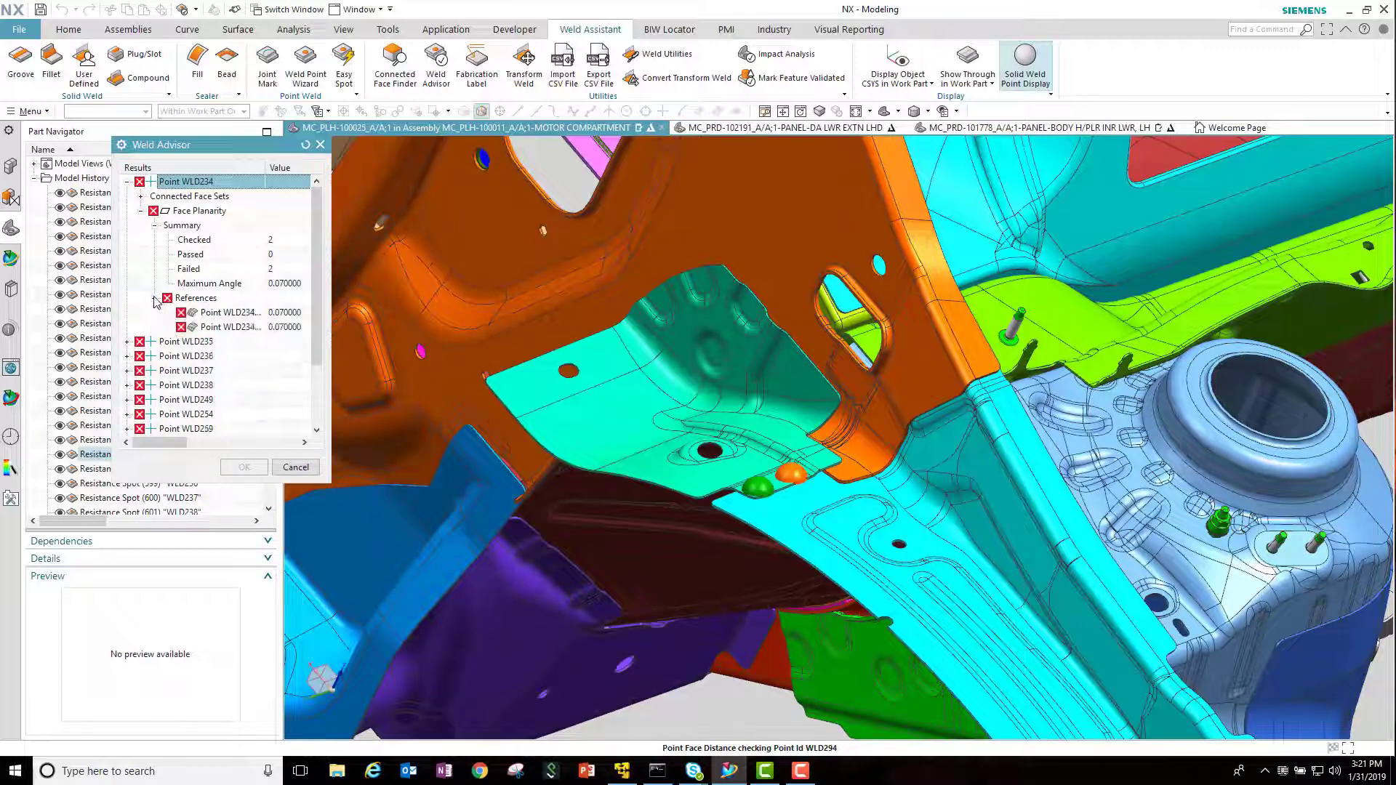
{"action": "right_click", "coordinate": [185, 182]}
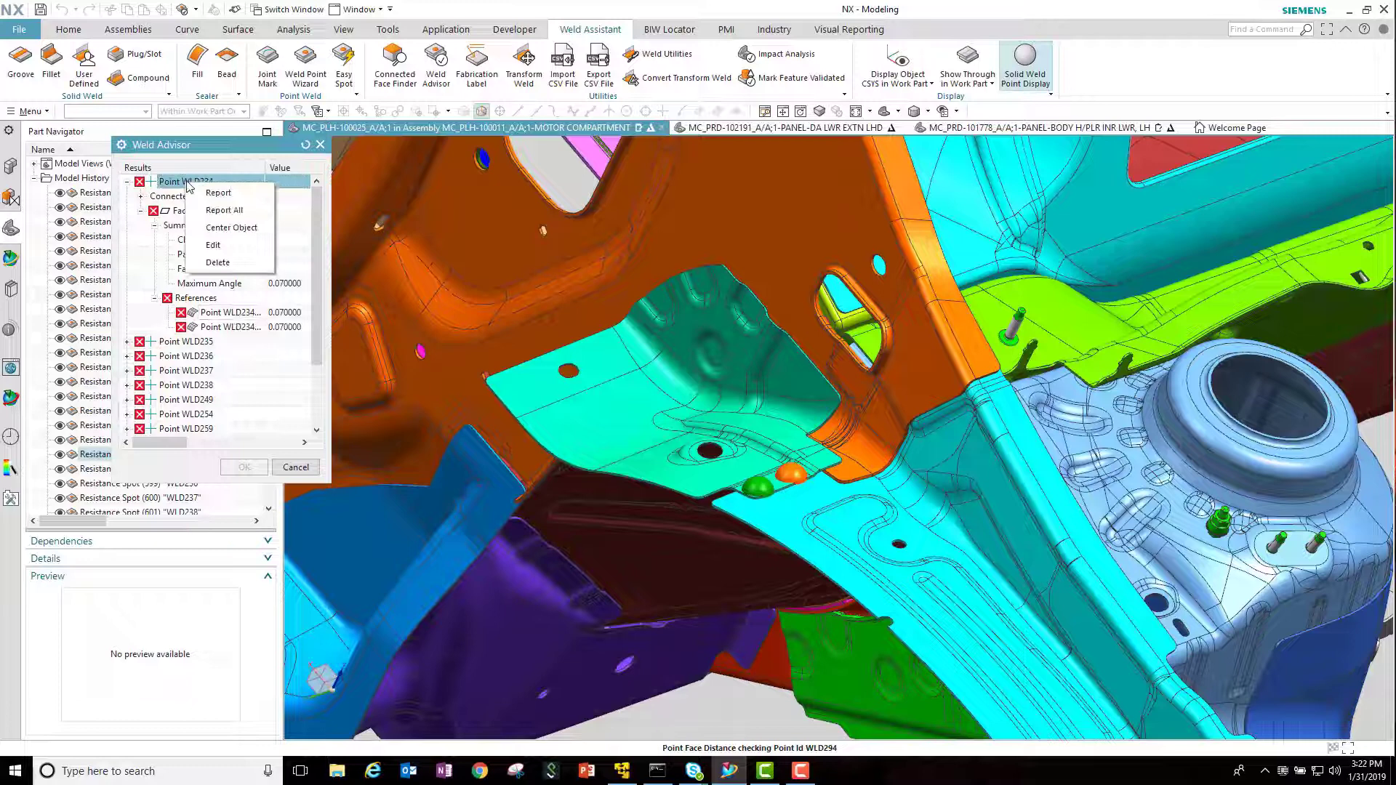
{"action": "mouse_move", "coordinate": [218, 262]}
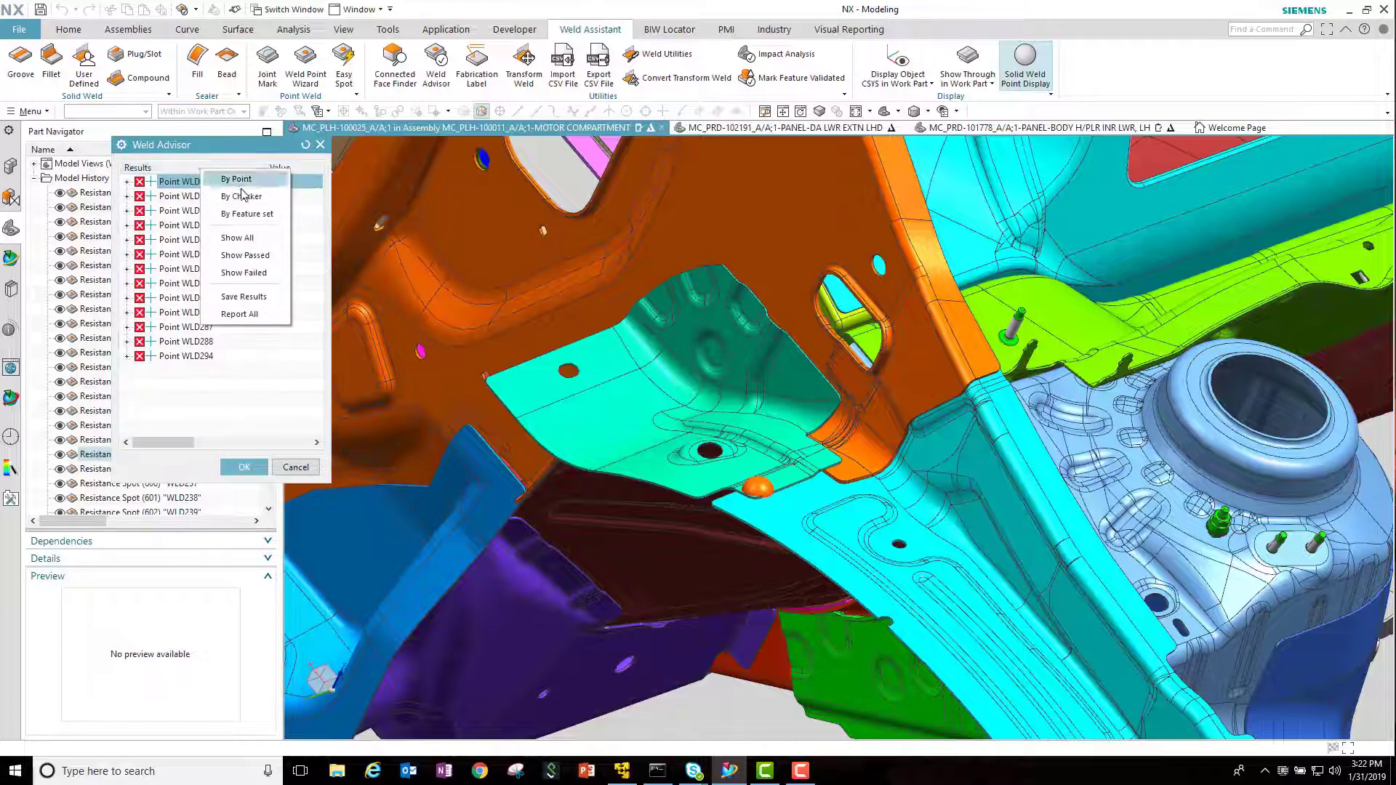
Group results by checker and locate WLD249 under Minimum Edge Distance failures.
{"action": "left_click", "coordinate": [237, 179]}
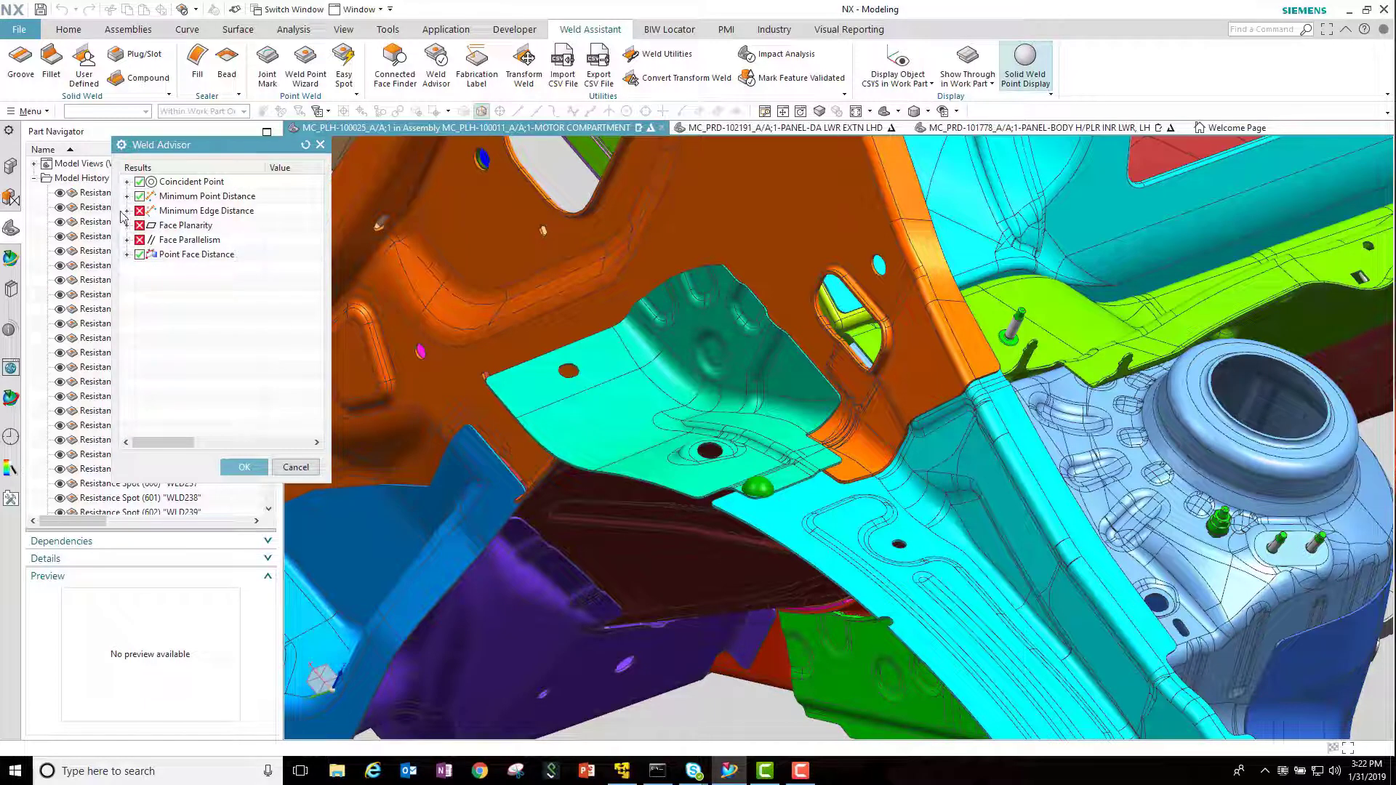
{"action": "left_click", "coordinate": [127, 210]}
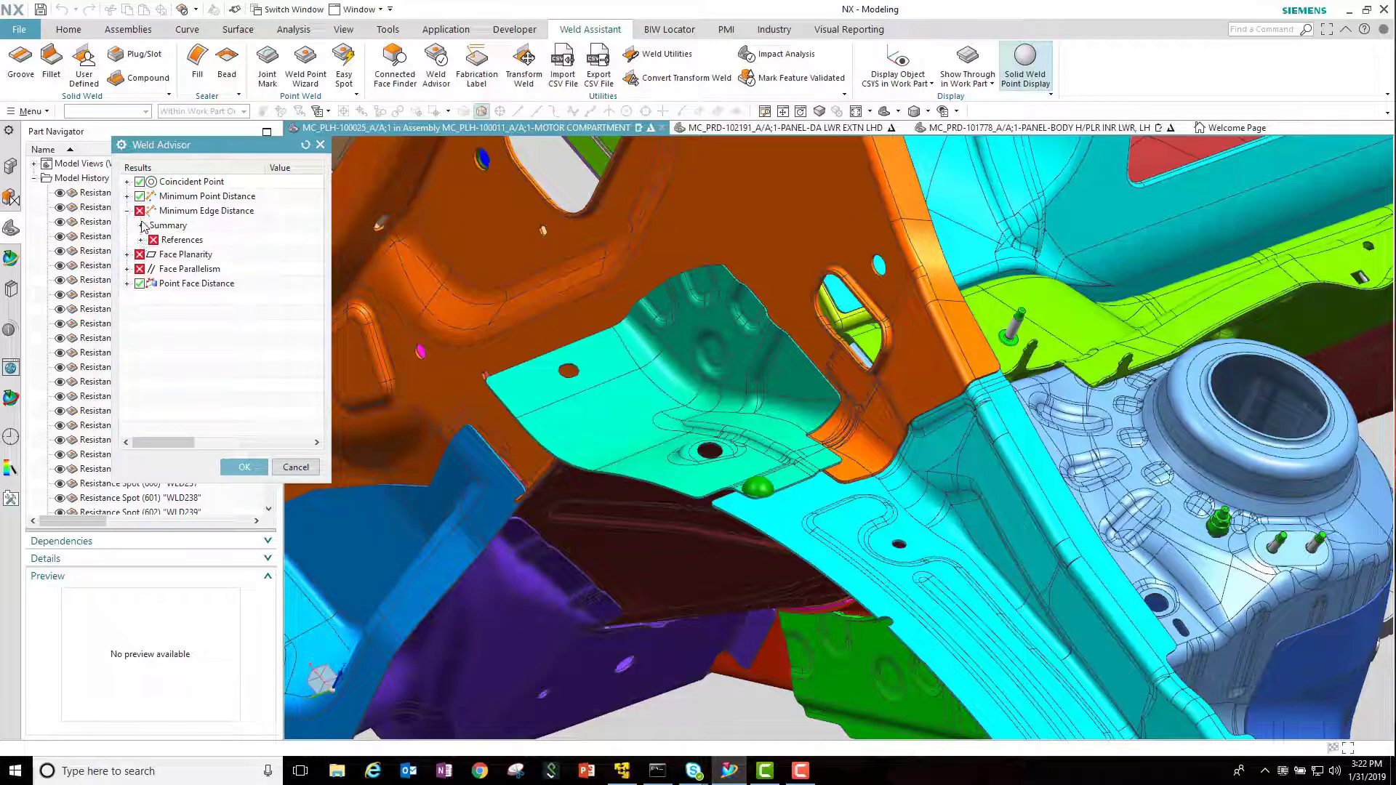
{"action": "left_click", "coordinate": [142, 225]}
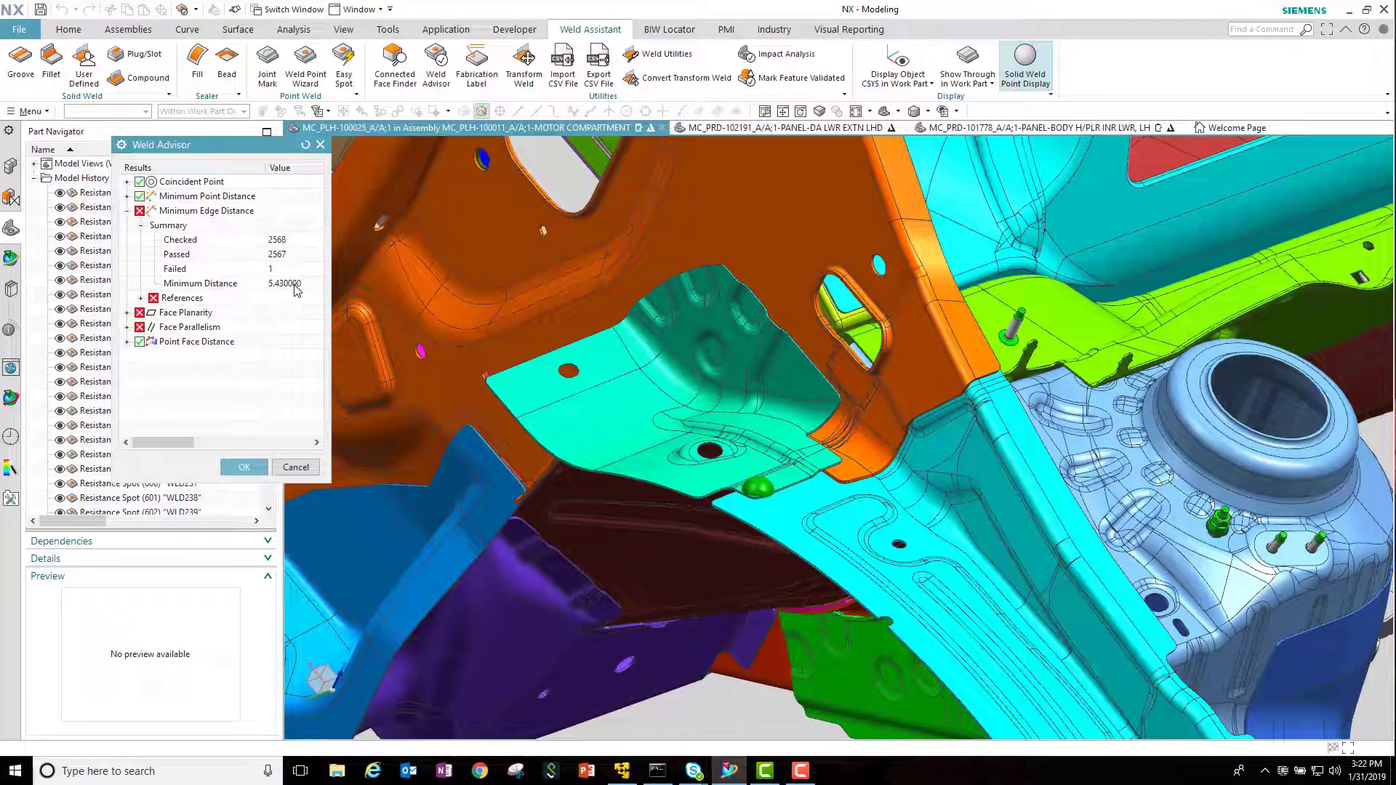
{"action": "left_click", "coordinate": [128, 298]}
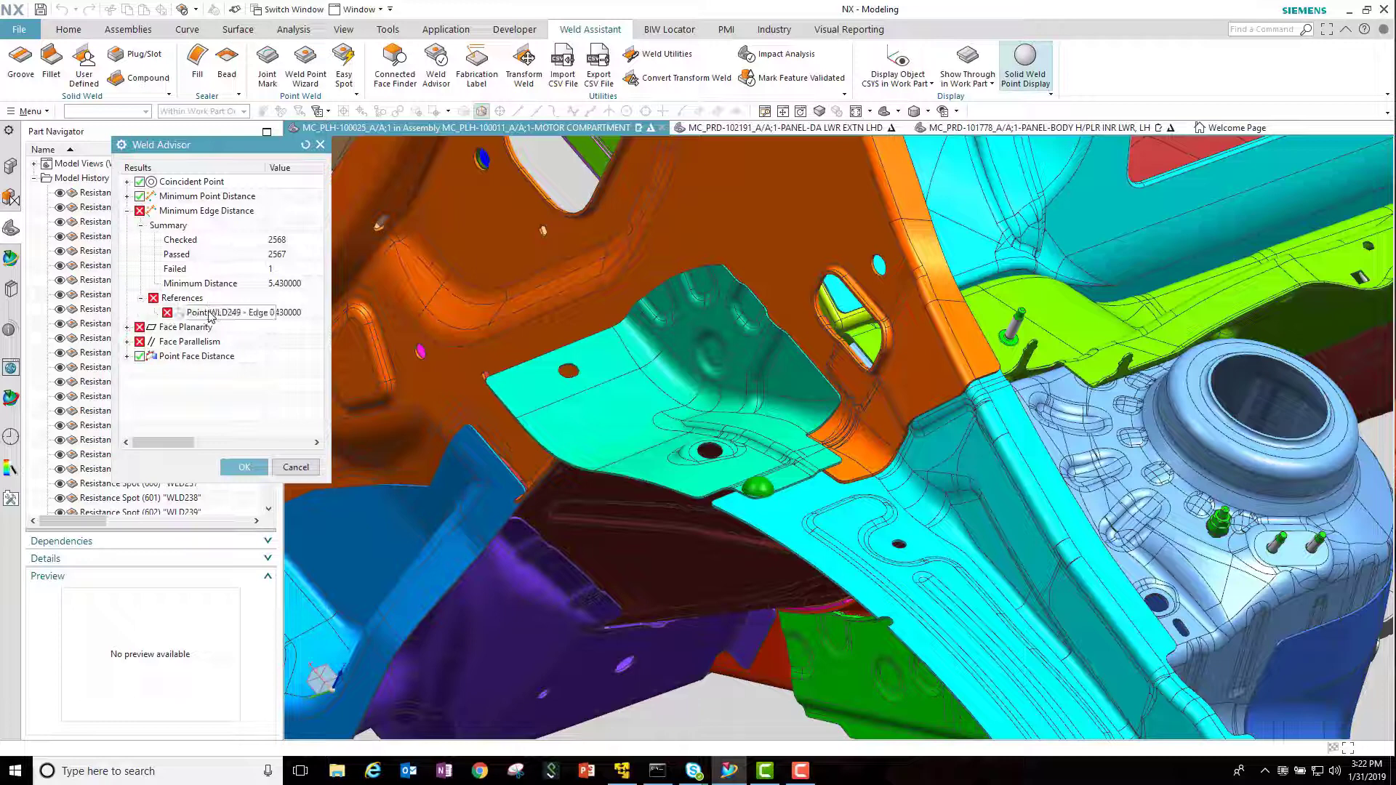
{"action": "right_click", "coordinate": [214, 313]}
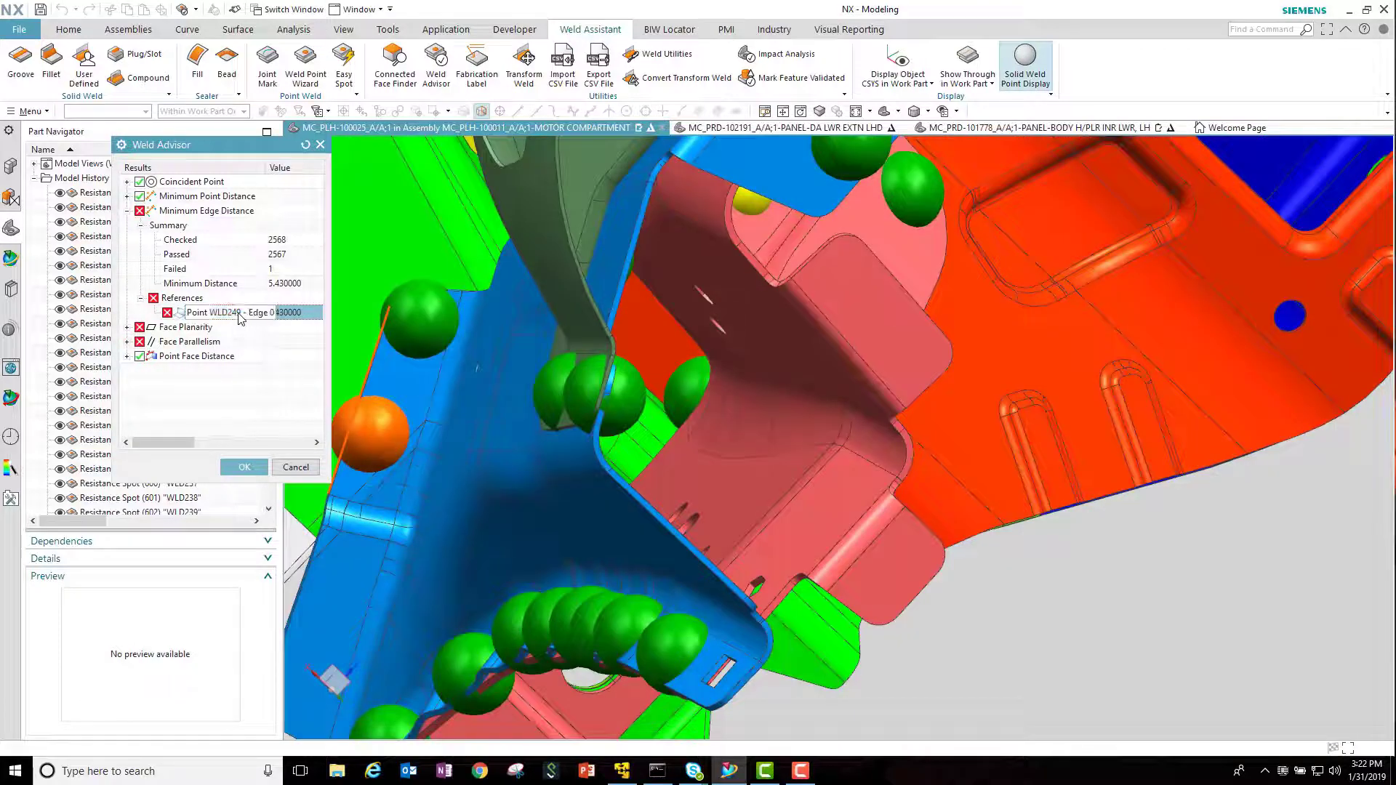
{"action": "right_click", "coordinate": [214, 312]}
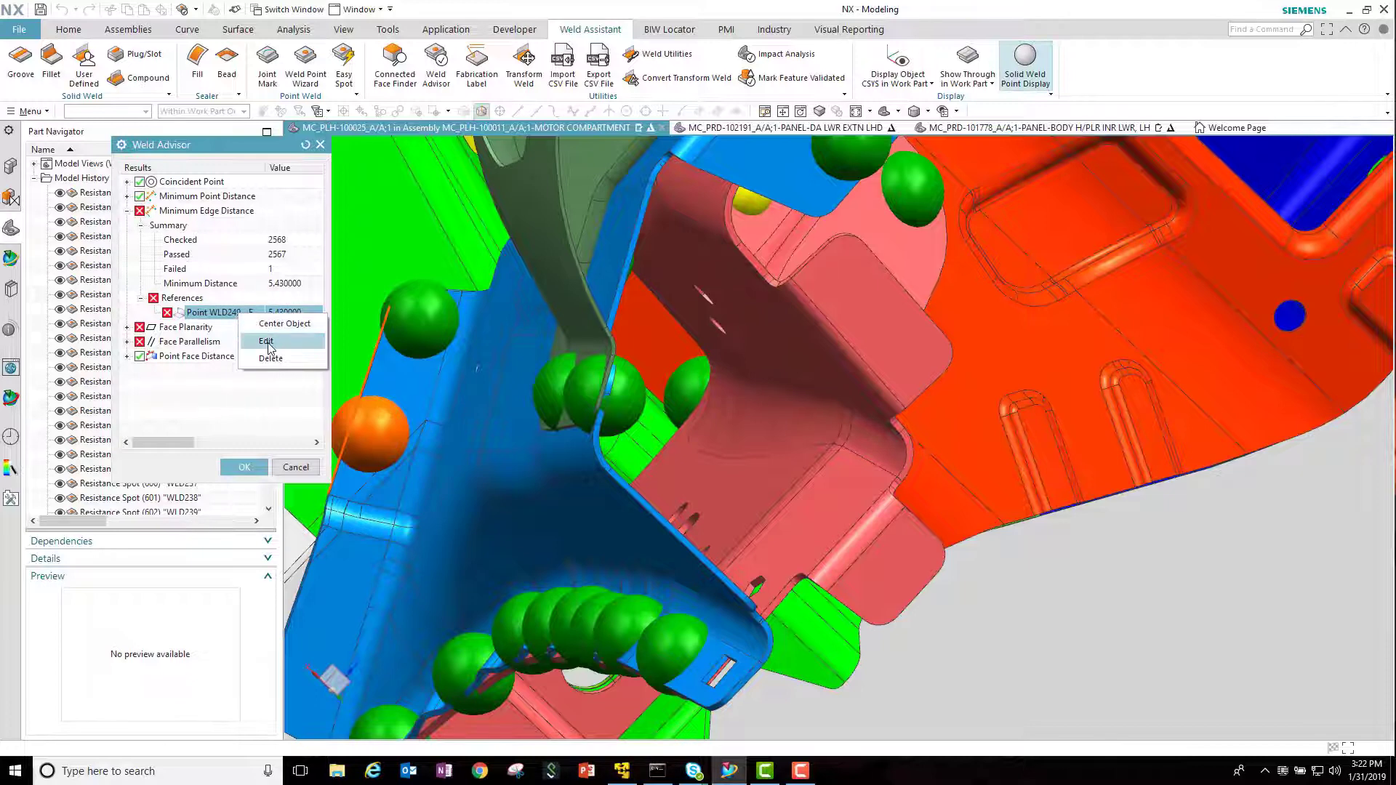
Redefine weld point WLD249's location, then review the WLD254 face parallelism failure.
{"action": "left_click", "coordinate": [266, 341]}
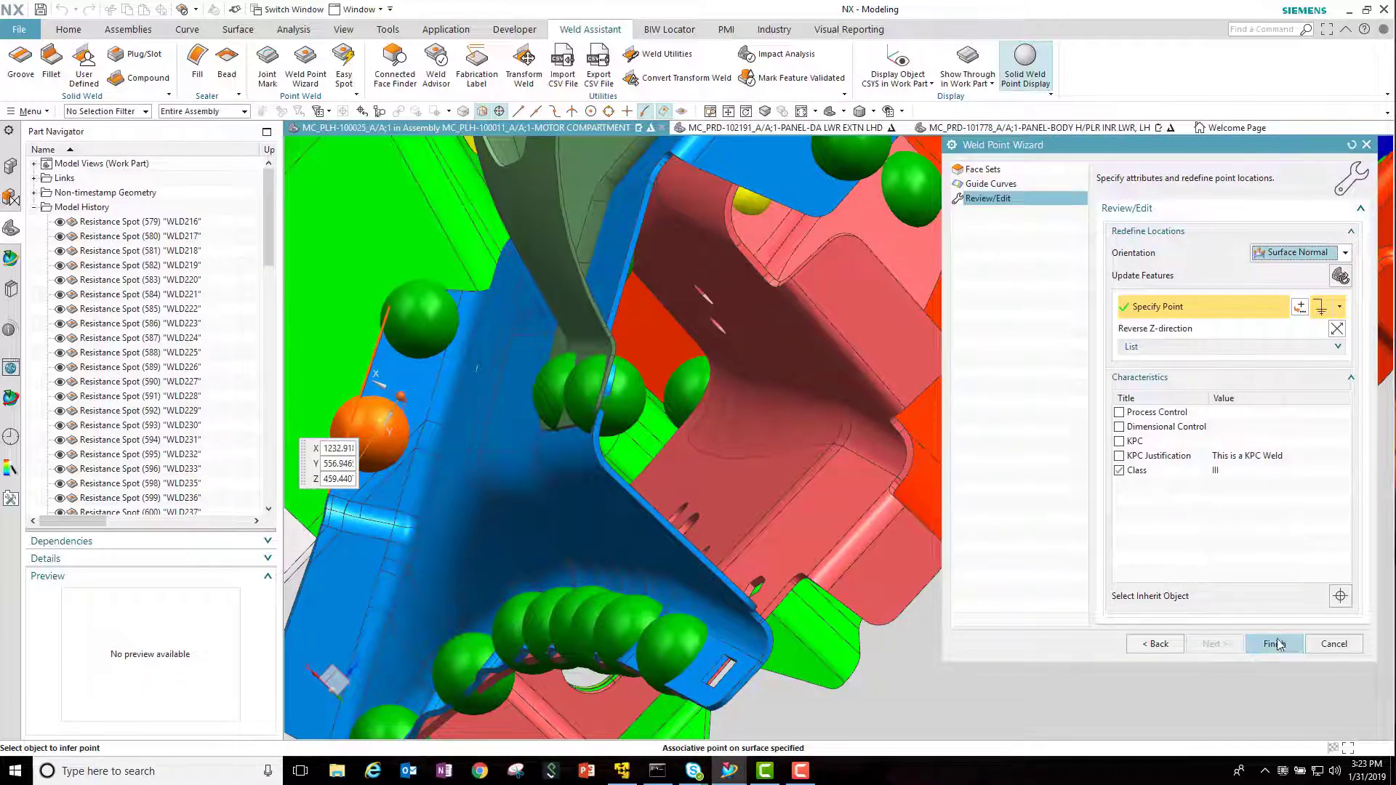
{"action": "left_click", "coordinate": [1273, 644]}
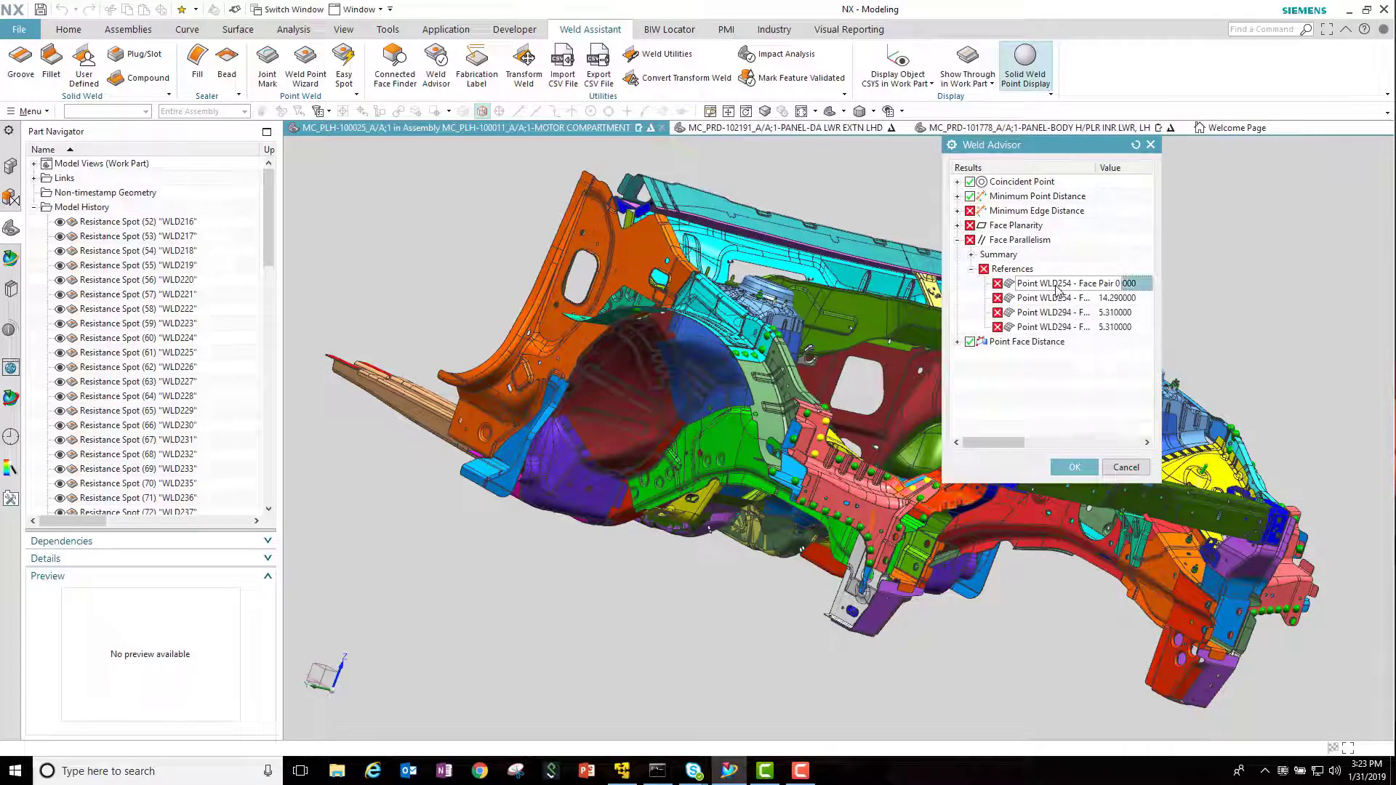
{"action": "right_click", "coordinate": [1068, 282]}
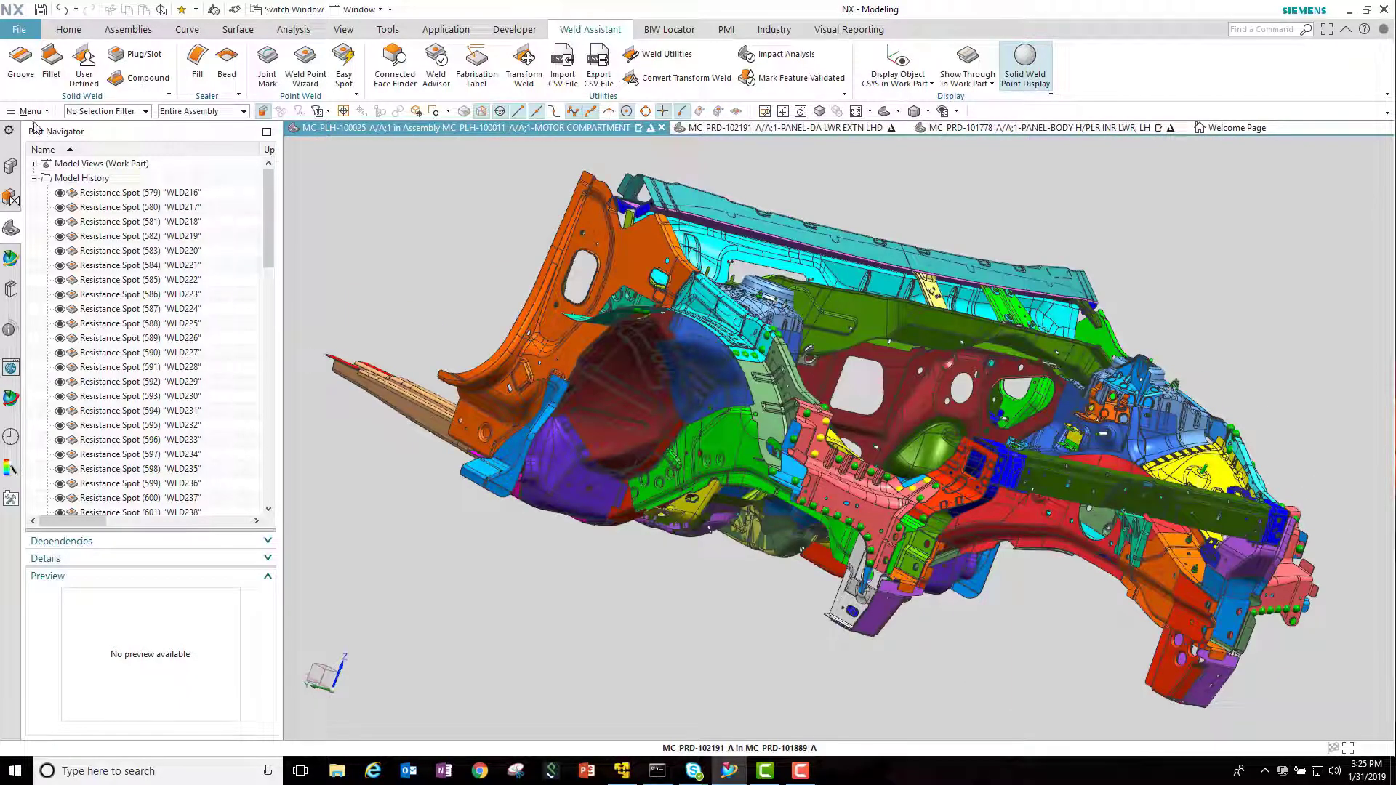
Enable Spot Weld under the Feature tab of Teamcenter Integration preferences.
{"action": "left_click", "coordinate": [30, 111]}
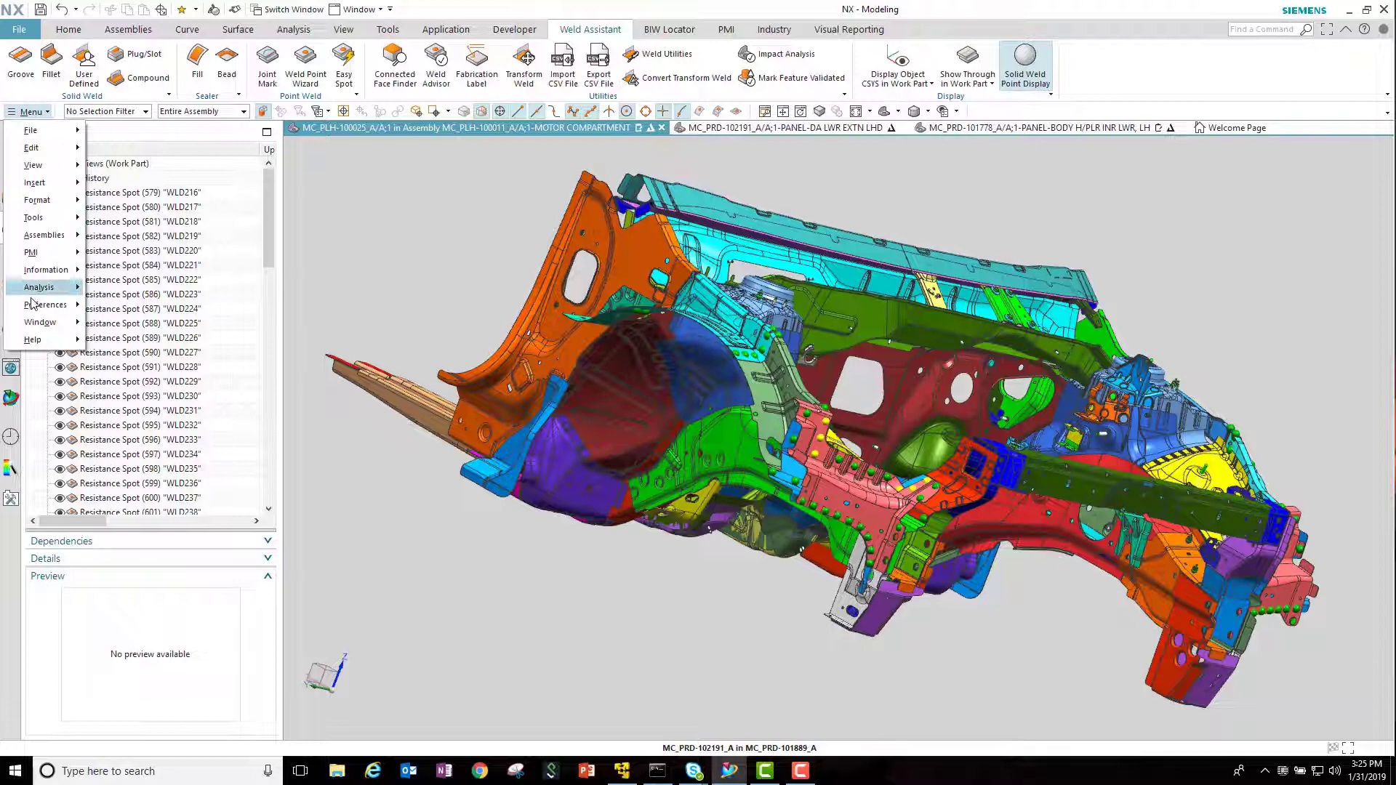
{"action": "left_click", "coordinate": [43, 304]}
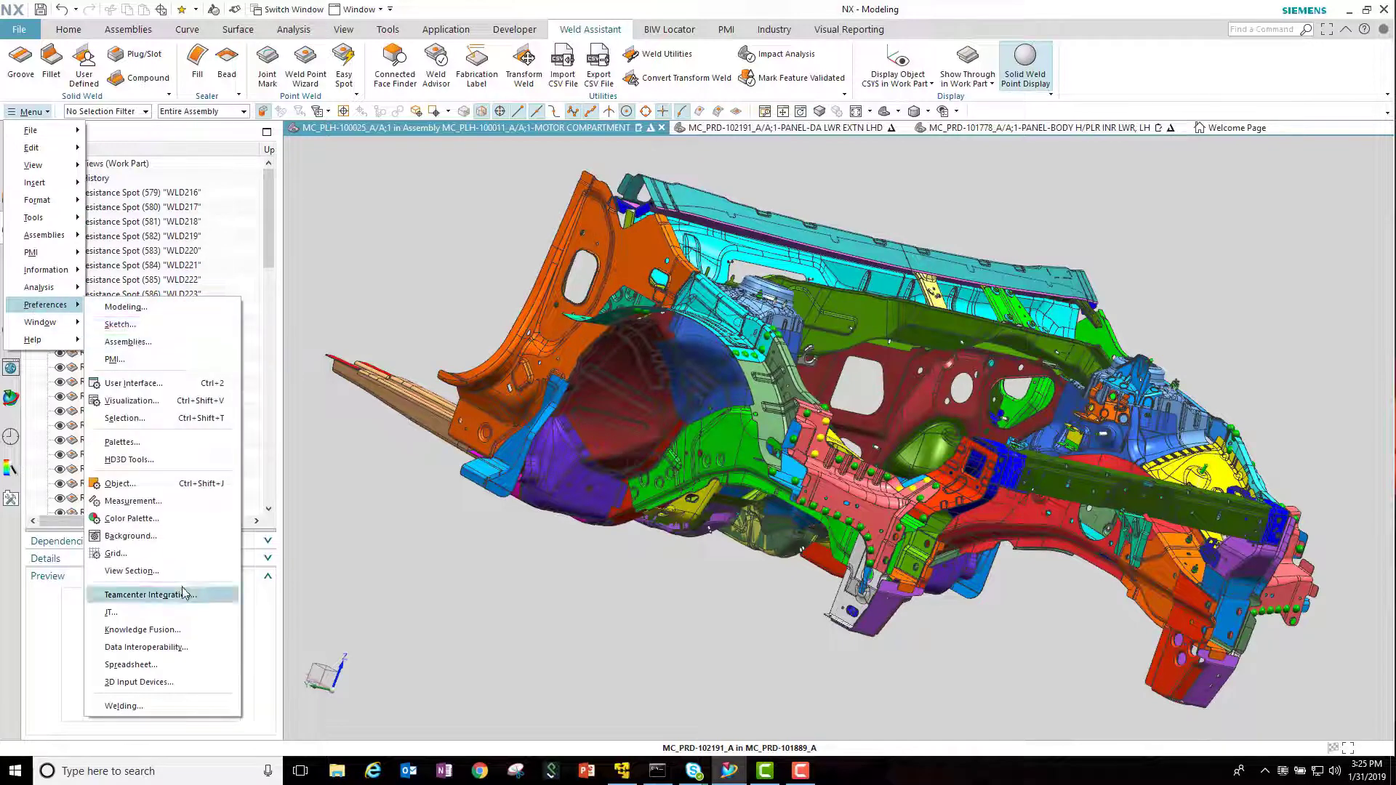
{"action": "left_click", "coordinate": [150, 595]}
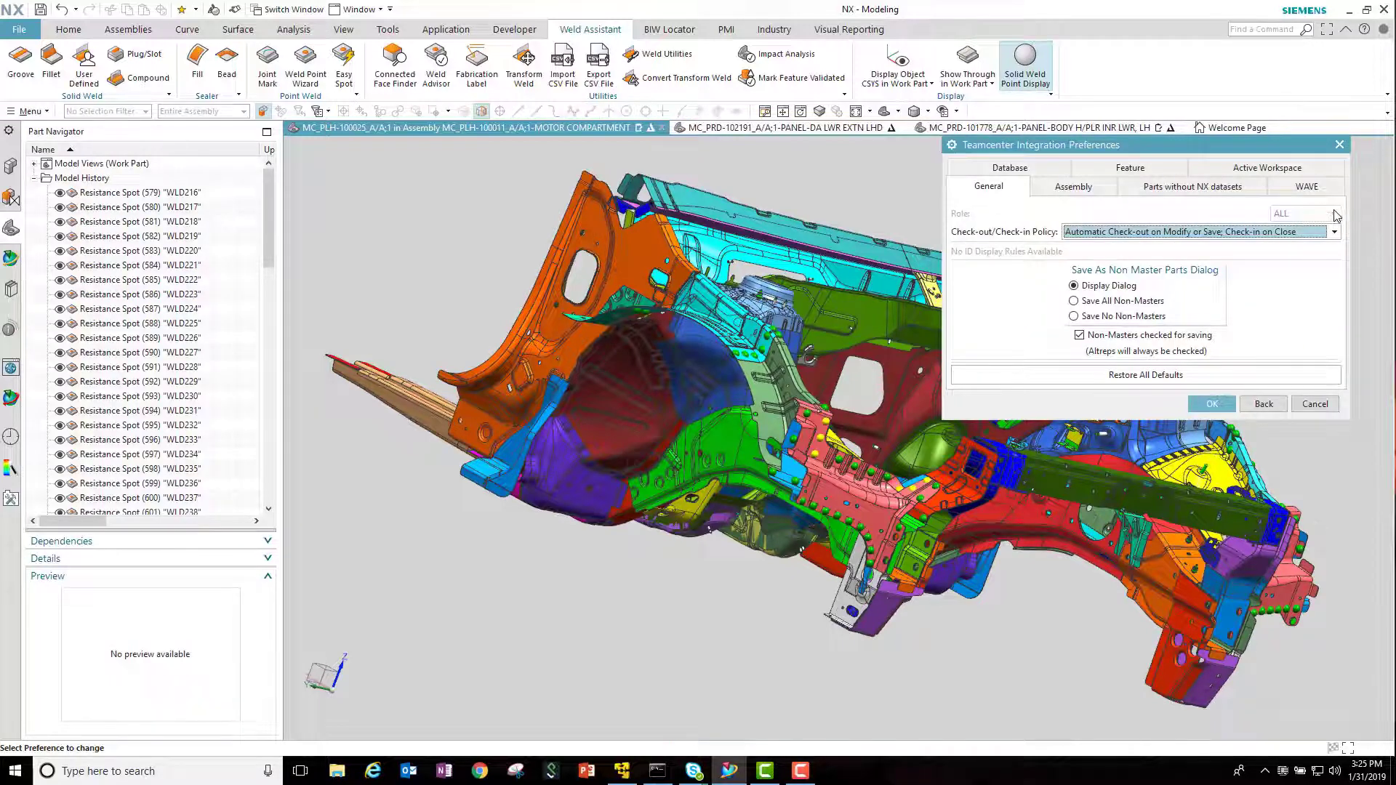
{"action": "left_click", "coordinate": [1130, 168]}
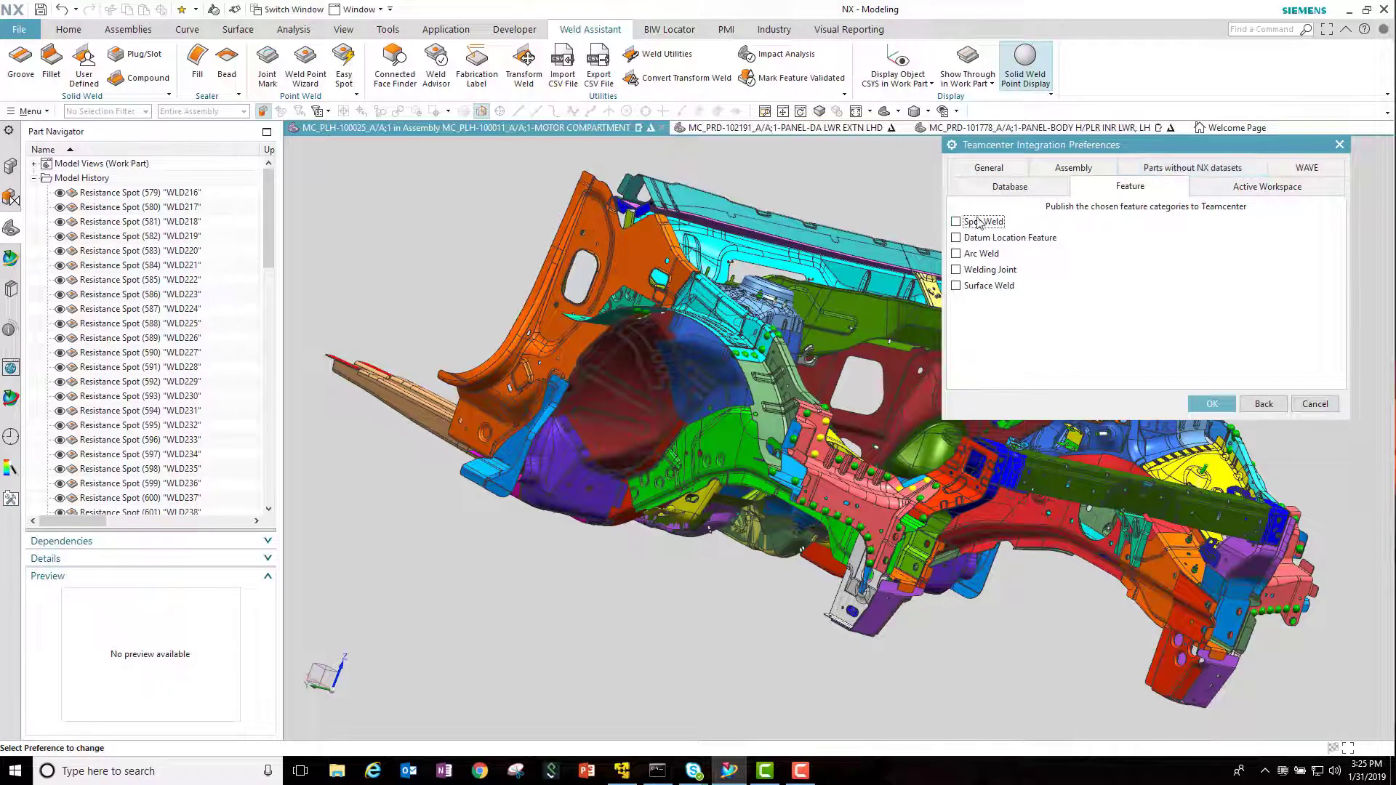
{"action": "left_click", "coordinate": [956, 221]}
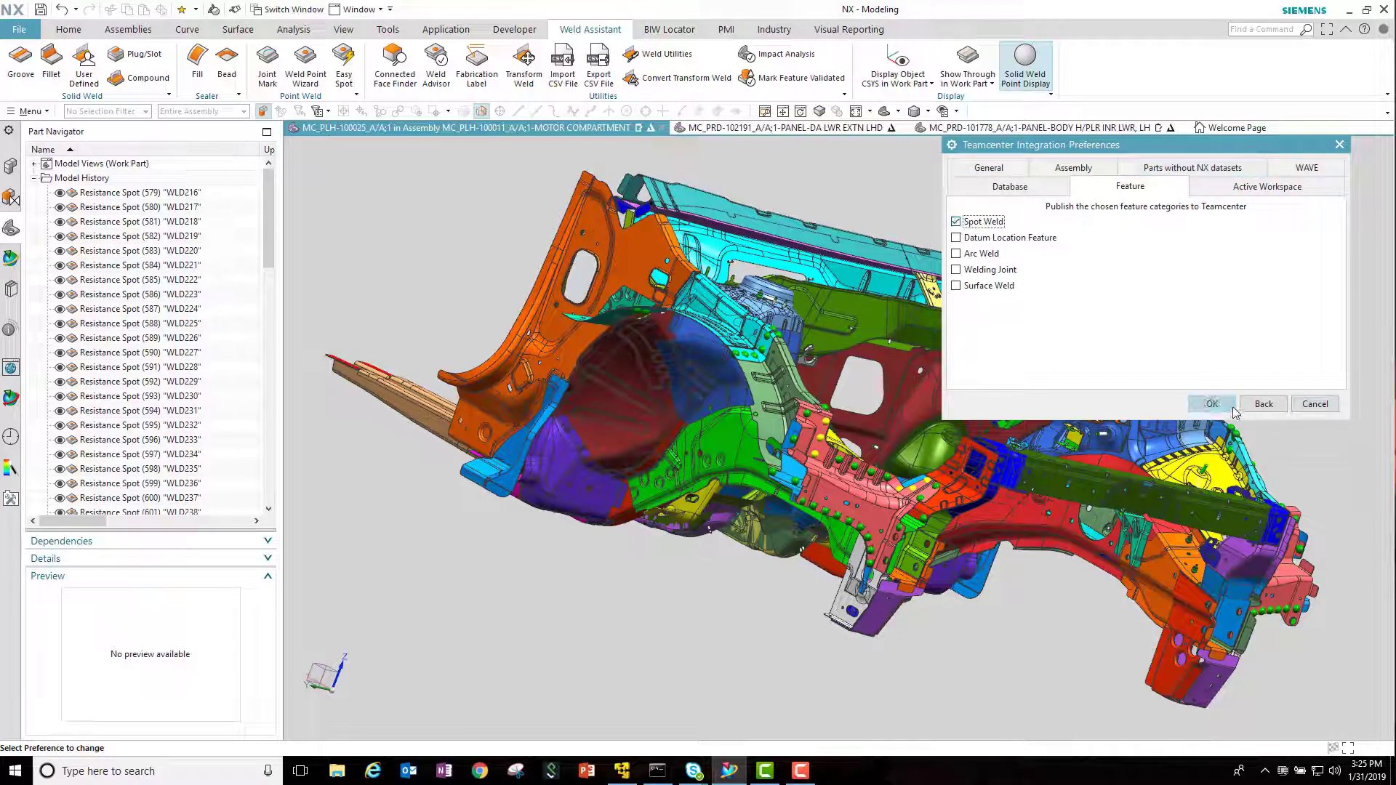
{"action": "left_click", "coordinate": [1210, 404]}
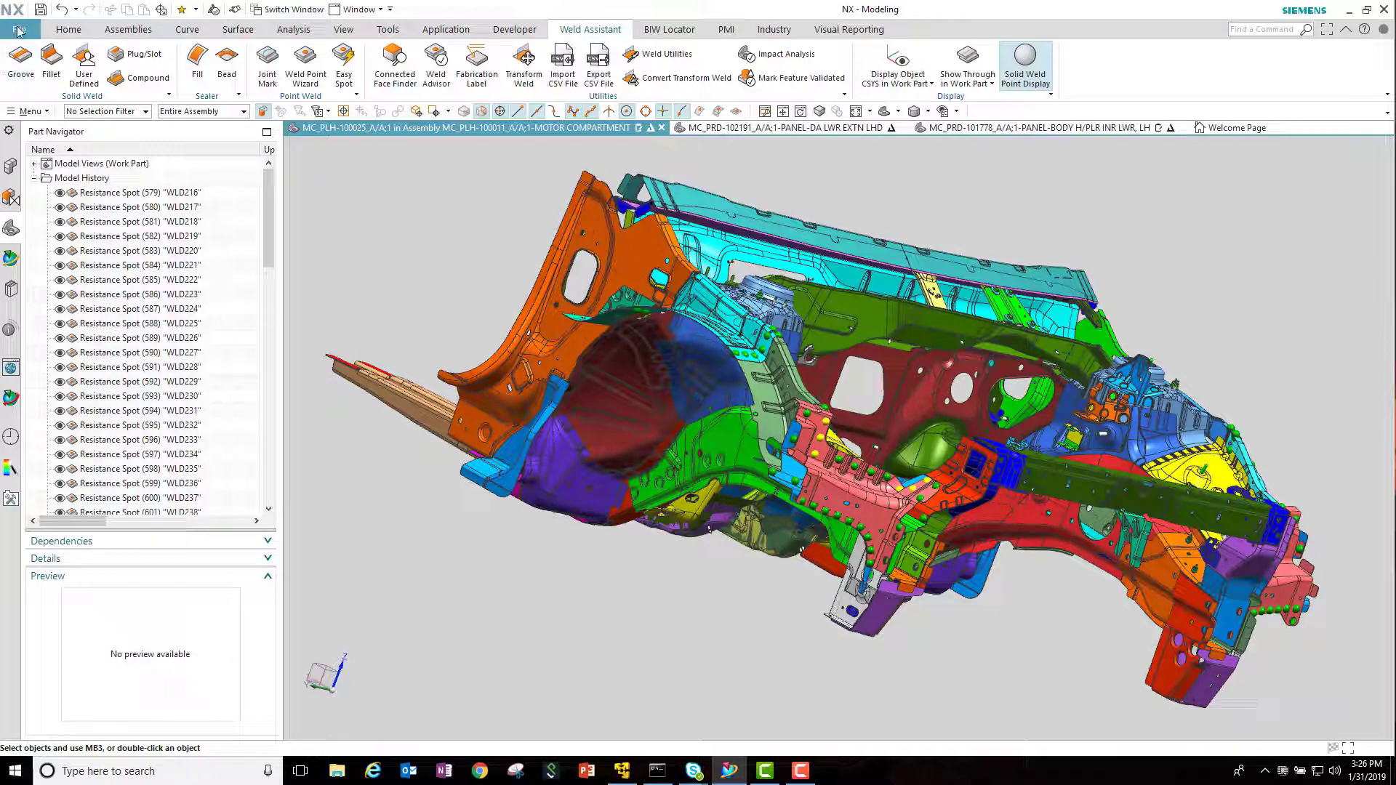
Save the assembly to publish spot welds as WeldPoint items, then scroll the publish report.
{"action": "left_click", "coordinate": [17, 30]}
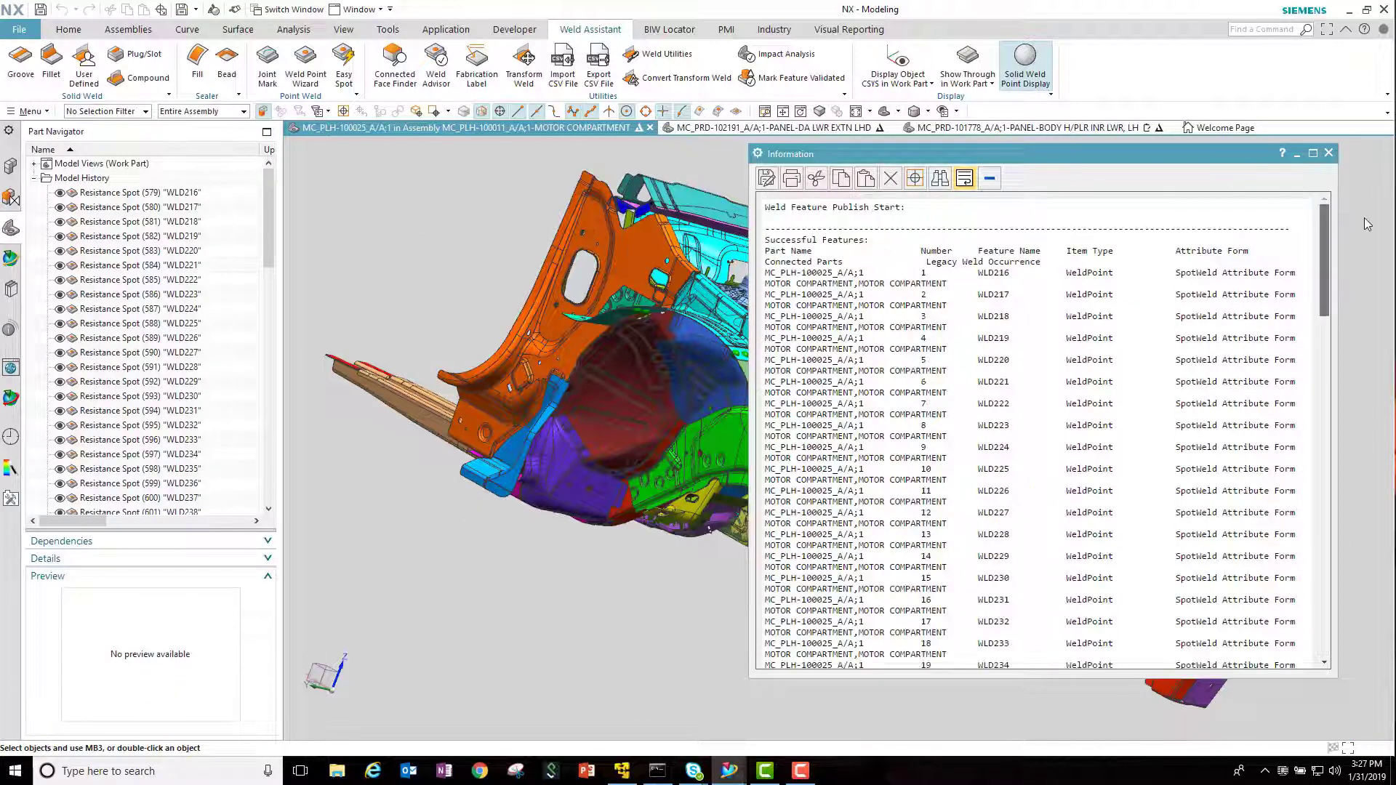
{"action": "scroll", "scroll_direction": "down", "scroll_amount": 3}
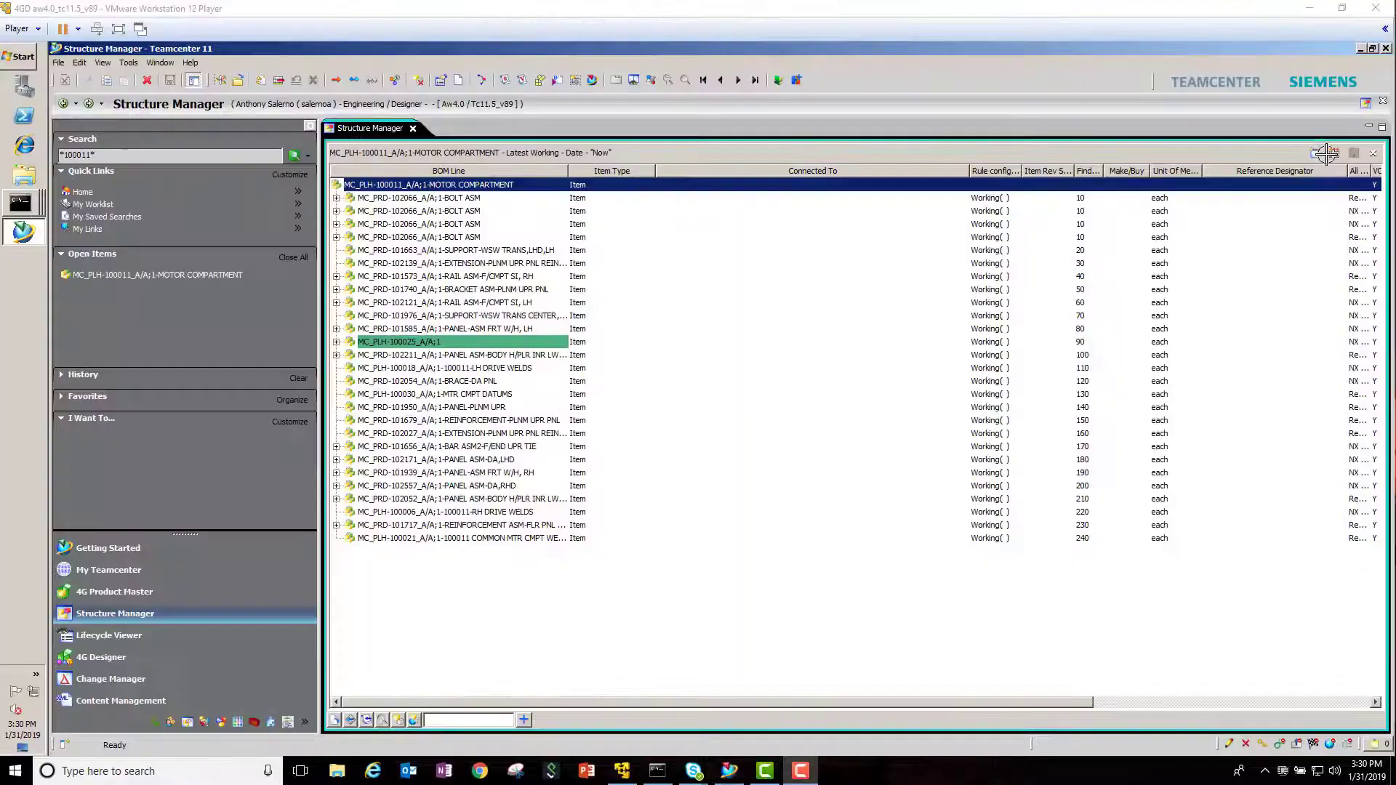
Expand MC_PLH-100025_A/A;1 and scroll through its WeldPoint lines from WLD216 onward.
{"action": "left_click", "coordinate": [337, 342]}
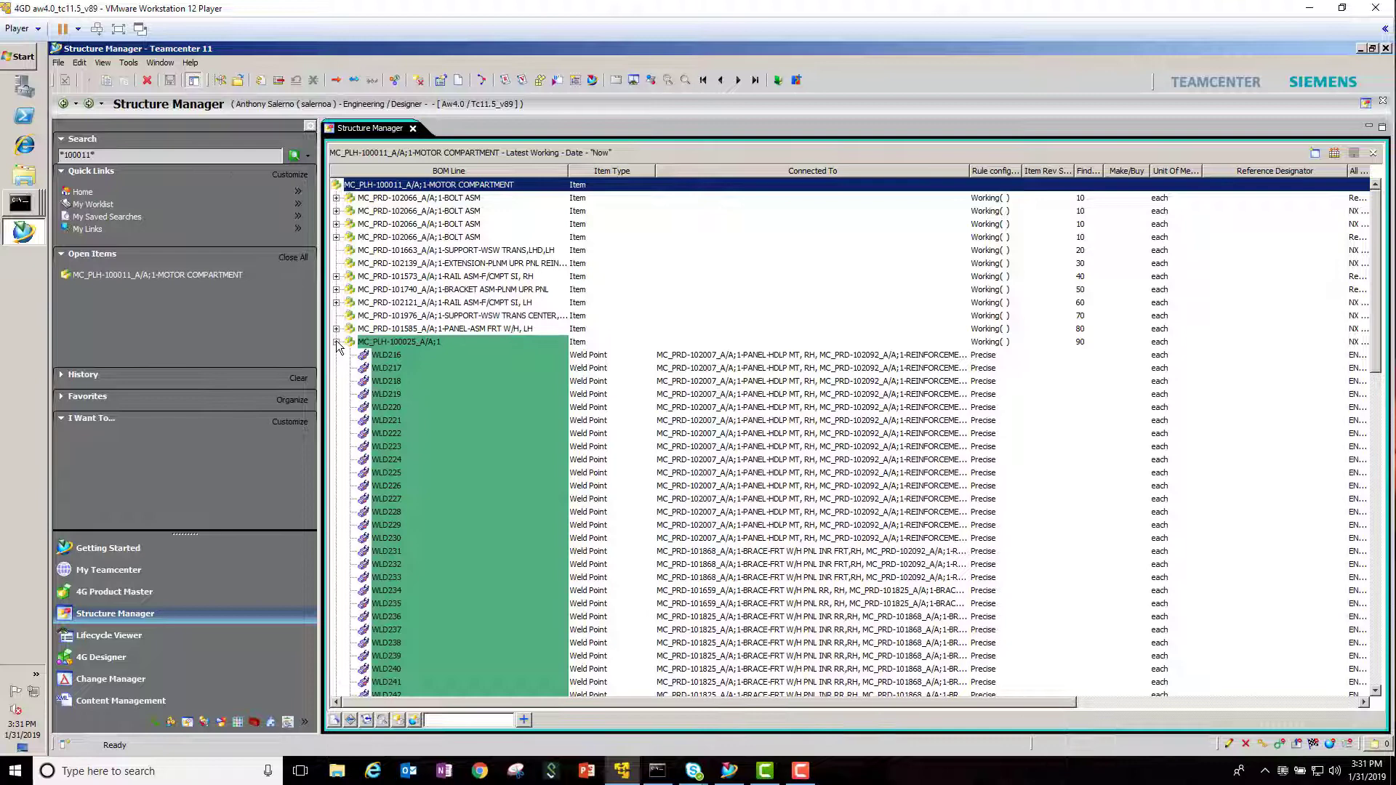
{"action": "scroll", "scroll_direction": "down", "scroll_amount": 3}
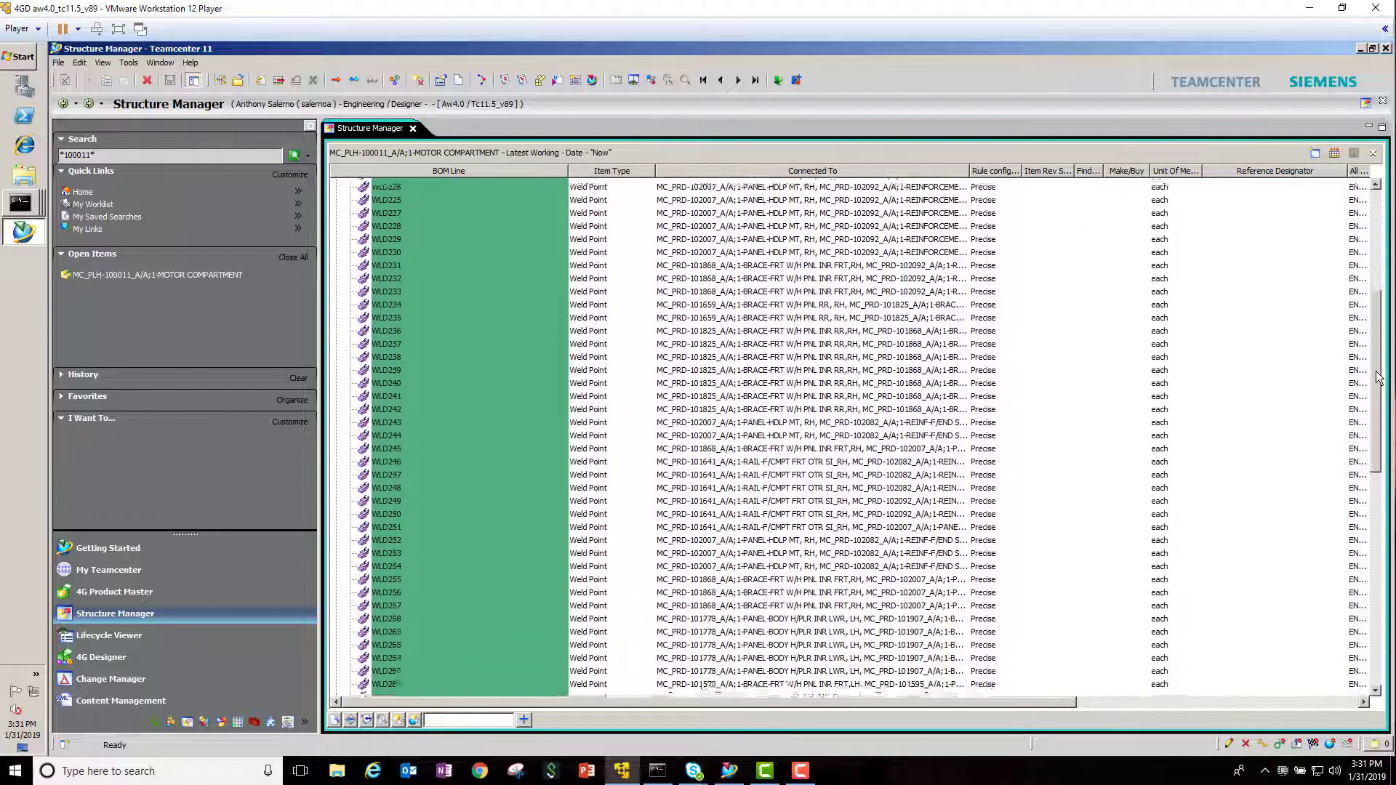
{"action": "scroll", "scroll_direction": "down", "scroll_amount": 3}
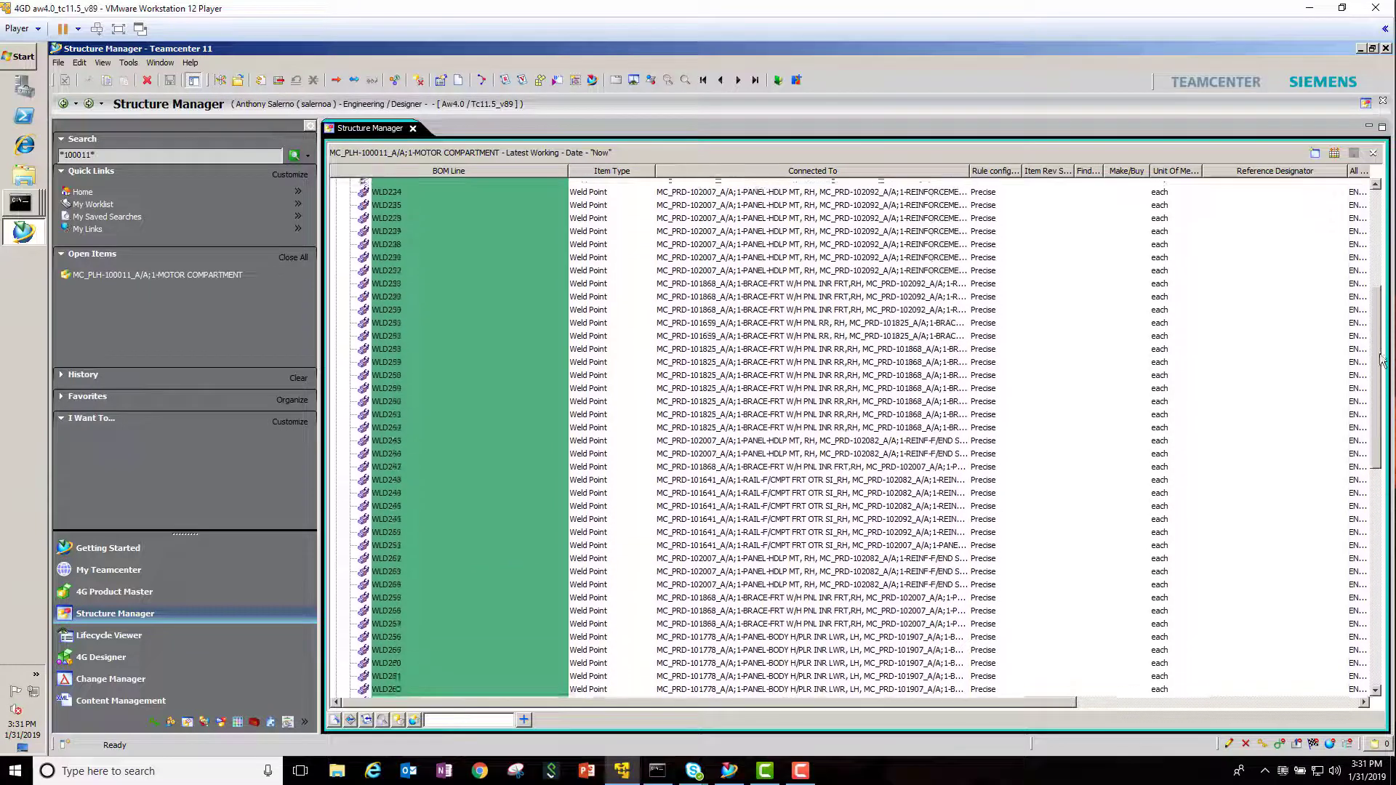
{"action": "scroll", "scroll_direction": "up", "scroll_amount": 3}
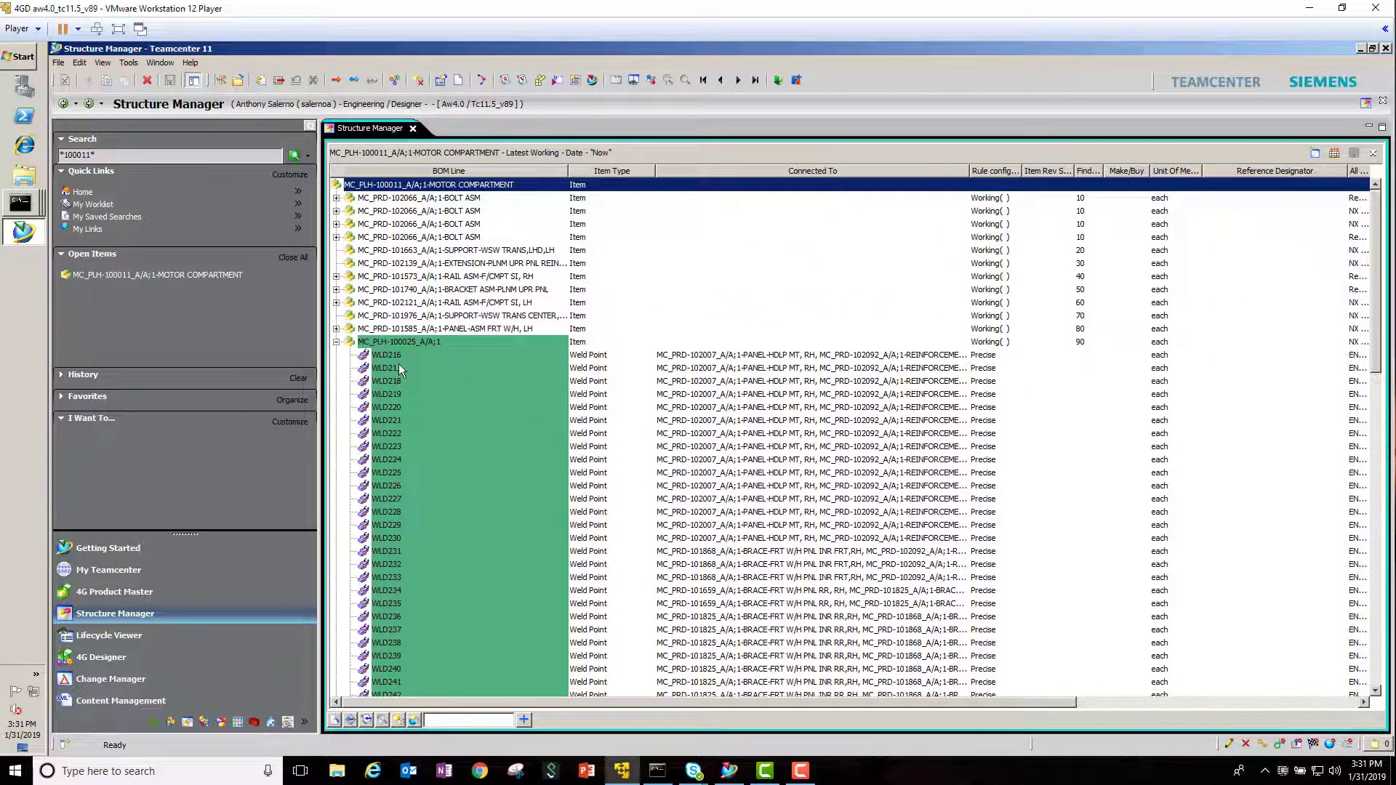
Show Connected Lines for WLD217, locating MC_PRD-102092 and MC_PRD-102007.
{"action": "left_click", "coordinate": [388, 368]}
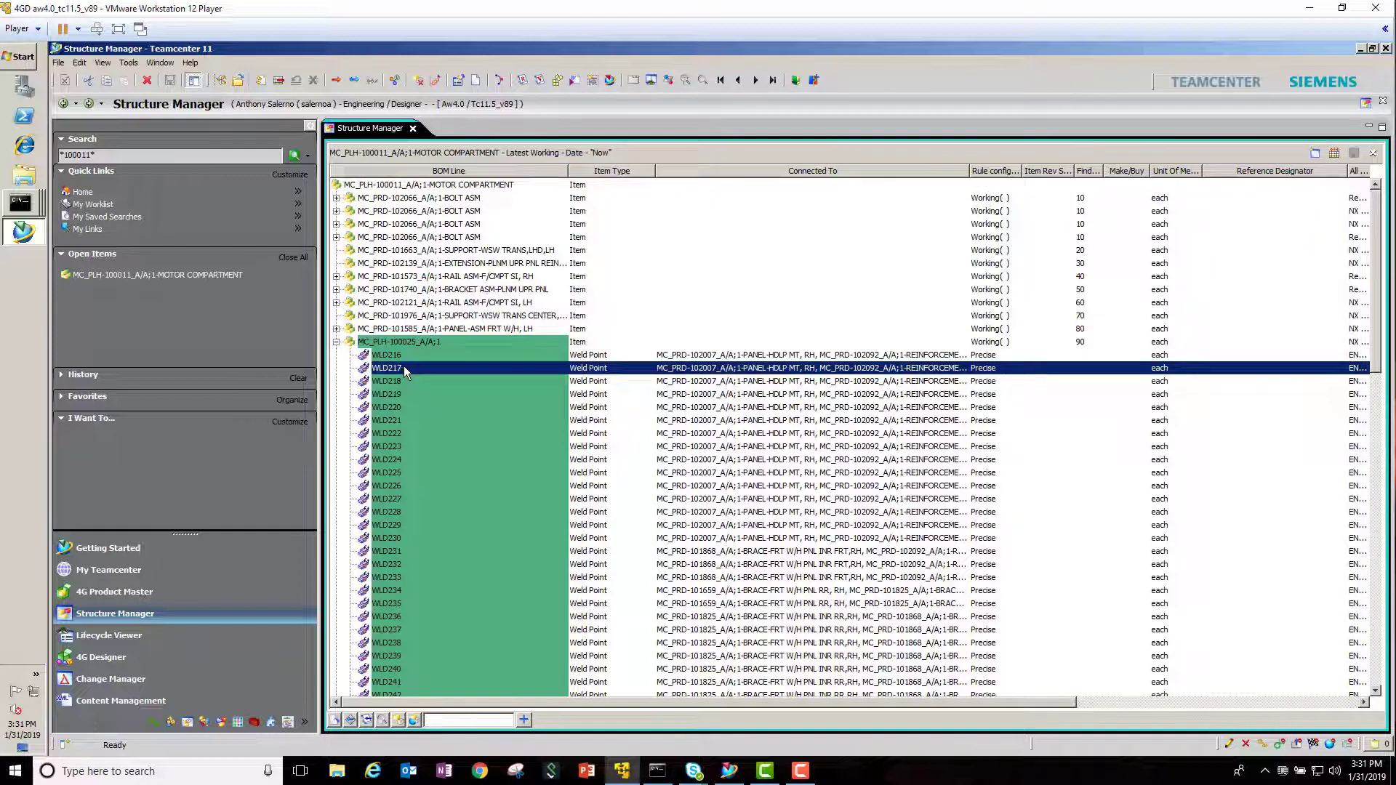
{"action": "right_click", "coordinate": [405, 368]}
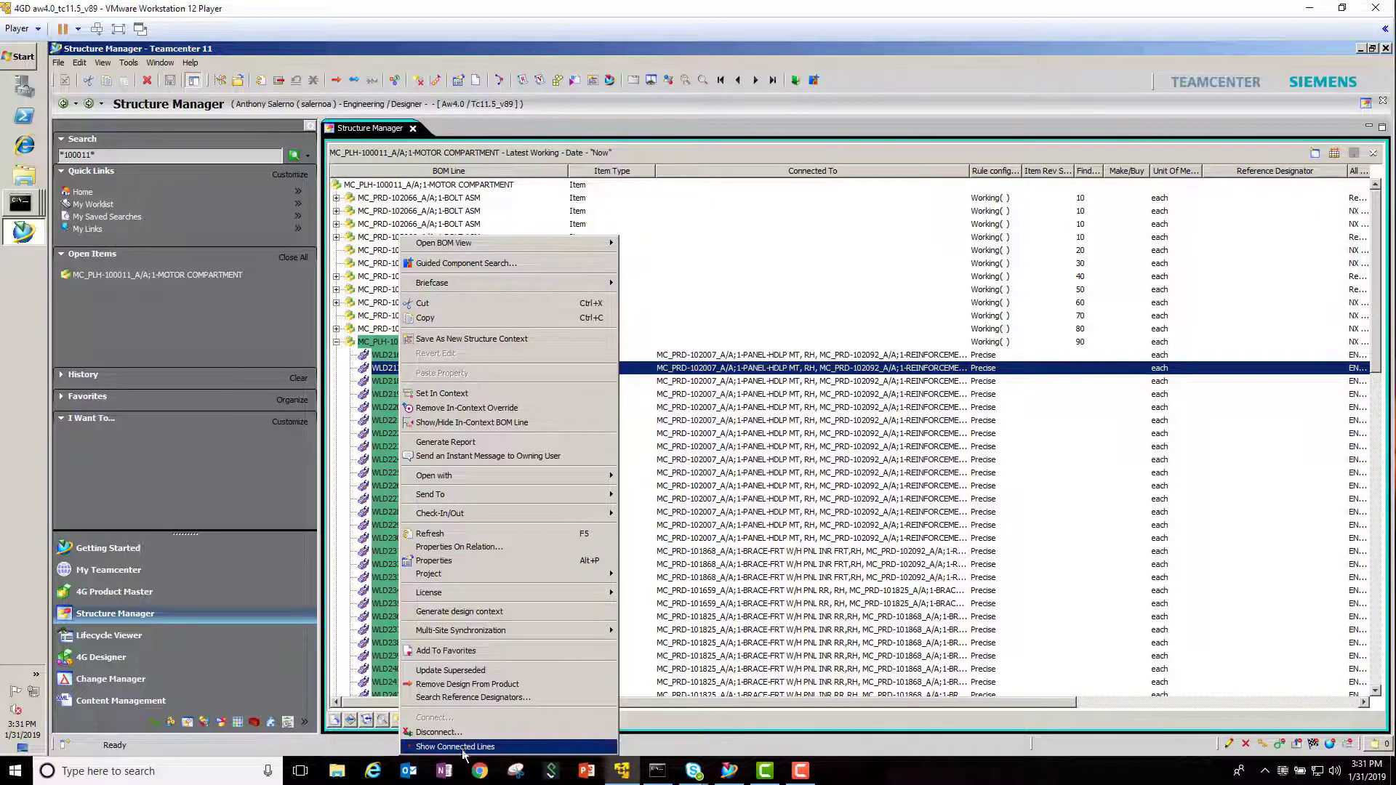
{"action": "left_click", "coordinate": [454, 746]}
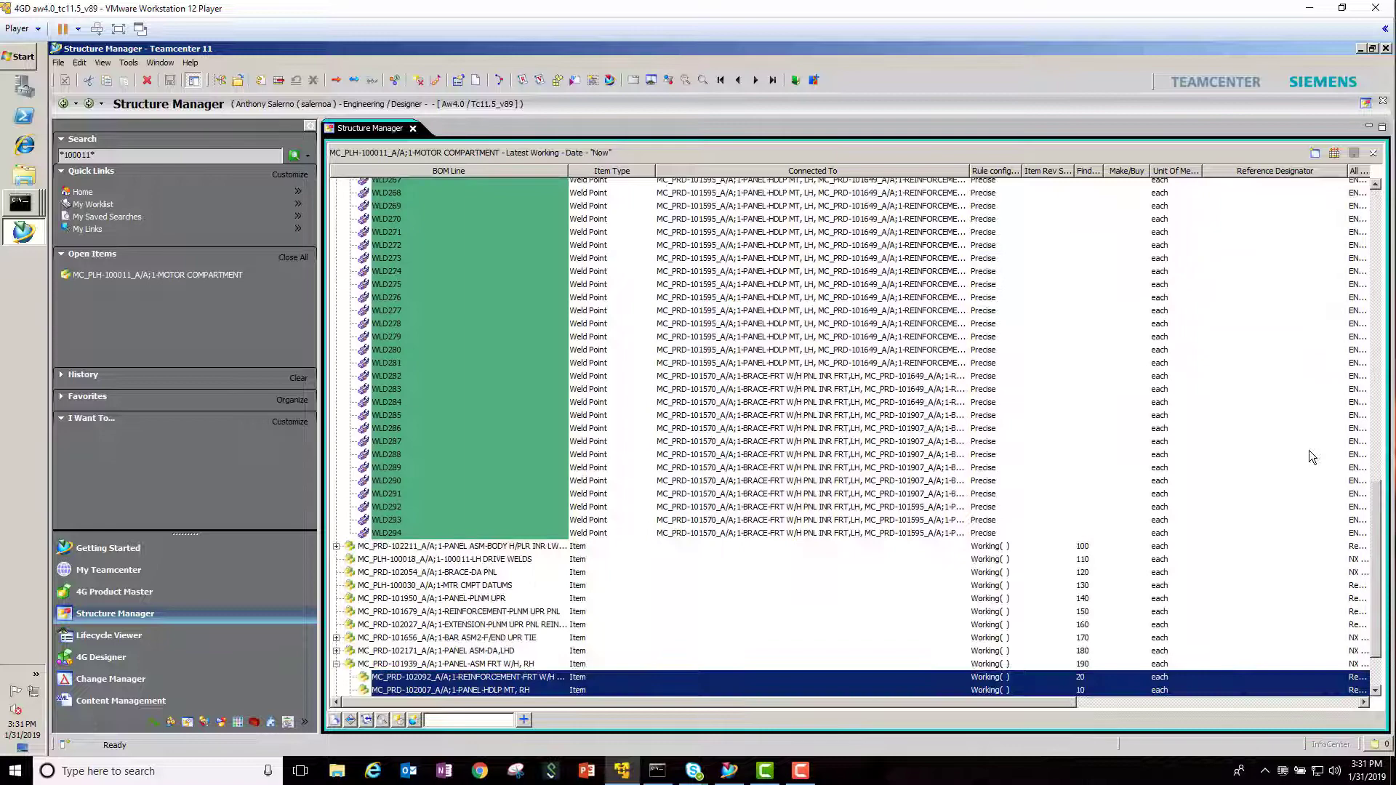